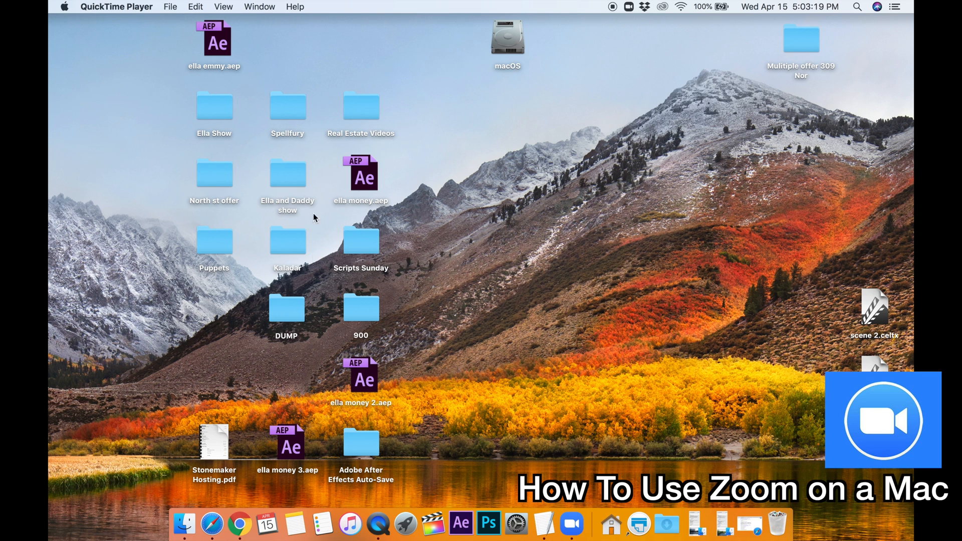
- Launch Zoom from its icon in the Dock
{"action": "left_click", "coordinate": [531, 309]}
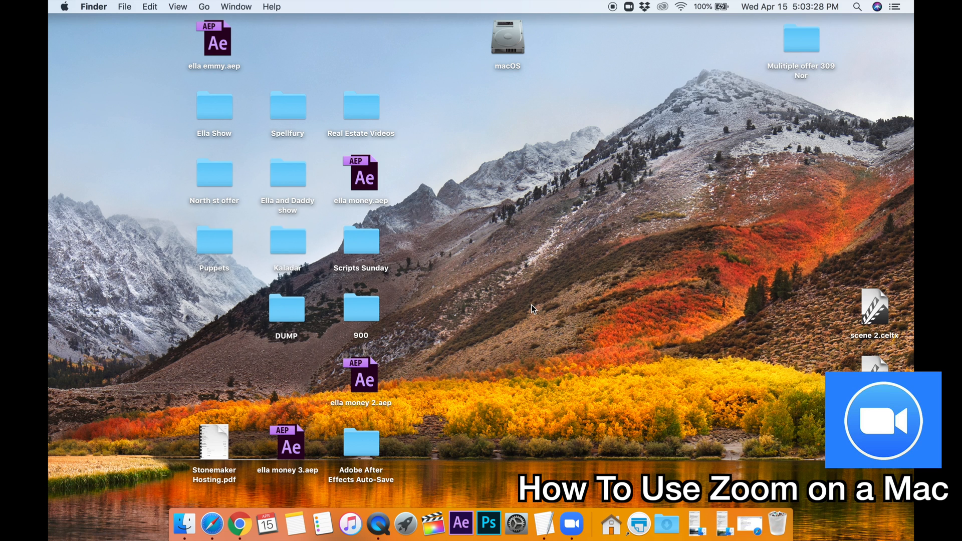
{"action": "mouse_move", "coordinate": [503, 336]}
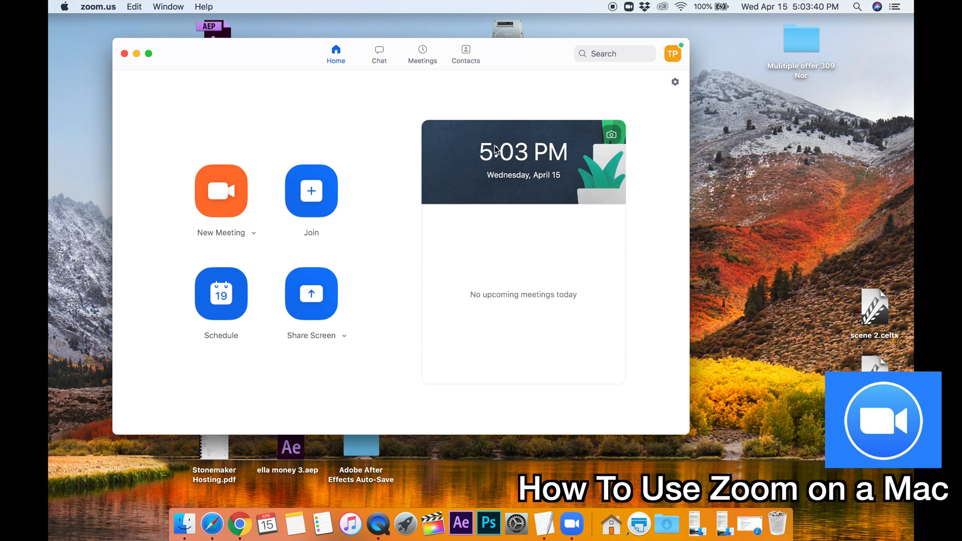
{"action": "mouse_move", "coordinate": [319, 240]}
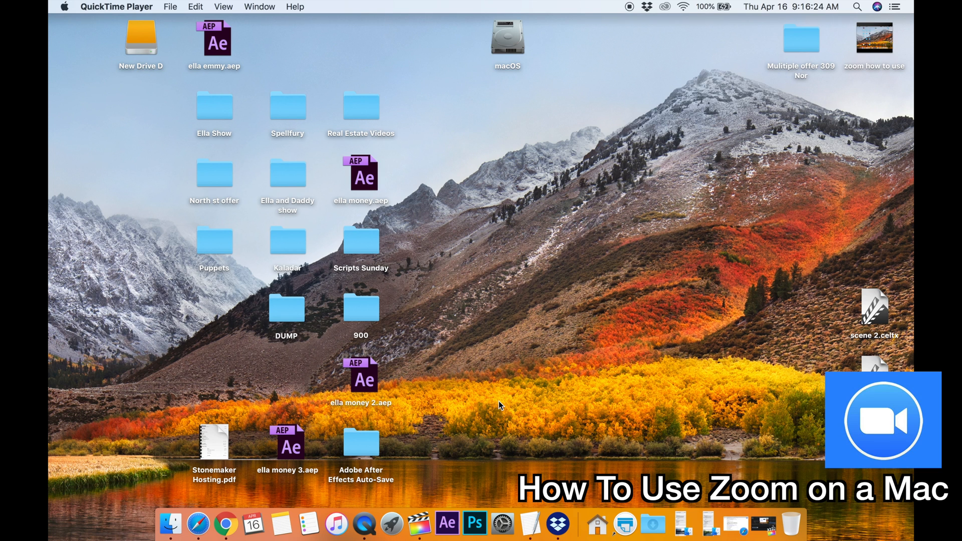
{"action": "mouse_move", "coordinate": [392, 526]}
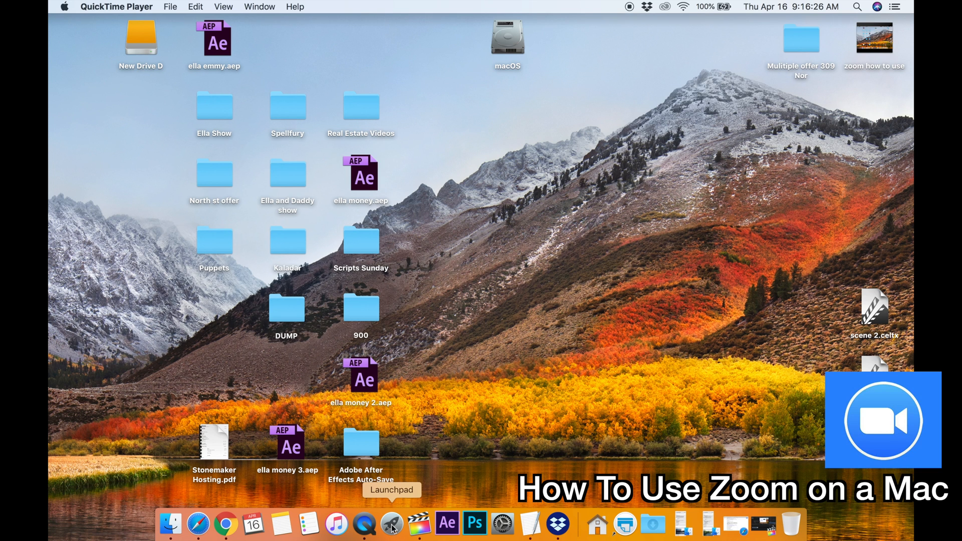
- Launch the zoom.us app from Launchpad and proceed to its signed-in Home screen
{"action": "left_click", "coordinate": [392, 523]}
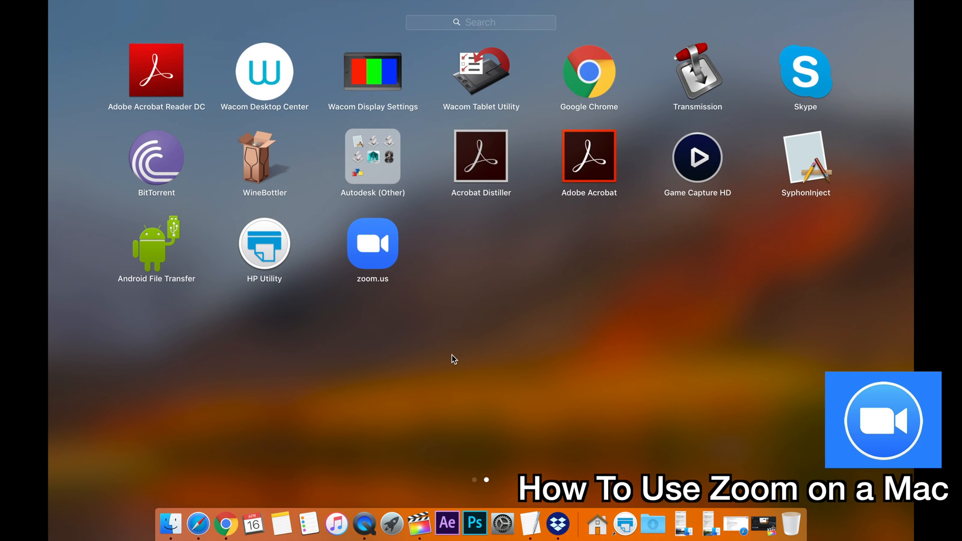
{"action": "mouse_move", "coordinate": [399, 264]}
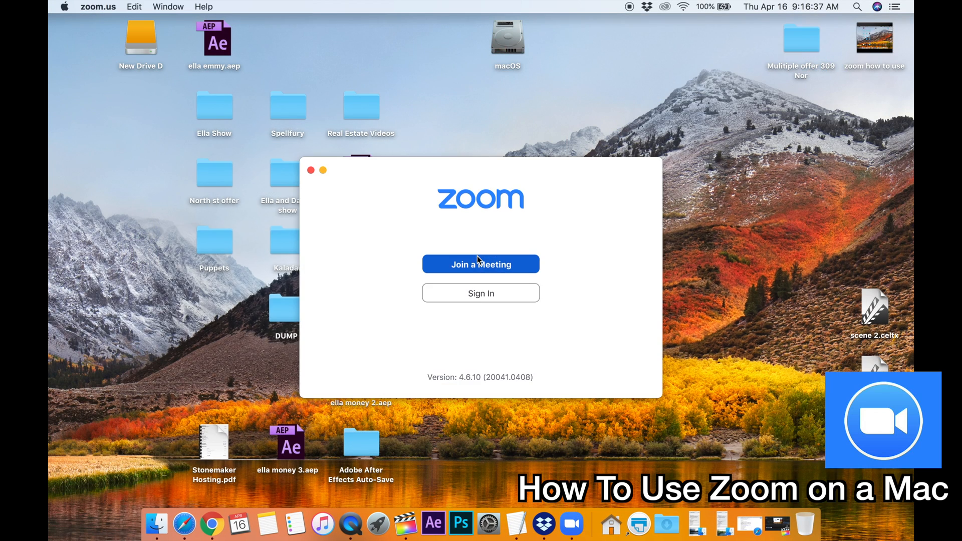
{"action": "left_click", "coordinate": [481, 293]}
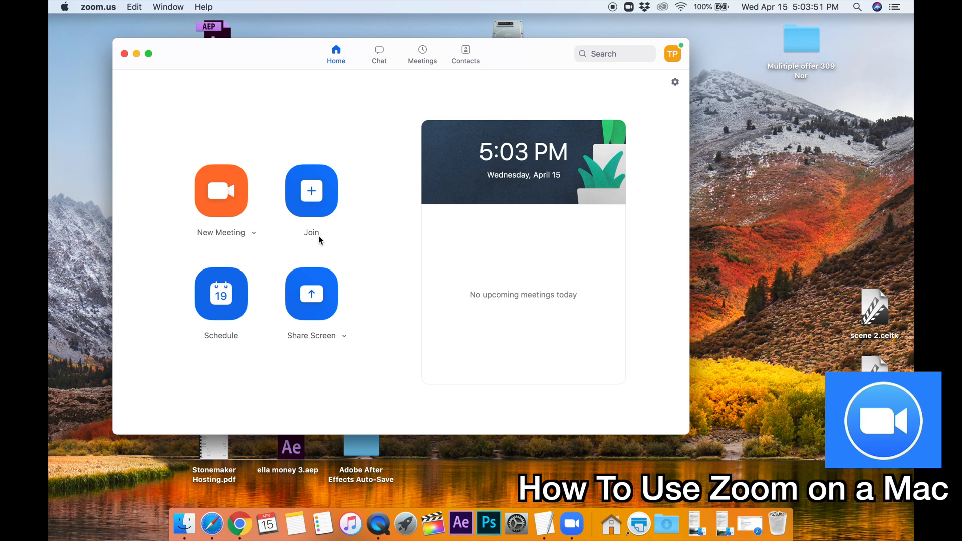
{"action": "mouse_move", "coordinate": [290, 36]}
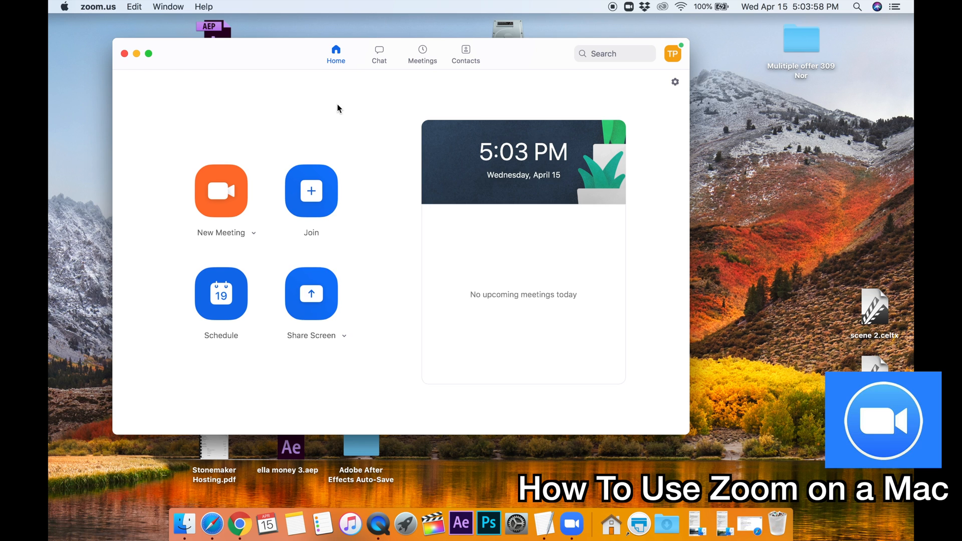
{"action": "mouse_move", "coordinate": [221, 189]}
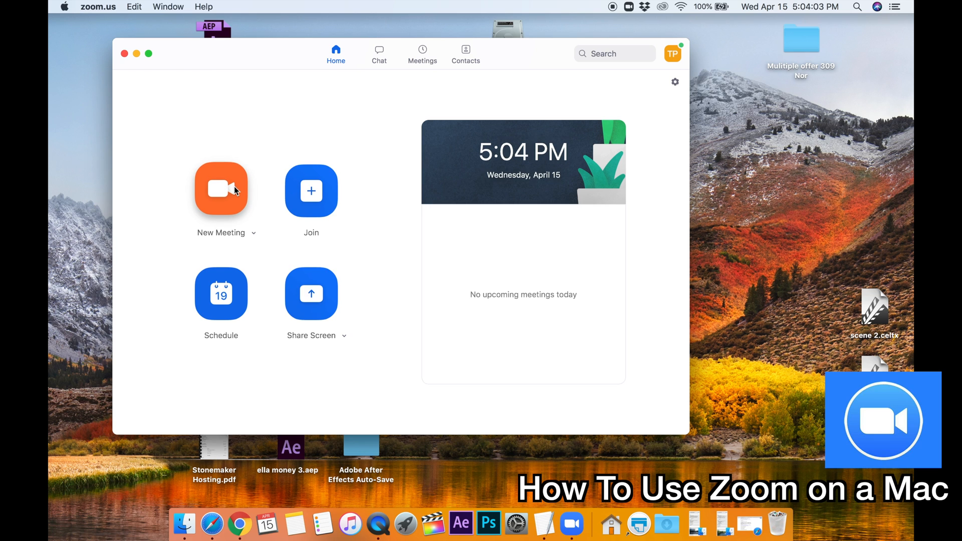
- Start a new meeting, join with computer audio, and enter full screen
{"action": "left_click", "coordinate": [220, 189]}
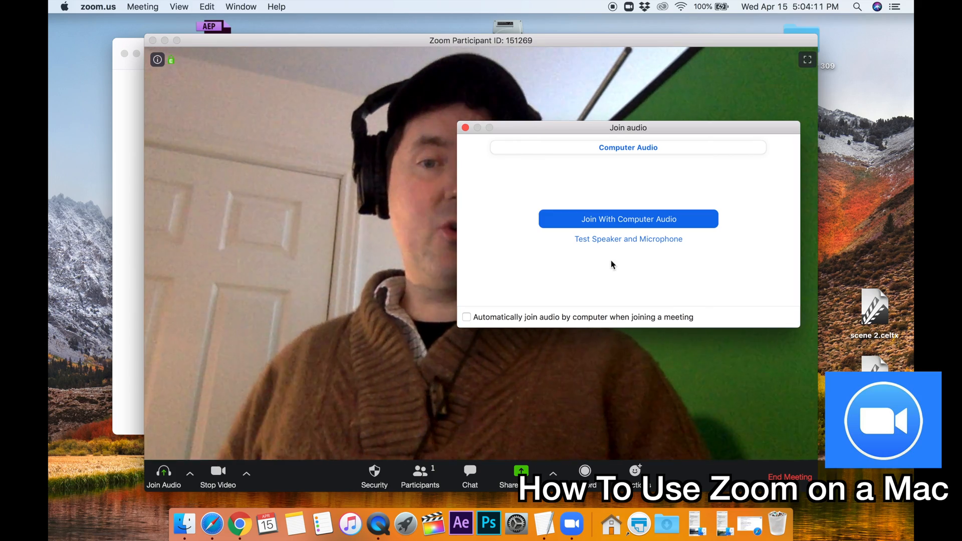
{"action": "left_click", "coordinate": [628, 219]}
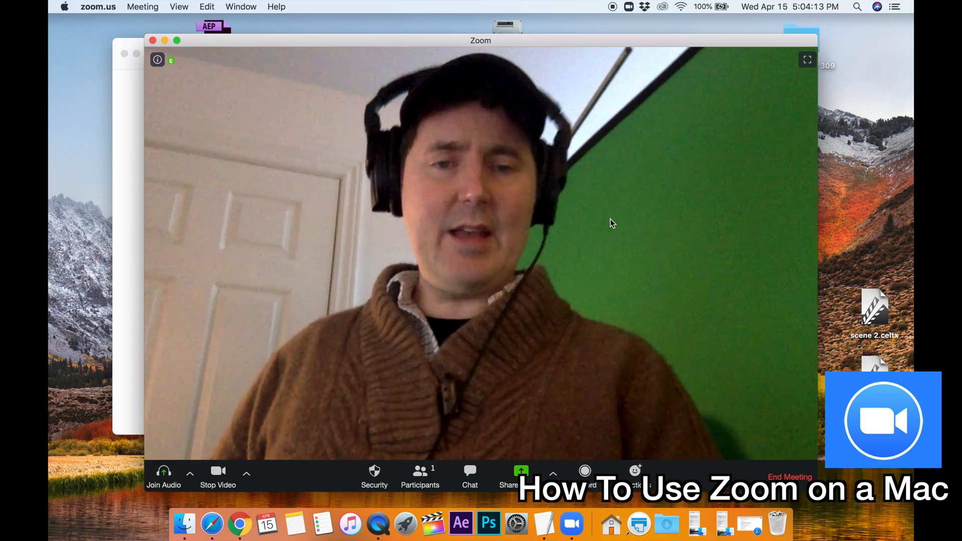
{"action": "left_click", "coordinate": [163, 475]}
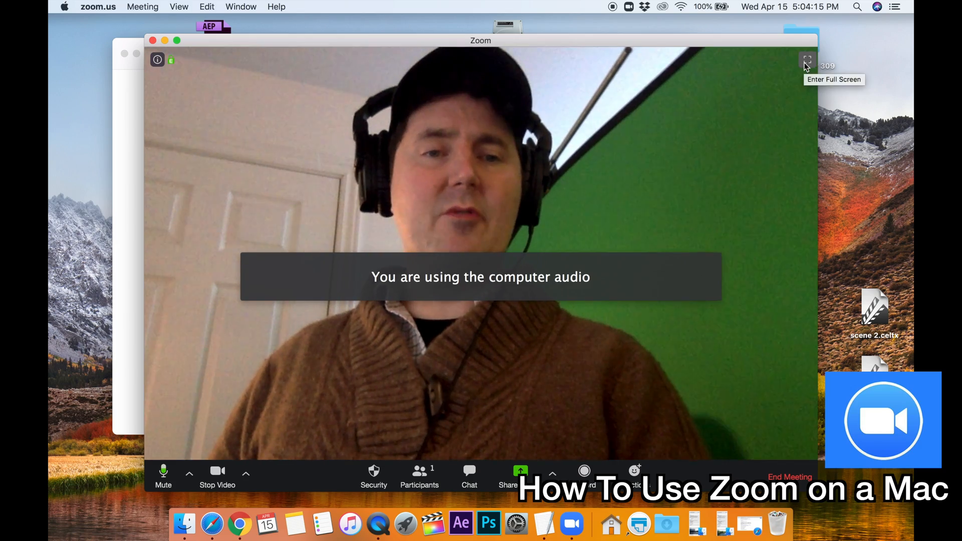
{"action": "left_click", "coordinate": [808, 63]}
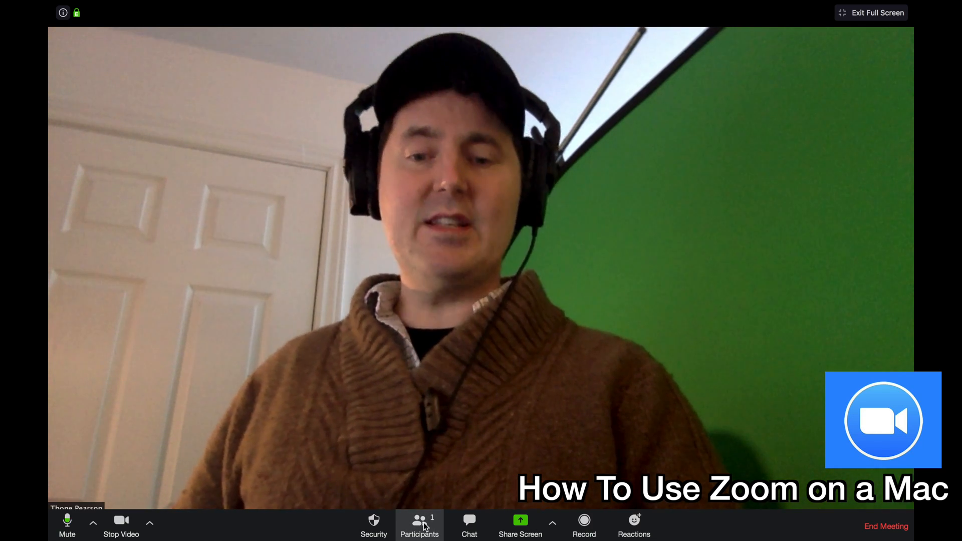
- Open the Participants panel, which lists only the host
{"action": "left_click", "coordinate": [419, 525]}
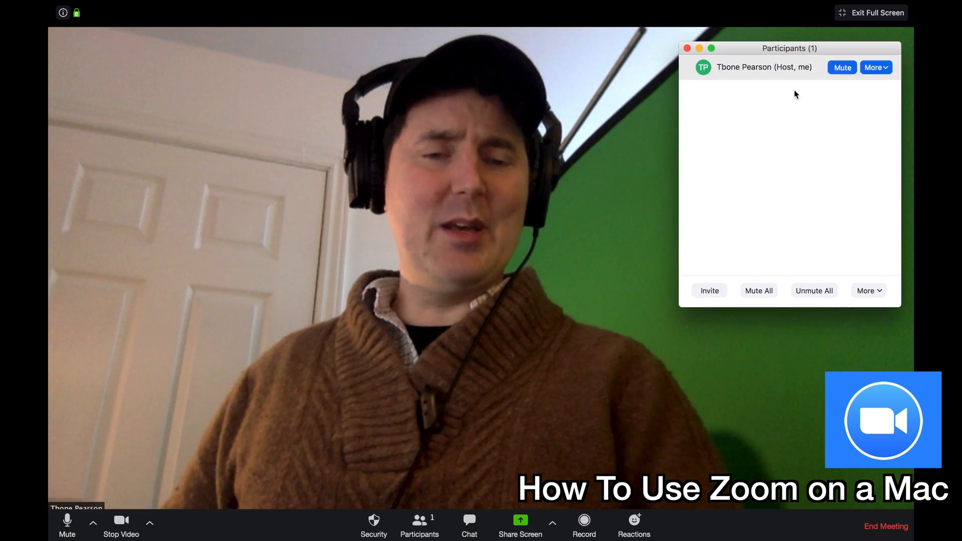
{"action": "left_click", "coordinate": [709, 290]}
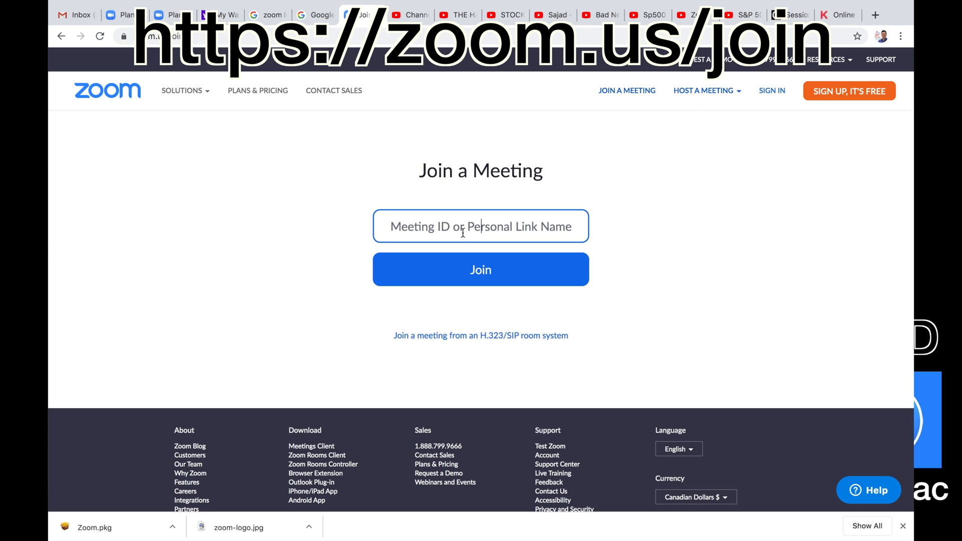
- Enter 'enterthemeetingidinhere' as the meeting ID on zoom.us/join and submit it
{"action": "type", "text": "enterthe"}
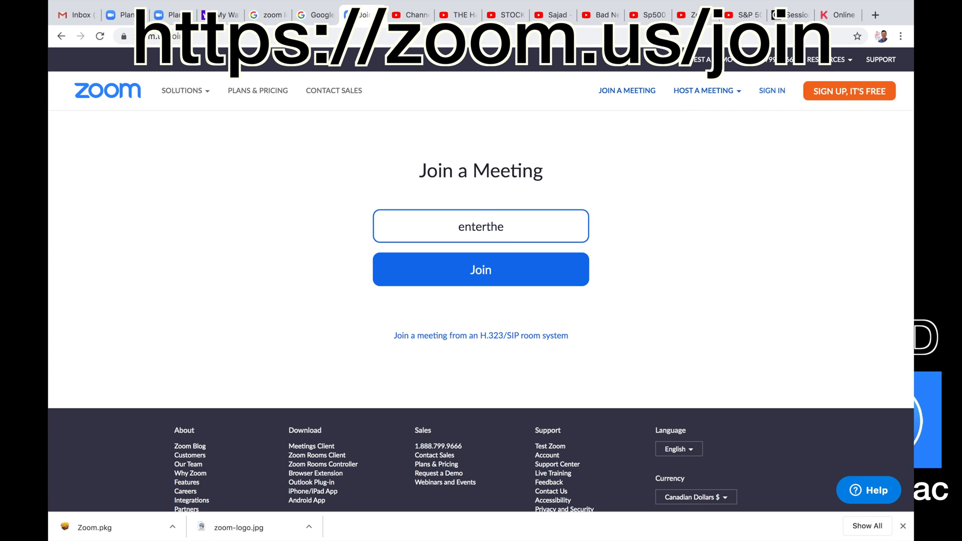
{"action": "type", "text": "meeting"}
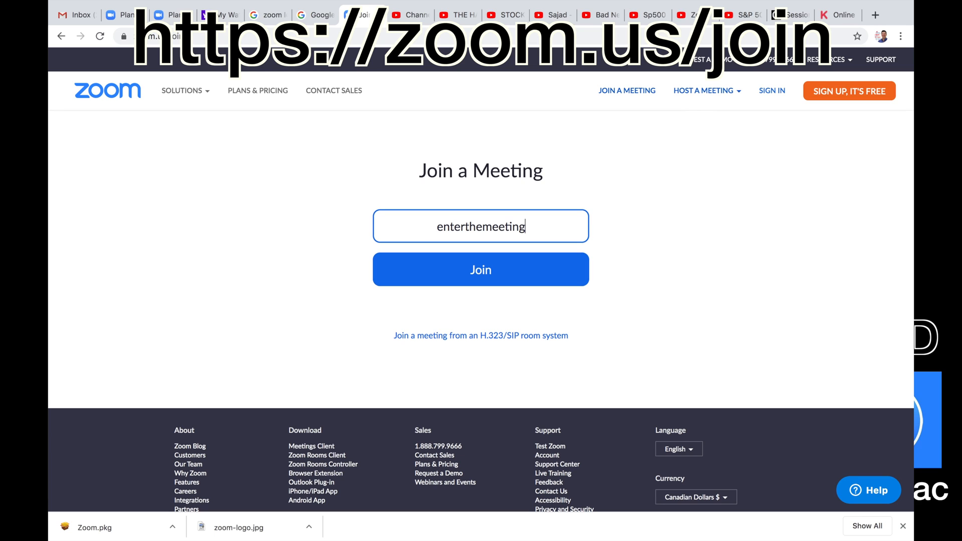
{"action": "type", "text": "idin"}
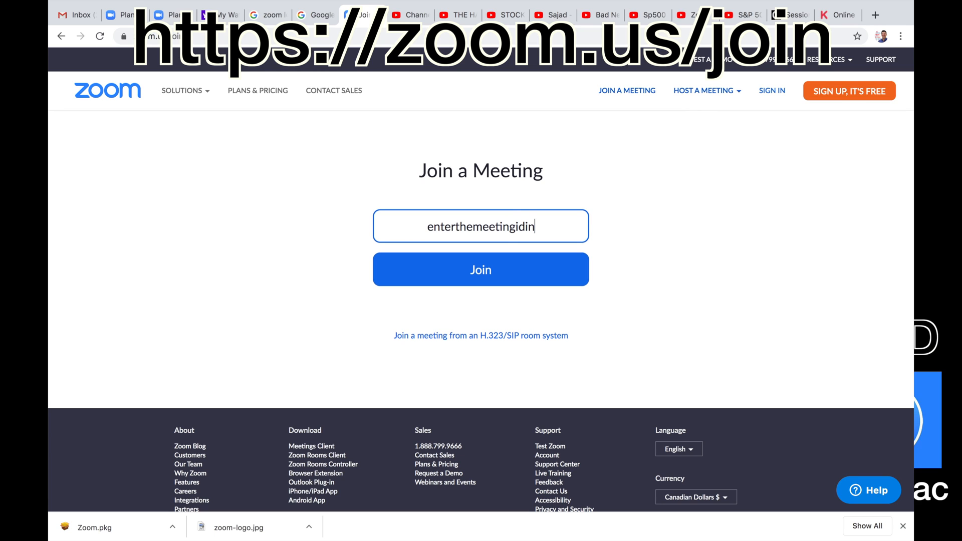
{"action": "type", "text": "here"}
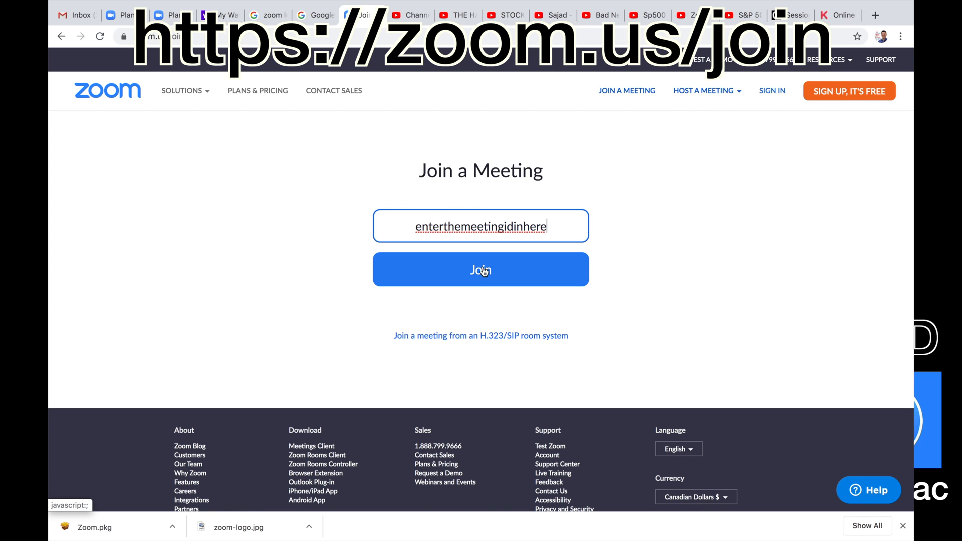
{"action": "left_click", "coordinate": [480, 269]}
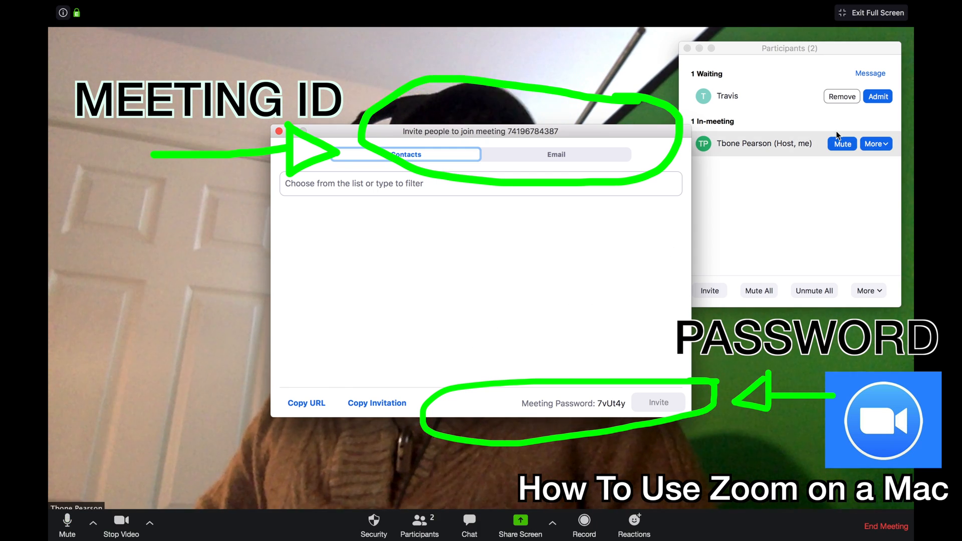
{"action": "mouse_move", "coordinate": [806, 121]}
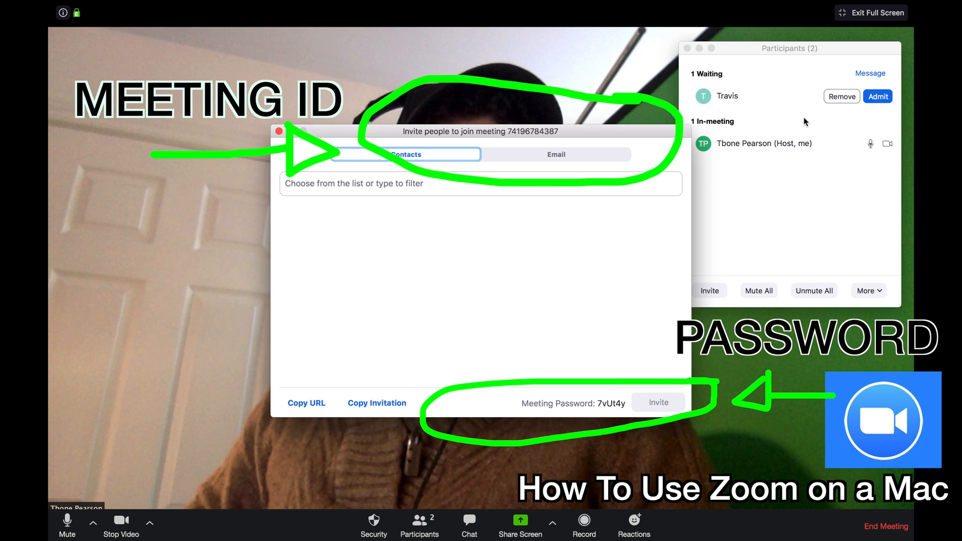
- Bring the participants list forward and admit the waiting participant Travis
{"action": "left_click", "coordinate": [878, 96]}
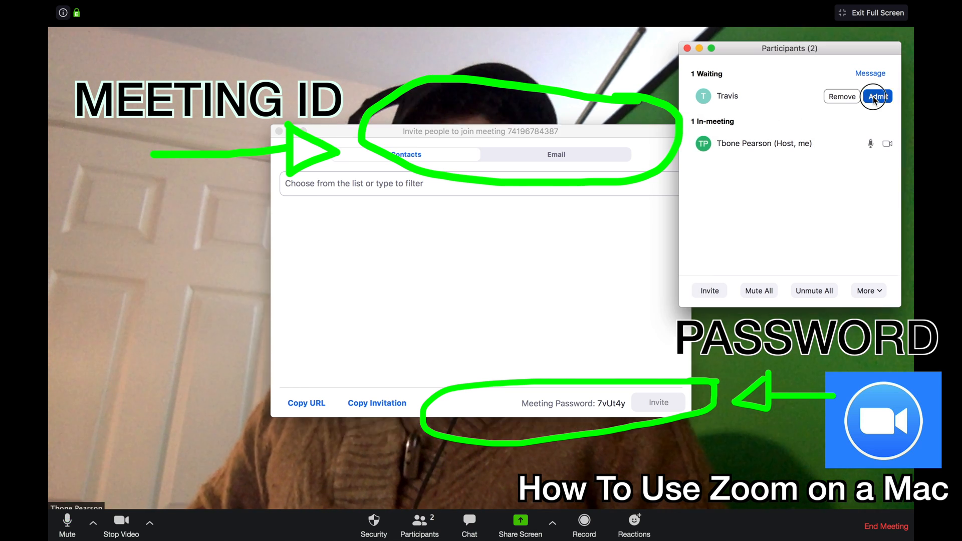
{"action": "left_click", "coordinate": [877, 96]}
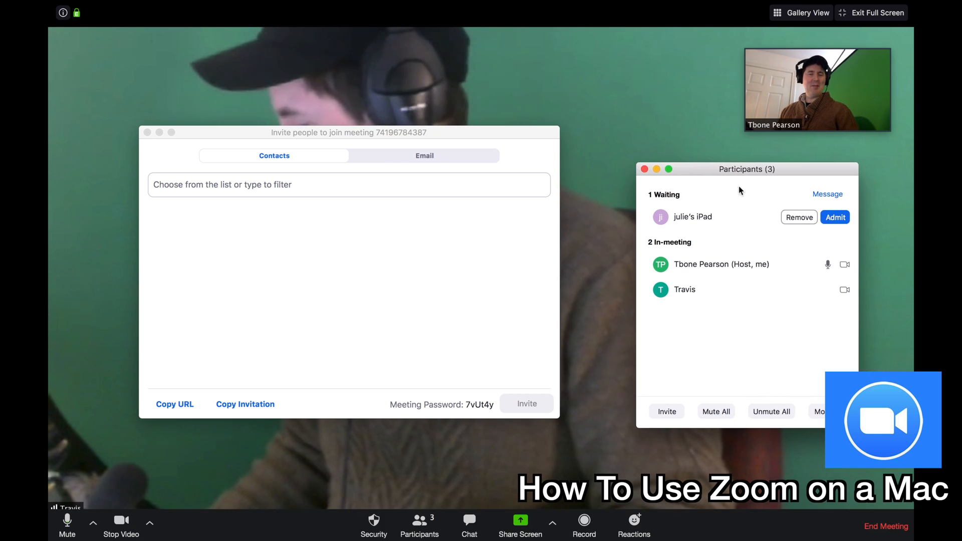
- Admit julie's iPad and close the 'Invite people to join meeting' window
{"action": "left_click", "coordinate": [834, 217]}
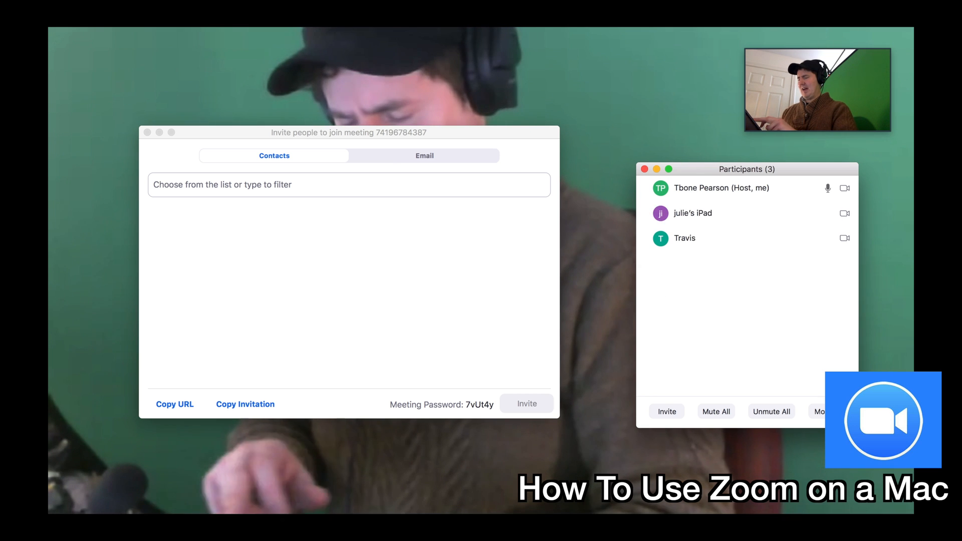
{"action": "mouse_move", "coordinate": [692, 213]}
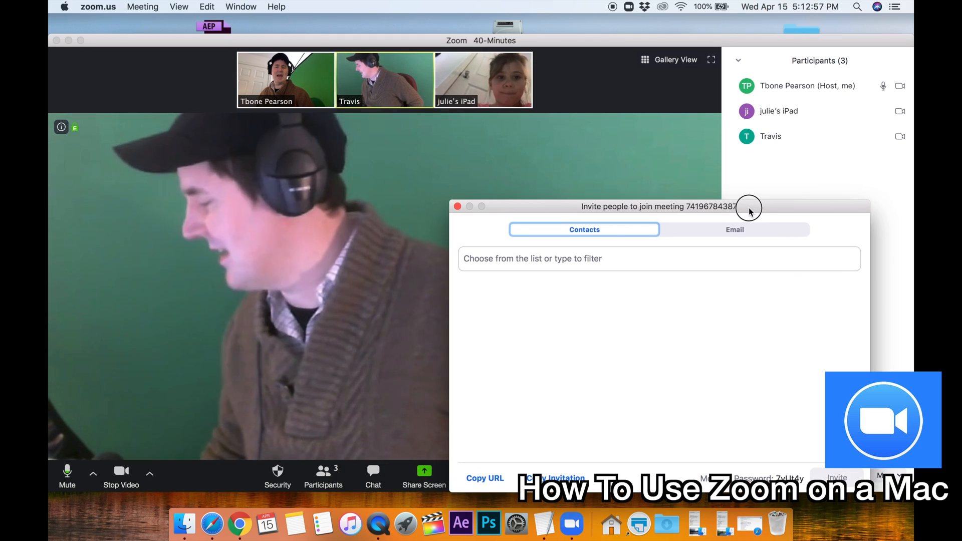
{"action": "mouse_move", "coordinate": [743, 211]}
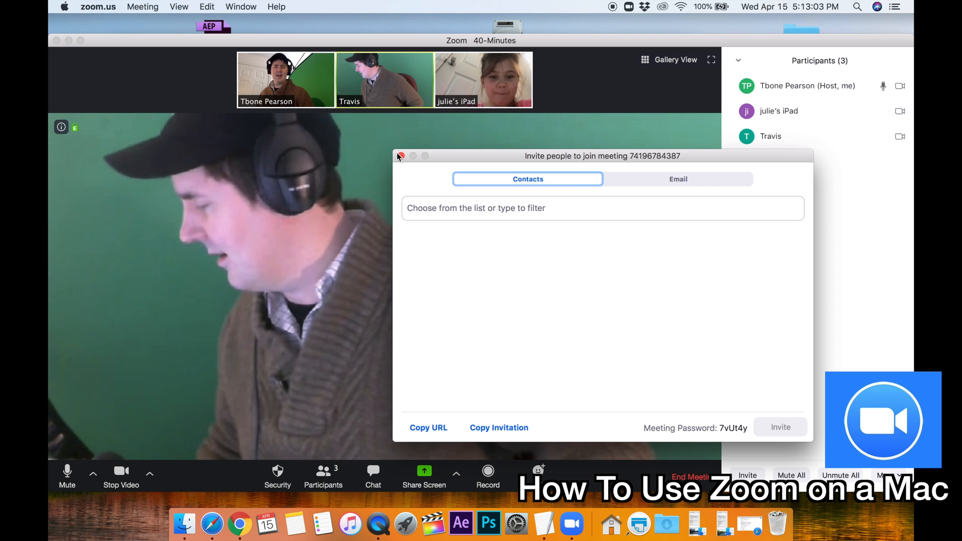
{"action": "left_click", "coordinate": [400, 156]}
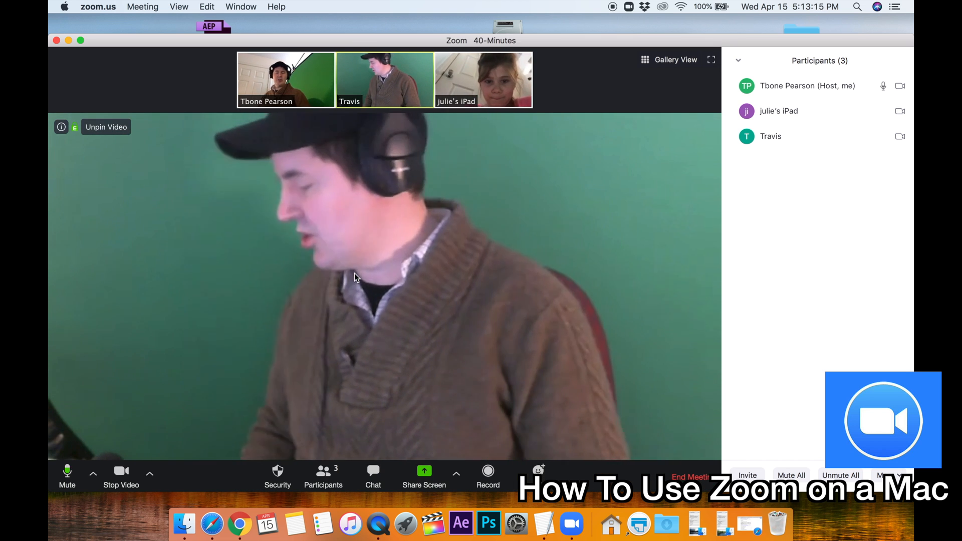
{"action": "mouse_move", "coordinate": [424, 477]}
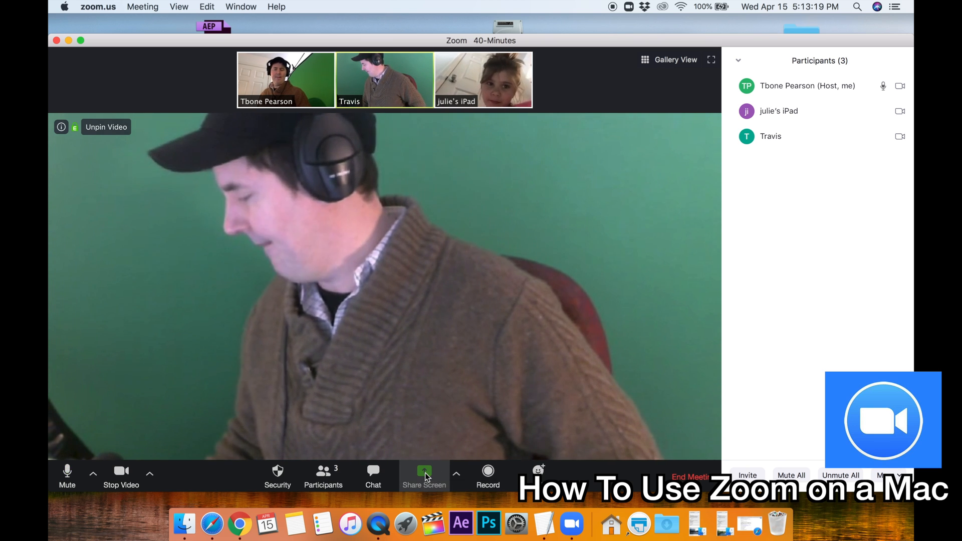
- Choose the Whiteboard tile from Share Screen and start sharing it
{"action": "left_click", "coordinate": [424, 475]}
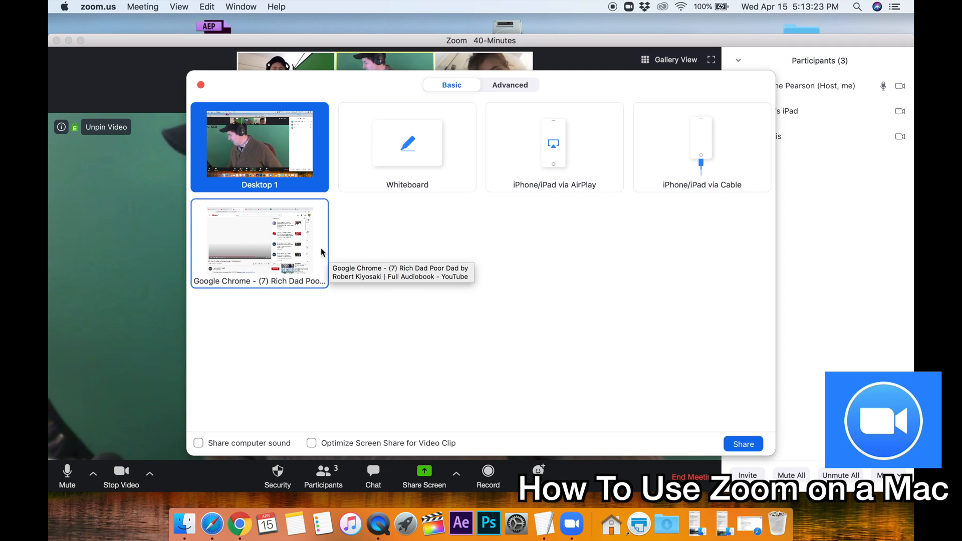
{"action": "mouse_move", "coordinate": [397, 273]}
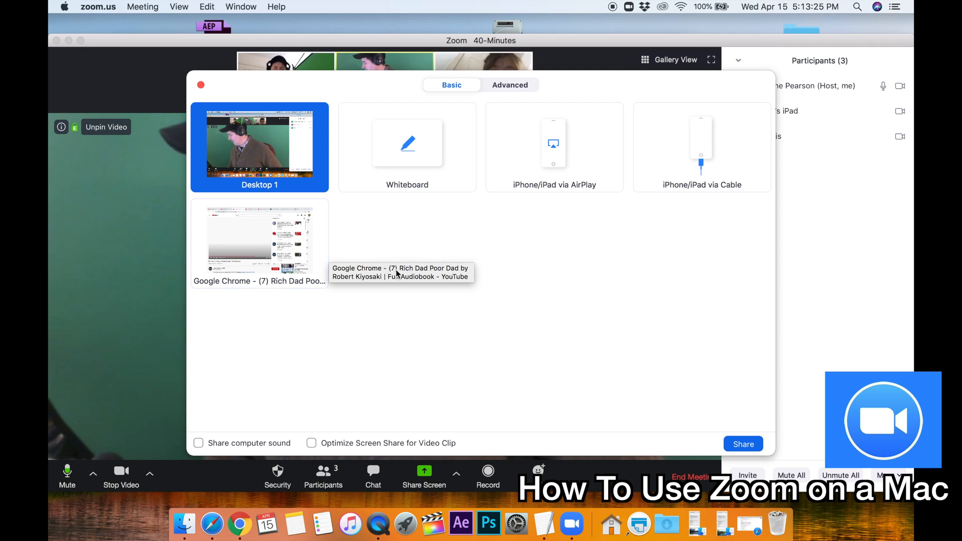
{"action": "left_click", "coordinate": [407, 145]}
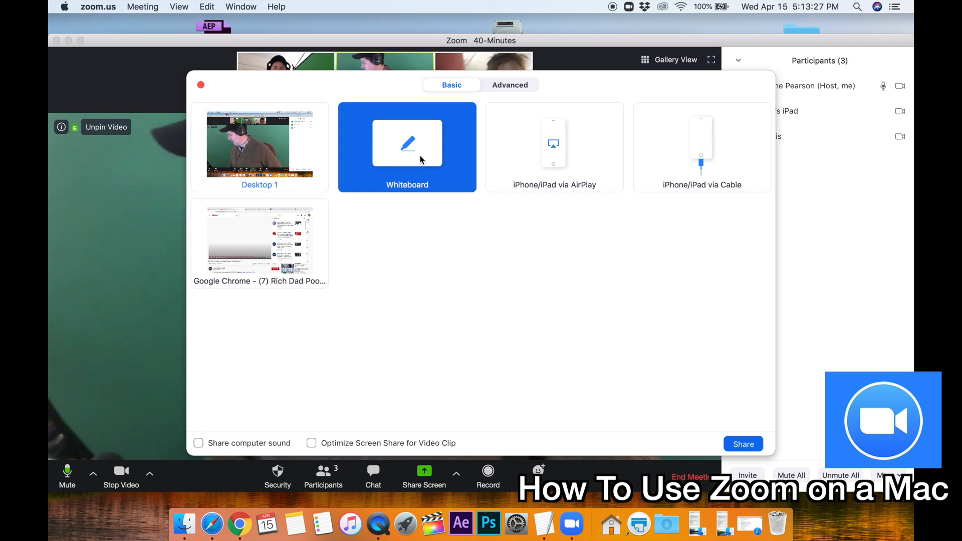
{"action": "left_click", "coordinate": [743, 443]}
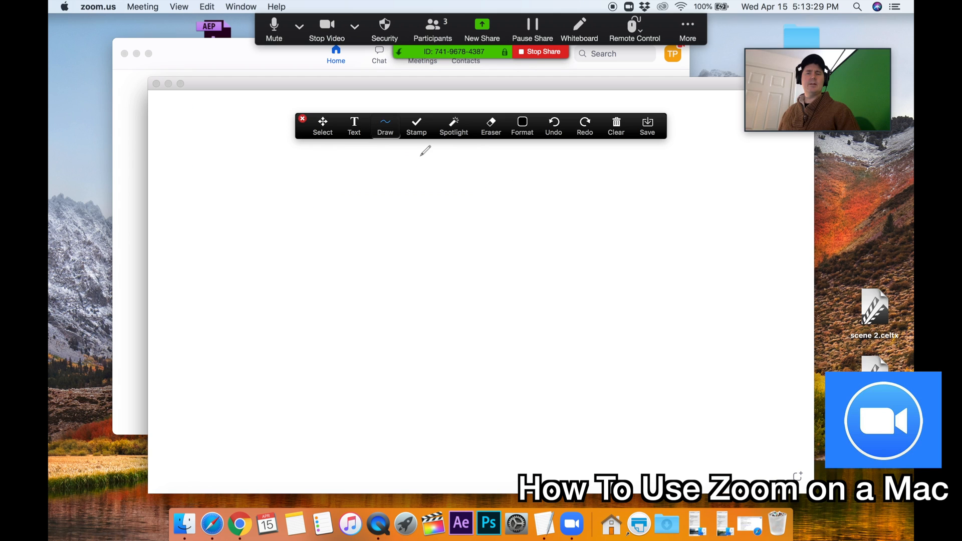
- Draw a freehand squiggle, select the Text tool, then stop sharing the whiteboard
{"action": "left_click_drag", "start_coordinate": [319, 240], "coordinate": [429, 245]}
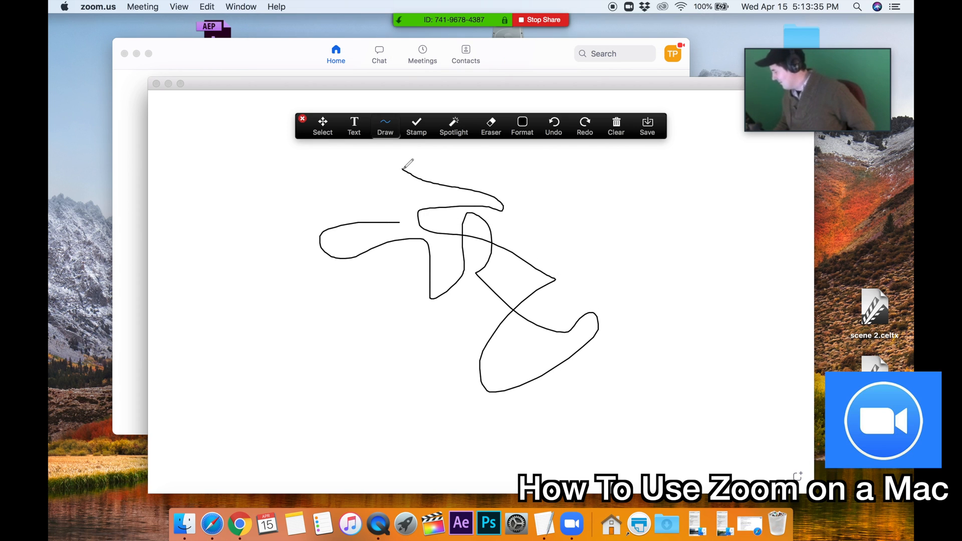
{"action": "left_click", "coordinate": [354, 125]}
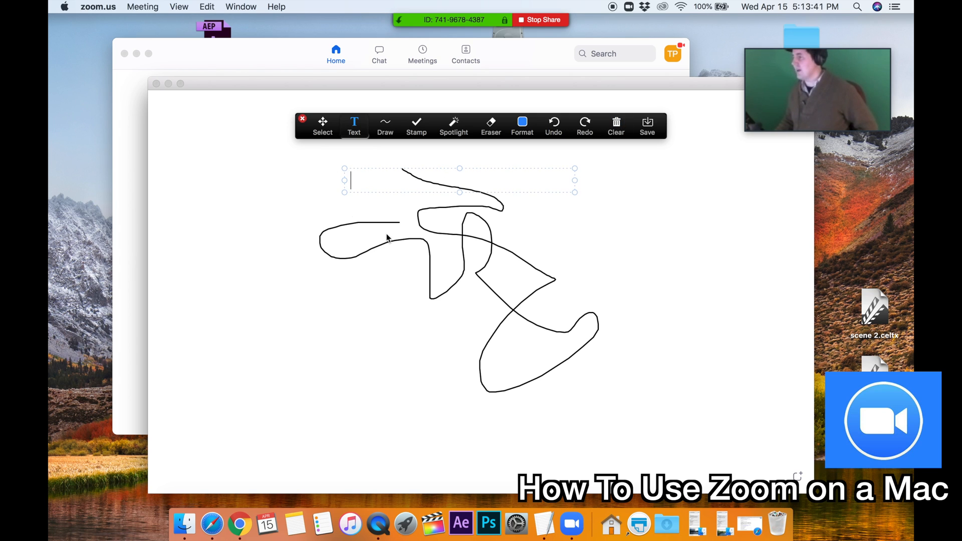
{"action": "mouse_move", "coordinate": [240, 117]}
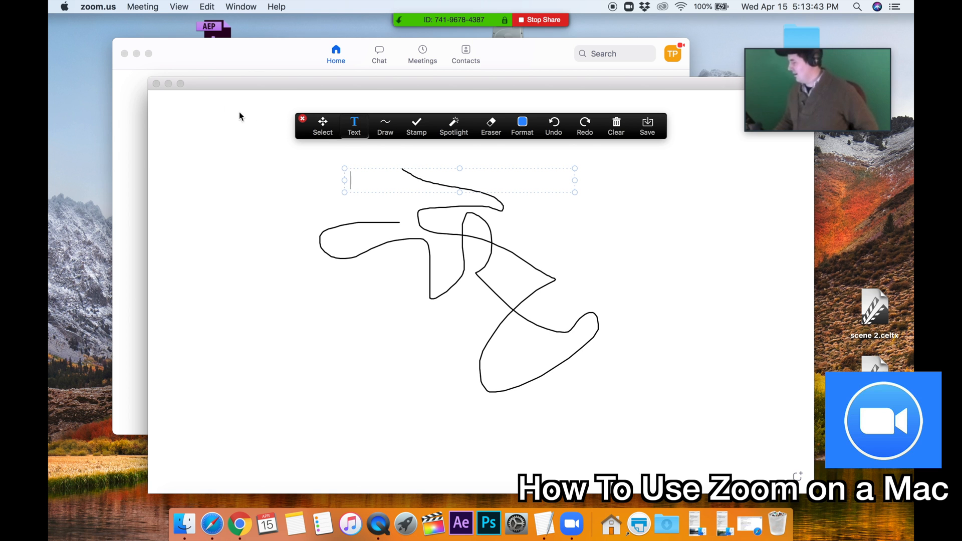
{"action": "left_click", "coordinate": [544, 20]}
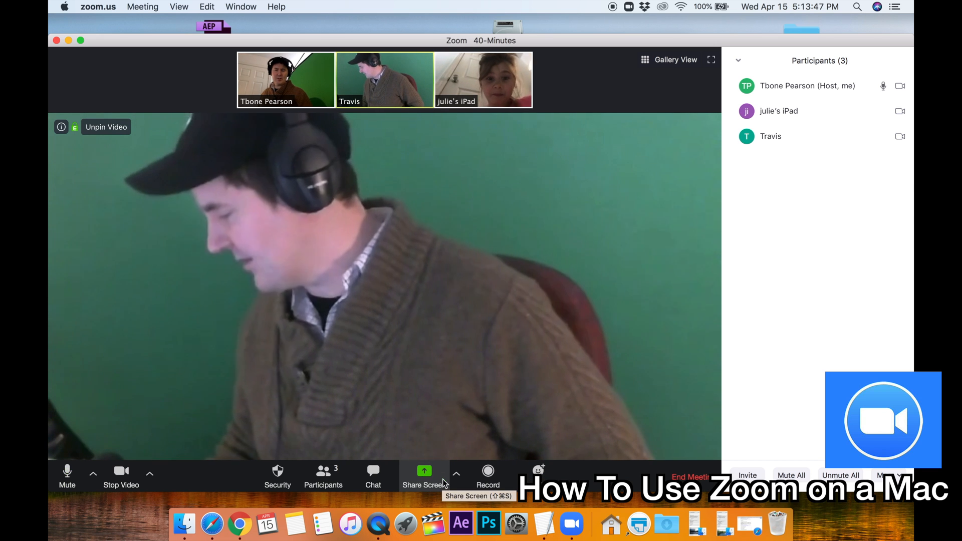
- Share the Google Chrome window playing the Rich Dad Poor Dad audiobook
{"action": "left_click", "coordinate": [456, 475]}
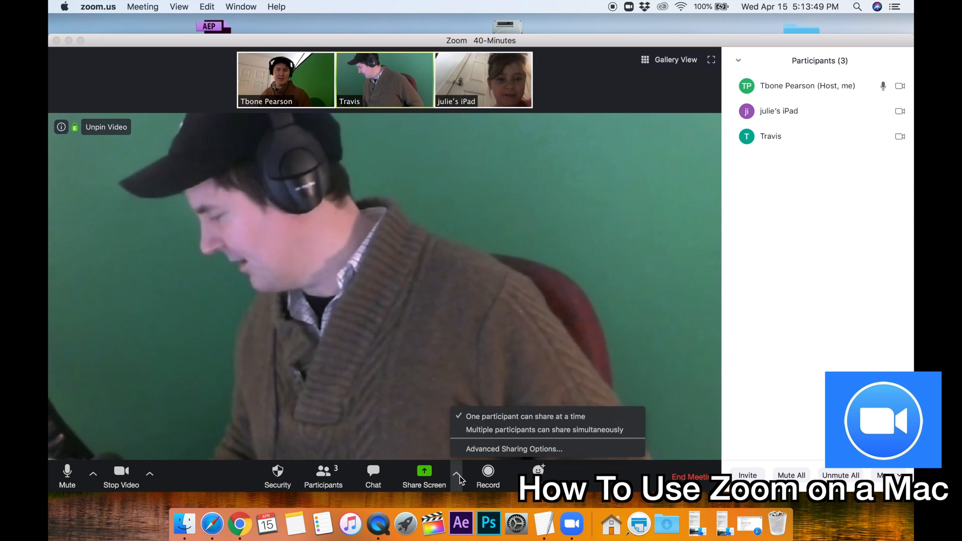
{"action": "left_click", "coordinate": [424, 475]}
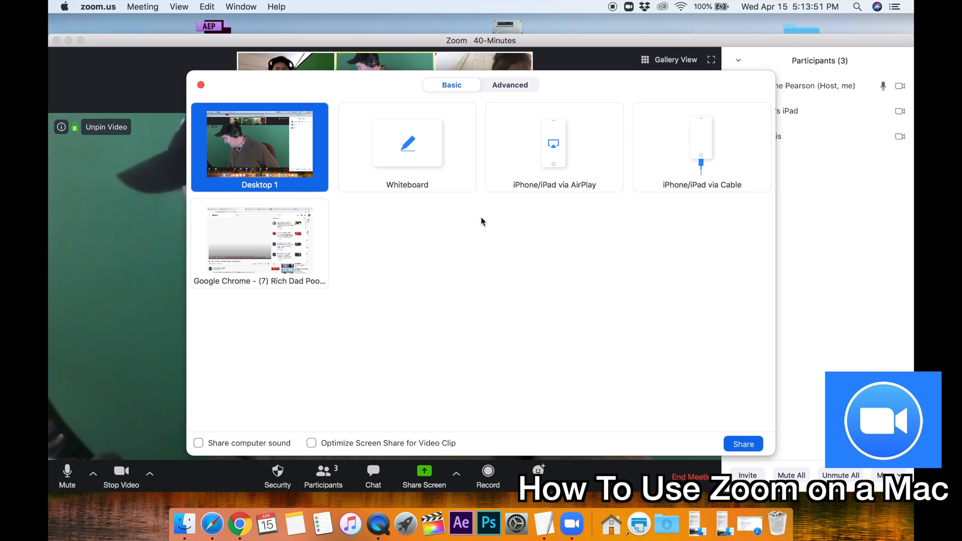
{"action": "mouse_move", "coordinate": [646, 257]}
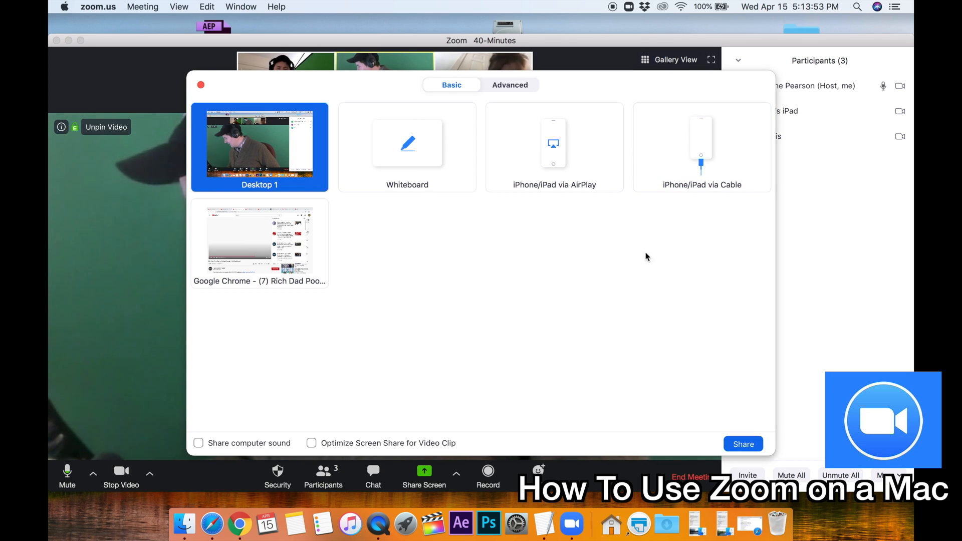
{"action": "left_click", "coordinate": [259, 239]}
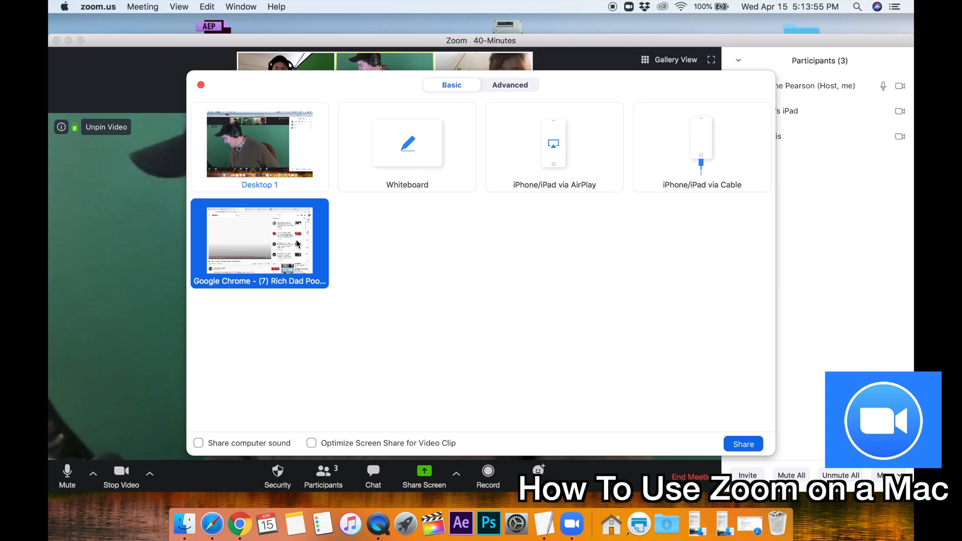
{"action": "left_click", "coordinate": [743, 444]}
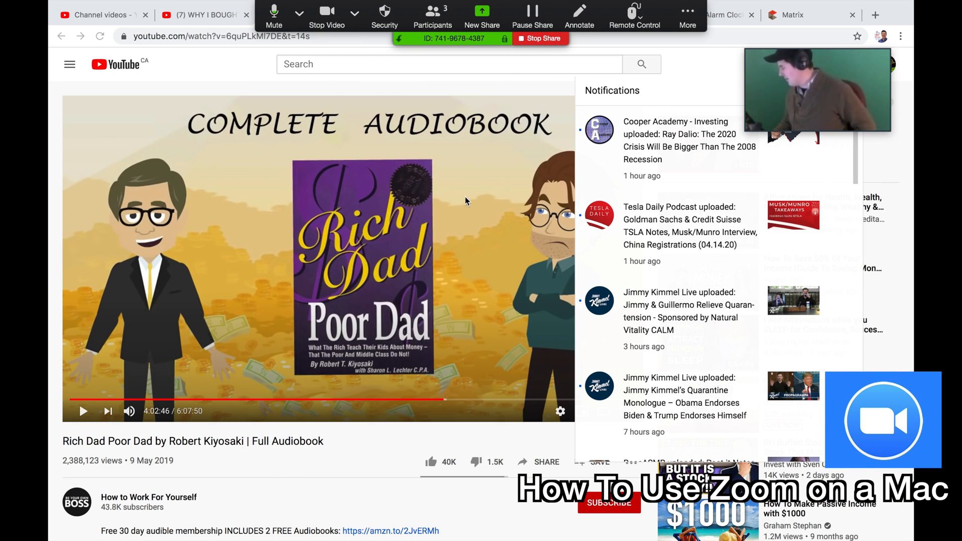
{"action": "mouse_move", "coordinate": [670, 92]}
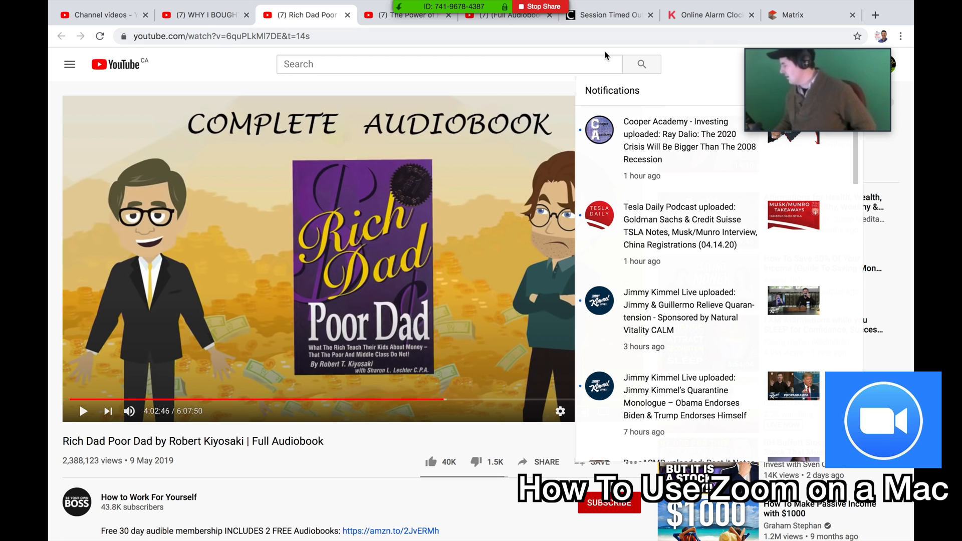
{"action": "mouse_move", "coordinate": [527, 227]}
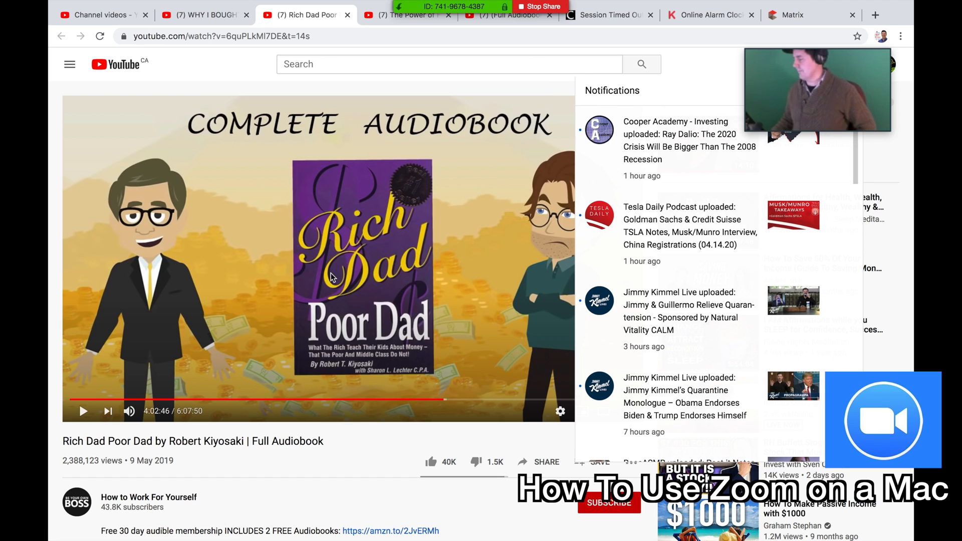
{"action": "mouse_move", "coordinate": [445, 388]}
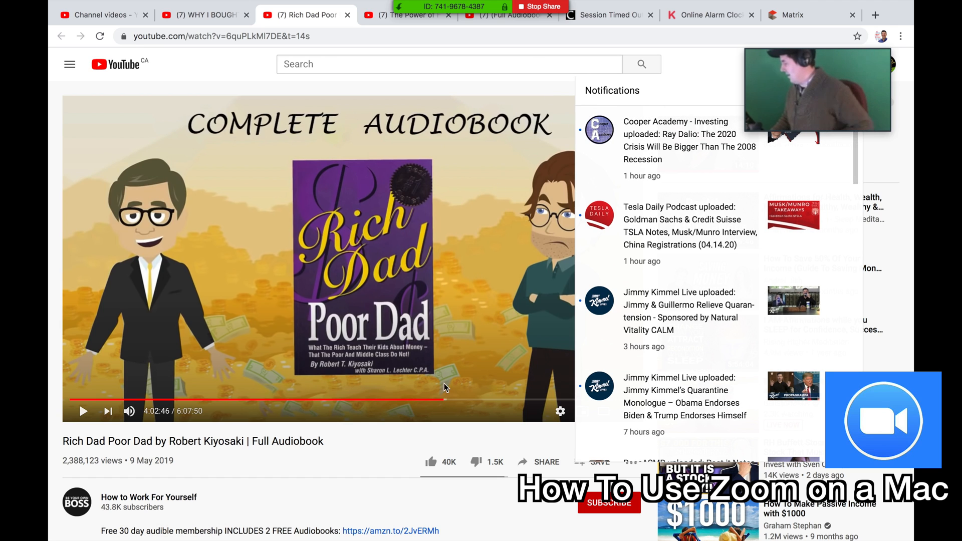
{"action": "mouse_move", "coordinate": [421, 224]}
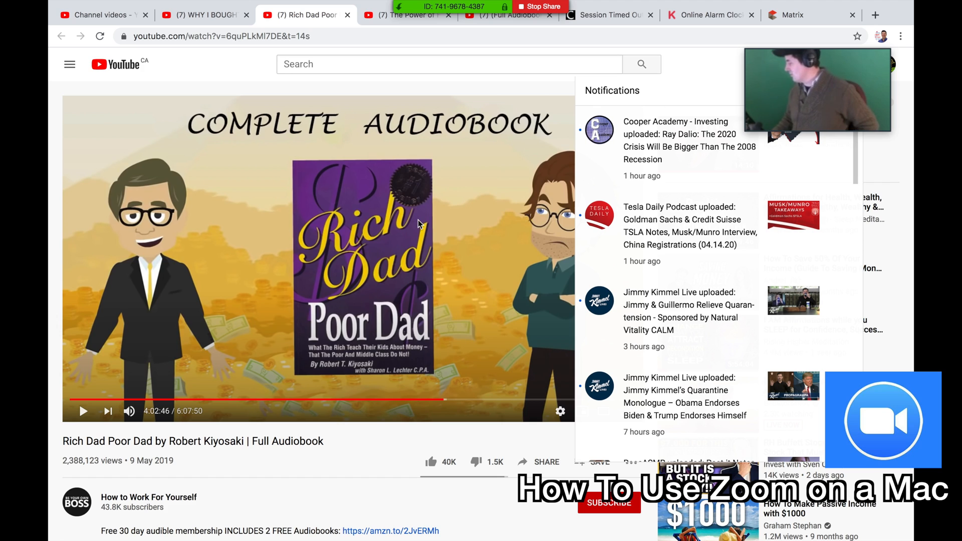
{"action": "mouse_move", "coordinate": [405, 348]}
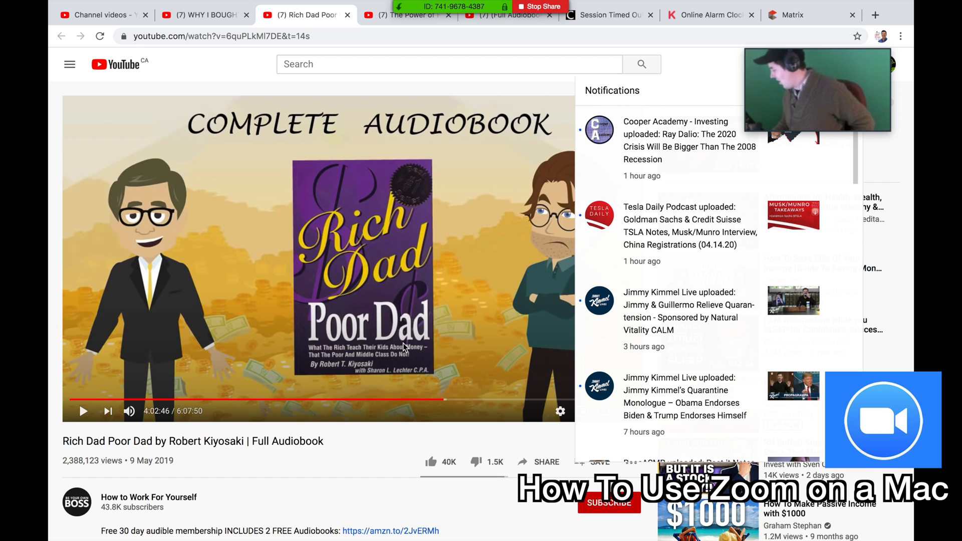
{"action": "mouse_move", "coordinate": [475, 97]}
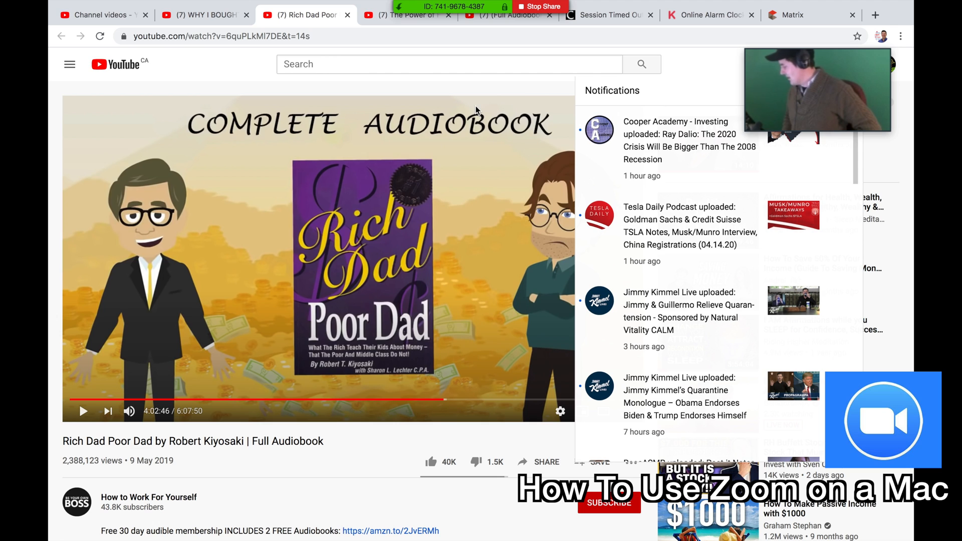
{"action": "mouse_move", "coordinate": [306, 292]}
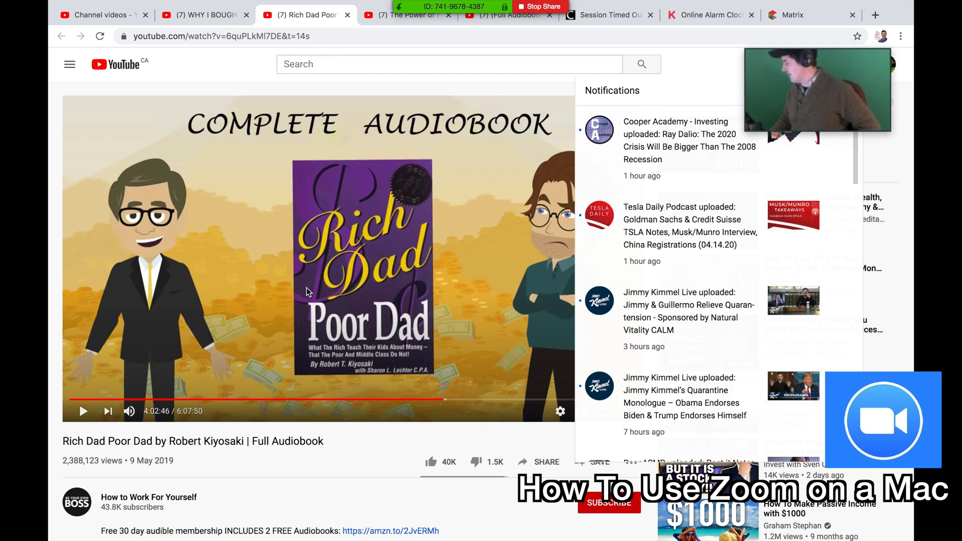
{"action": "mouse_move", "coordinate": [806, 112]}
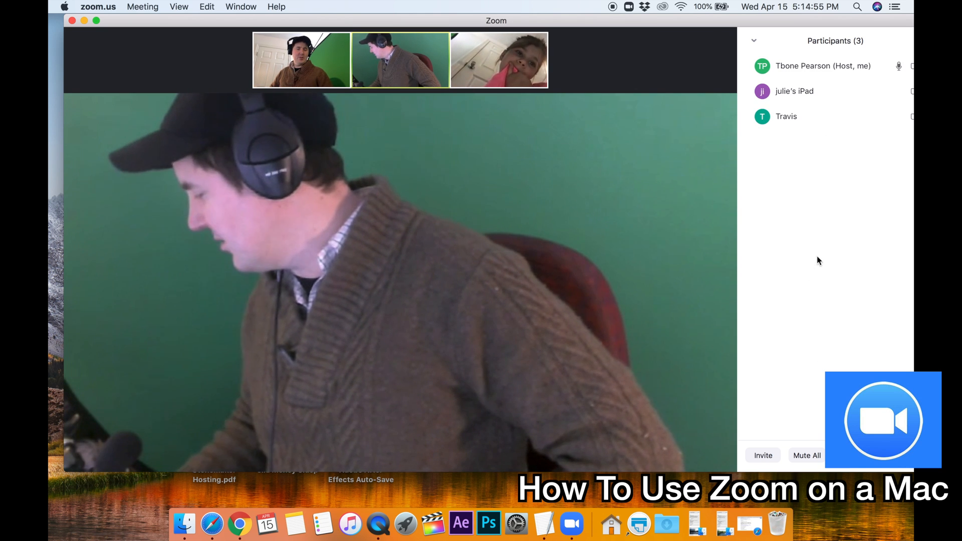
{"action": "mouse_move", "coordinate": [719, 39]}
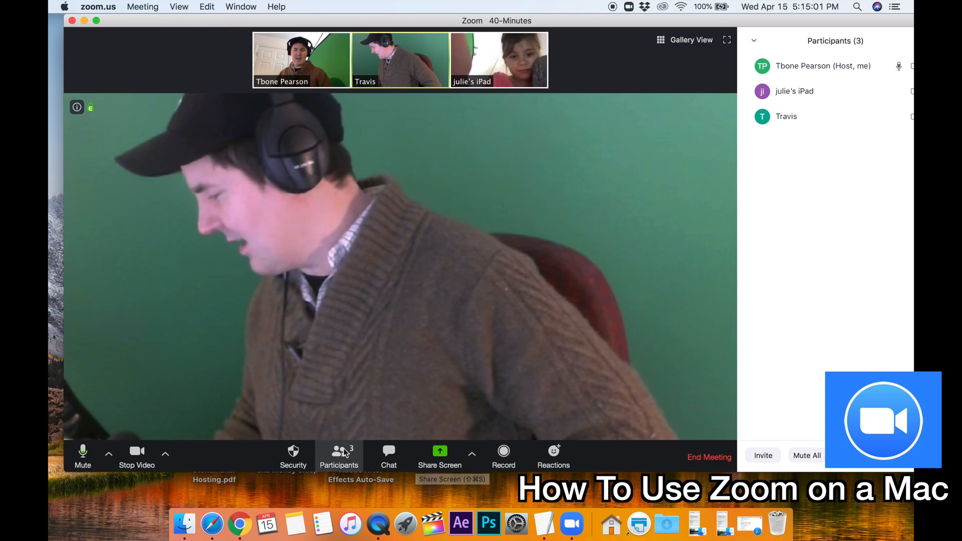
- Hide the participants list, stop your camera video, and end the meeting for all
{"action": "left_click", "coordinate": [340, 457]}
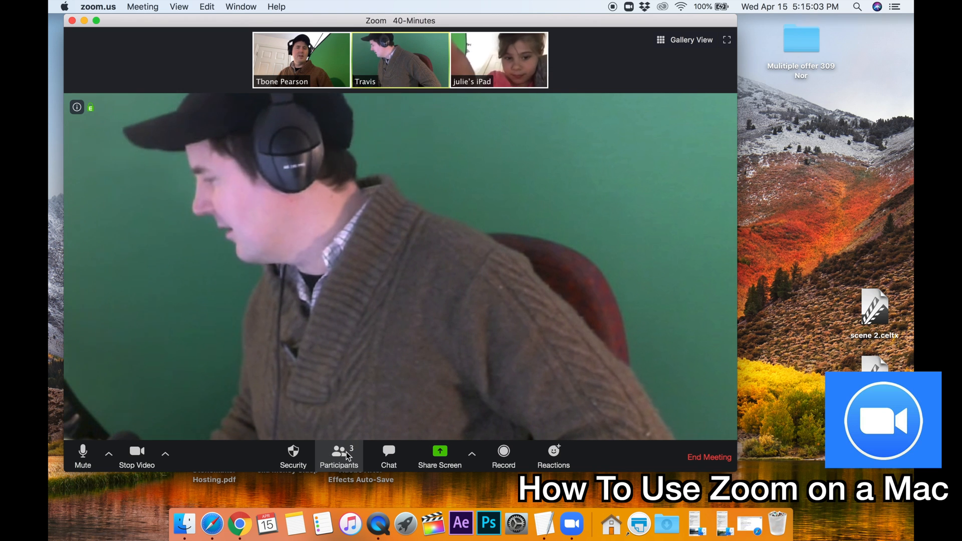
{"action": "mouse_move", "coordinate": [136, 454]}
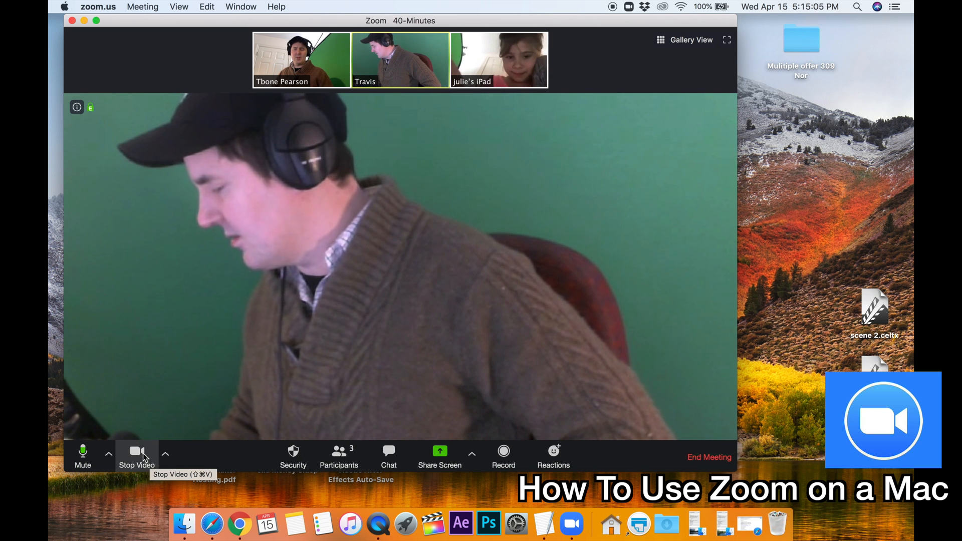
{"action": "left_click", "coordinate": [137, 457]}
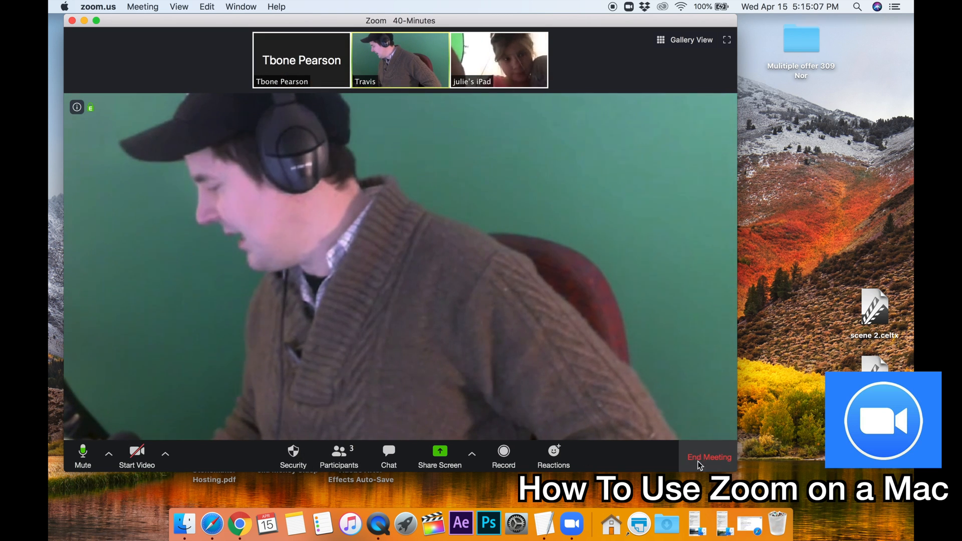
{"action": "left_click", "coordinate": [710, 457]}
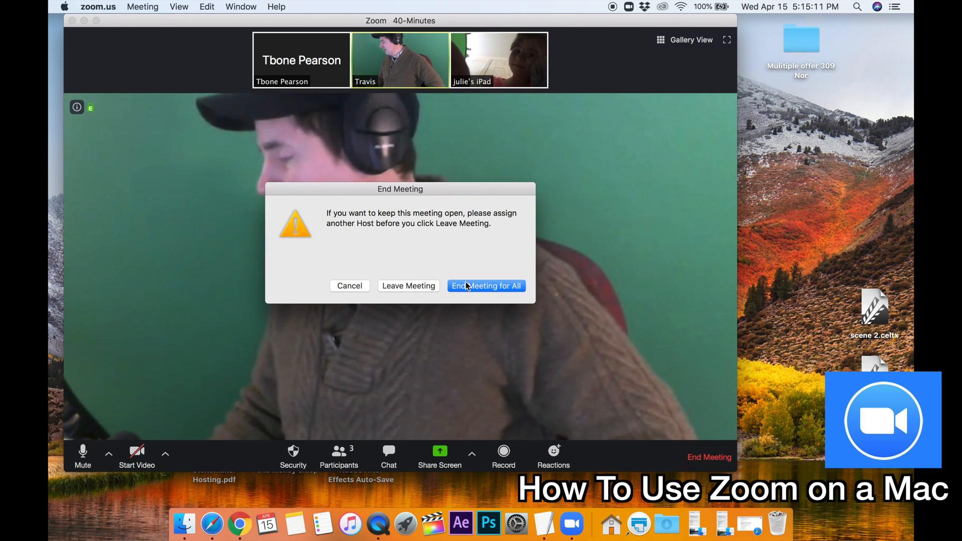
{"action": "left_click", "coordinate": [485, 286]}
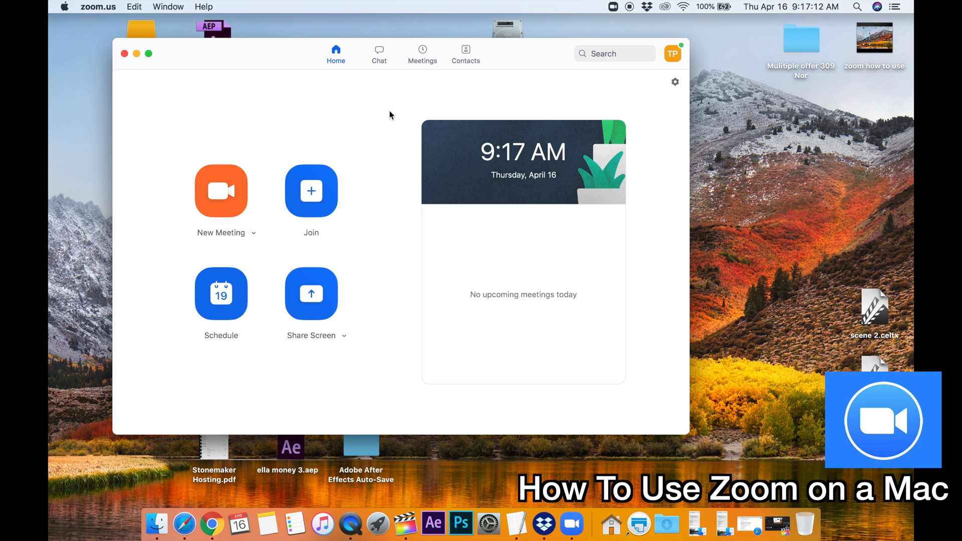
{"action": "left_click", "coordinate": [379, 52]}
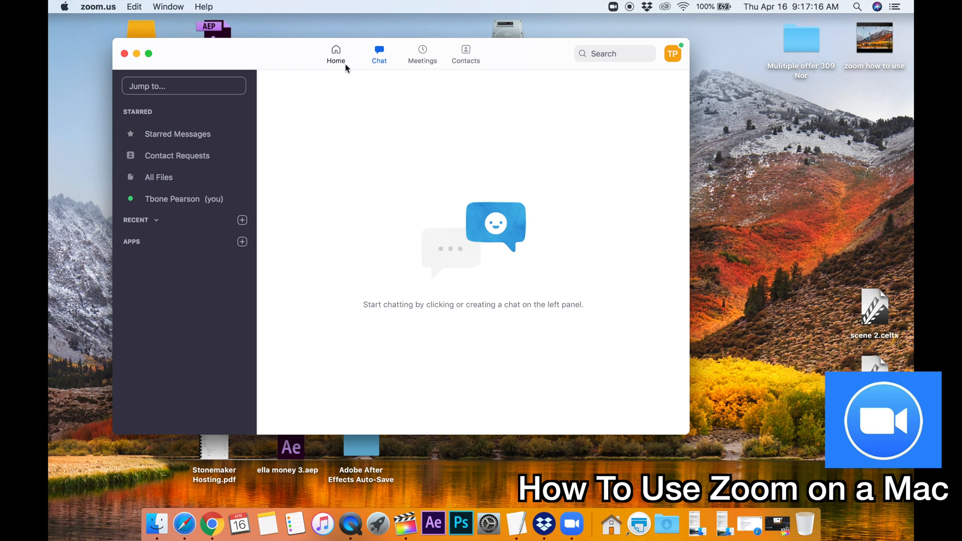
{"action": "left_click", "coordinate": [465, 52]}
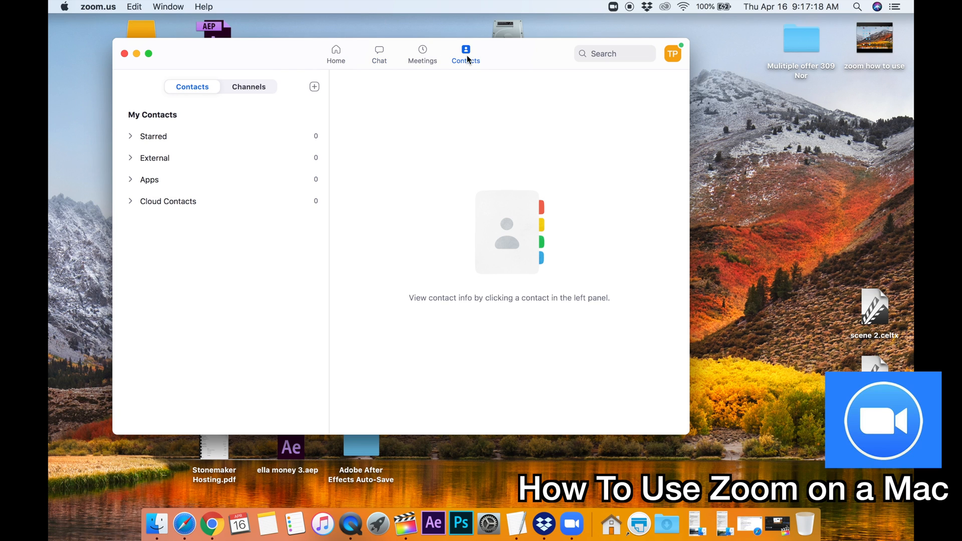
{"action": "mouse_move", "coordinate": [166, 159]}
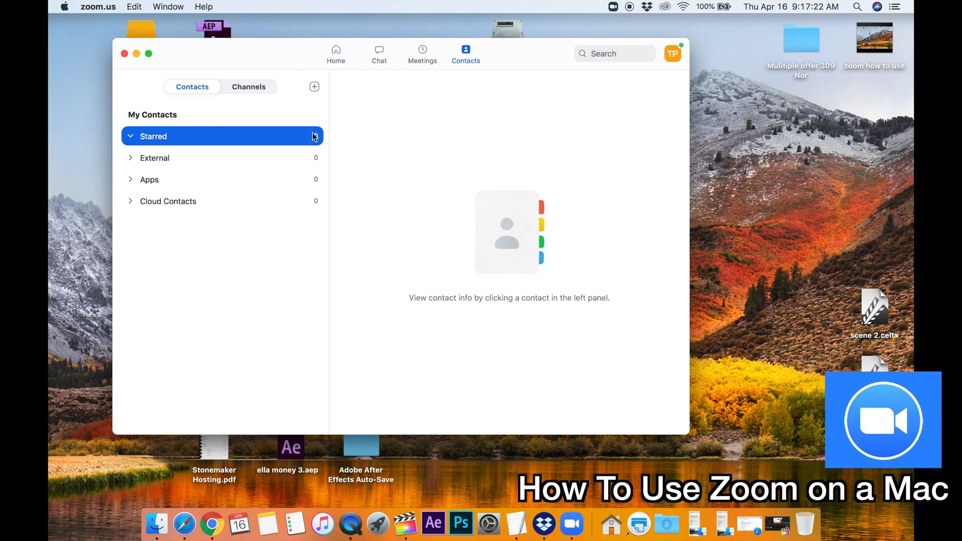
{"action": "mouse_move", "coordinate": [397, 70]}
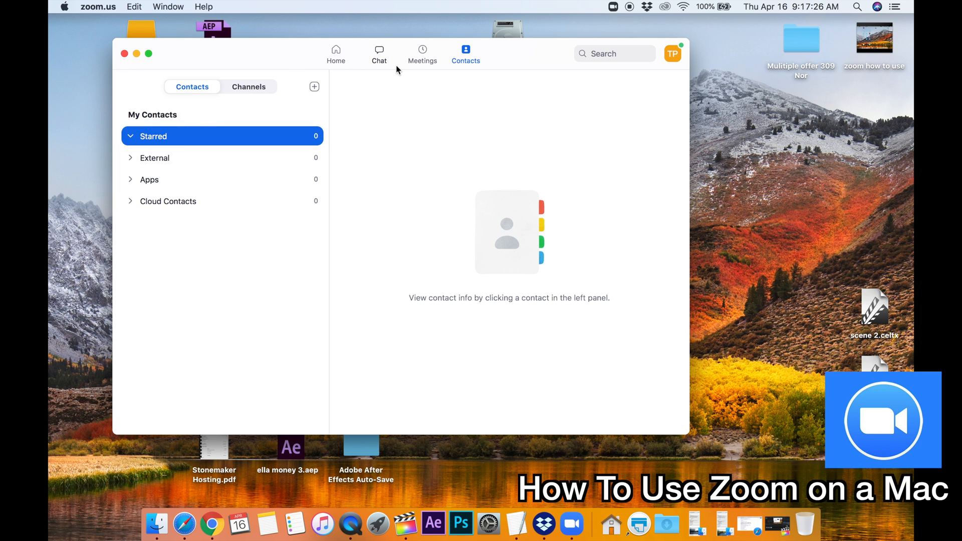
{"action": "left_click", "coordinate": [379, 54]}
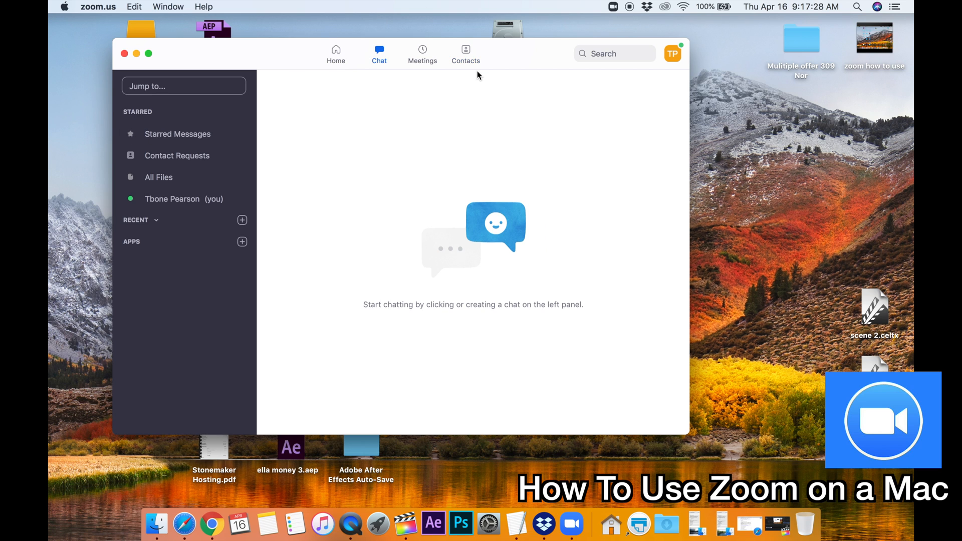
{"action": "mouse_move", "coordinate": [432, 156]}
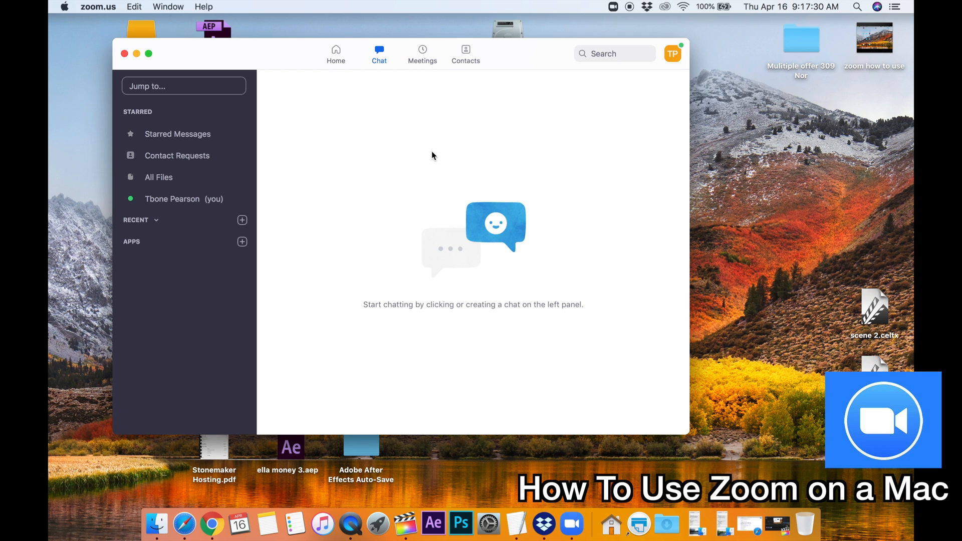
{"action": "mouse_move", "coordinate": [396, 66]}
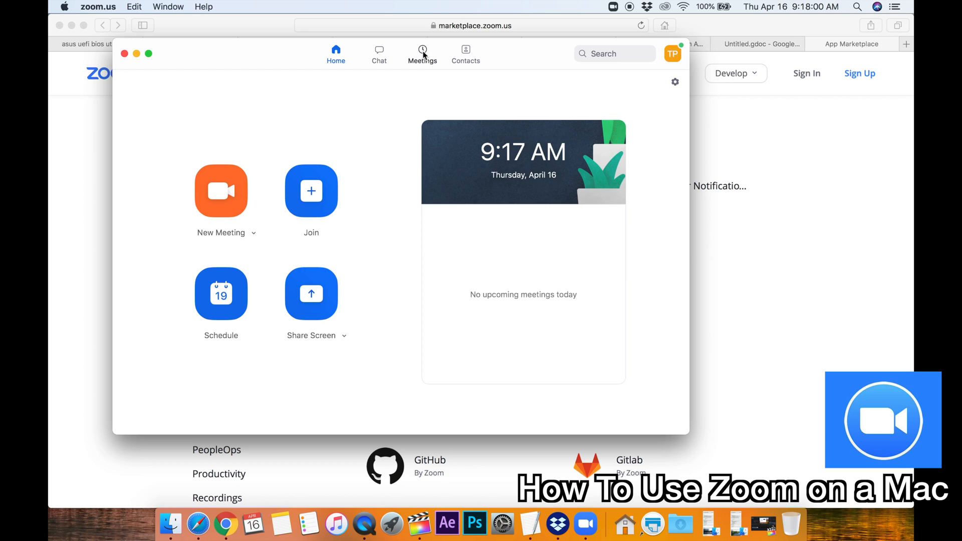
- View the Meetings tab's Personal Meeting ID, then return Home and reopen Chat
{"action": "left_click", "coordinate": [422, 54]}
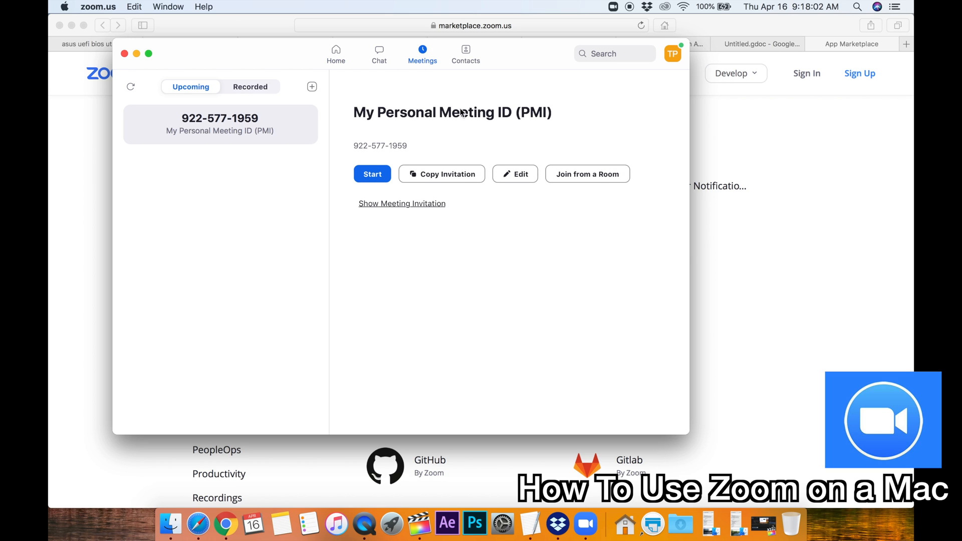
{"action": "mouse_move", "coordinate": [174, 123]}
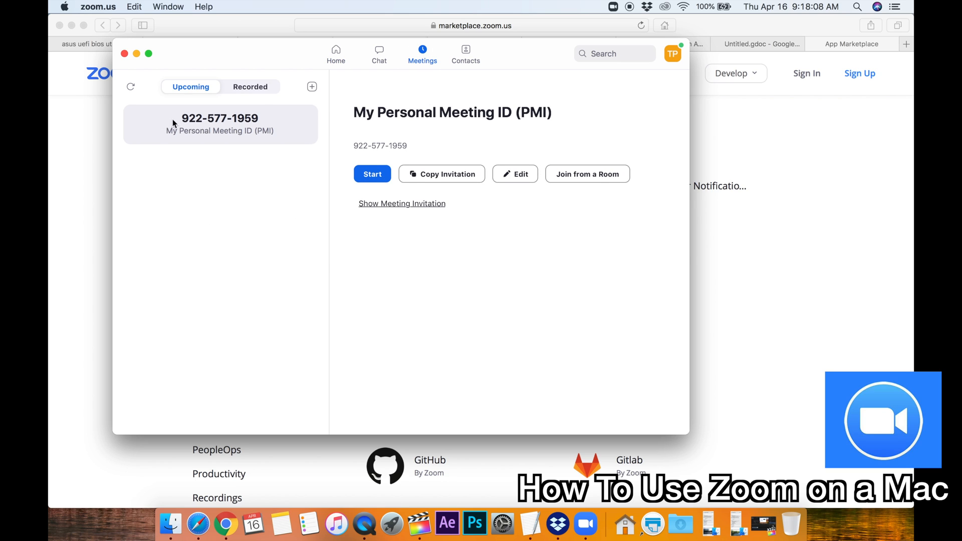
{"action": "mouse_move", "coordinate": [282, 224]}
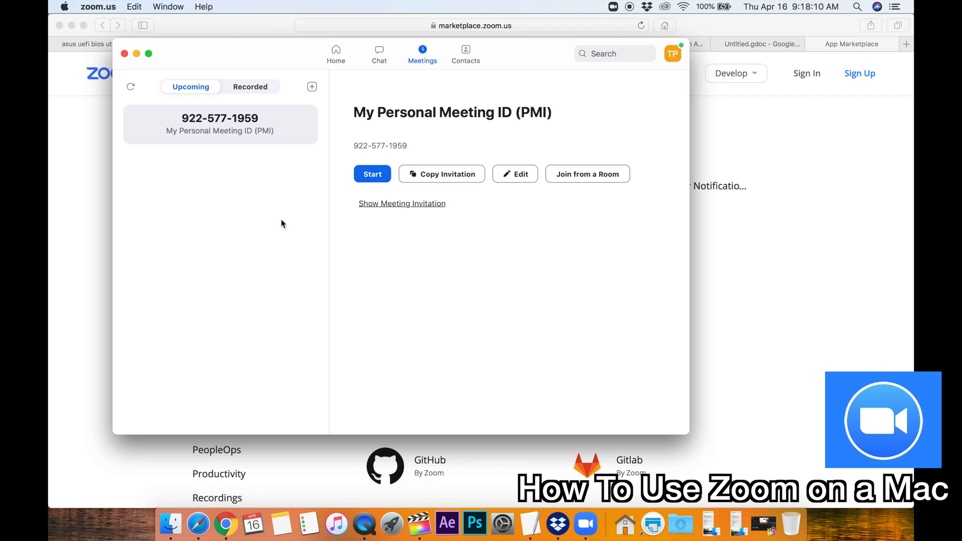
{"action": "mouse_move", "coordinate": [462, 278]}
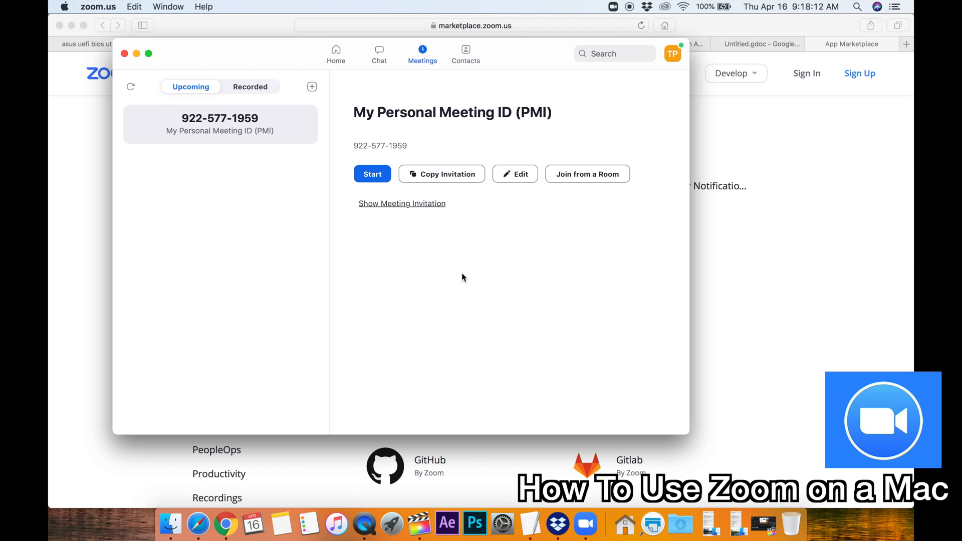
{"action": "left_click", "coordinate": [336, 52]}
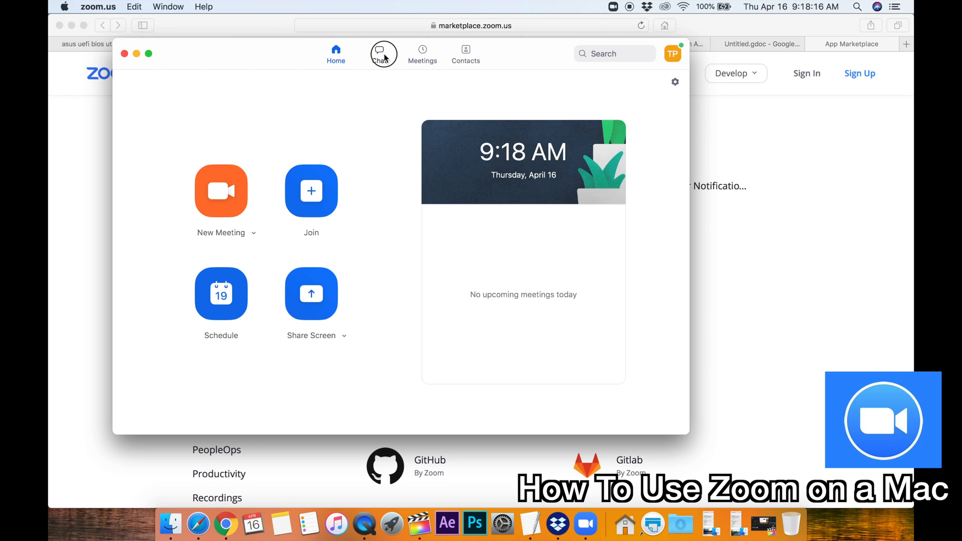
{"action": "left_click", "coordinate": [380, 52]}
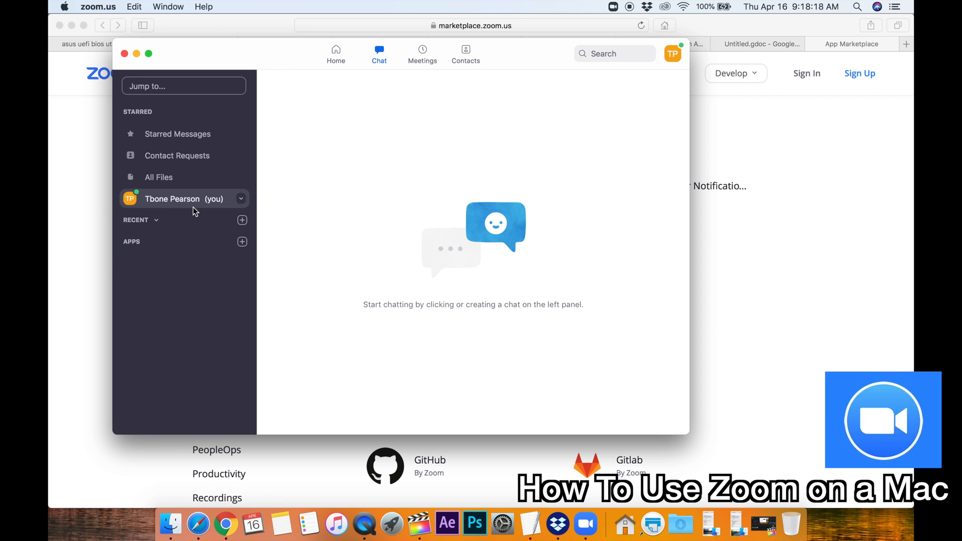
{"action": "mouse_move", "coordinate": [242, 241]}
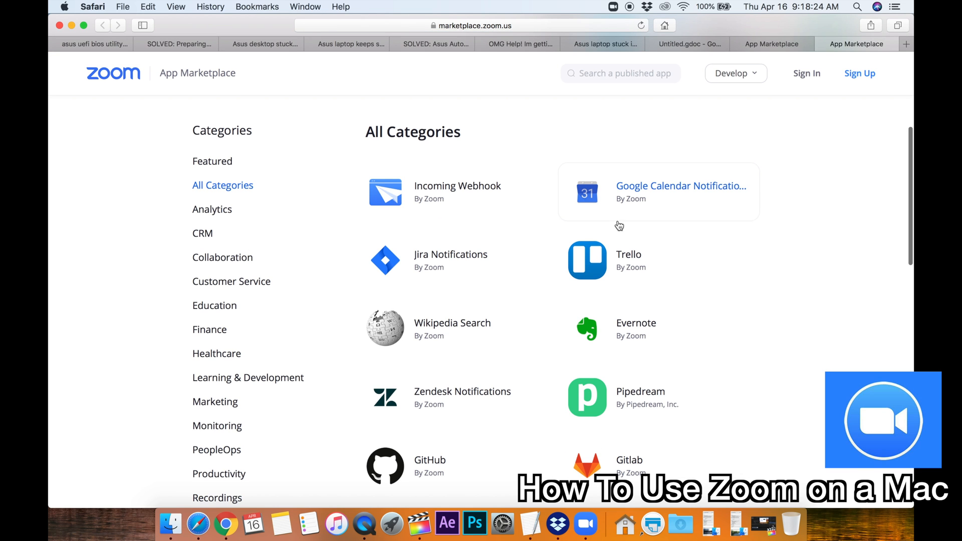
- Scroll the Zoom Chat app list, previewing the Adobe Creative Cloud and Qualtrics cards
{"action": "scroll", "scroll_direction": "down", "scroll_amount": 3}
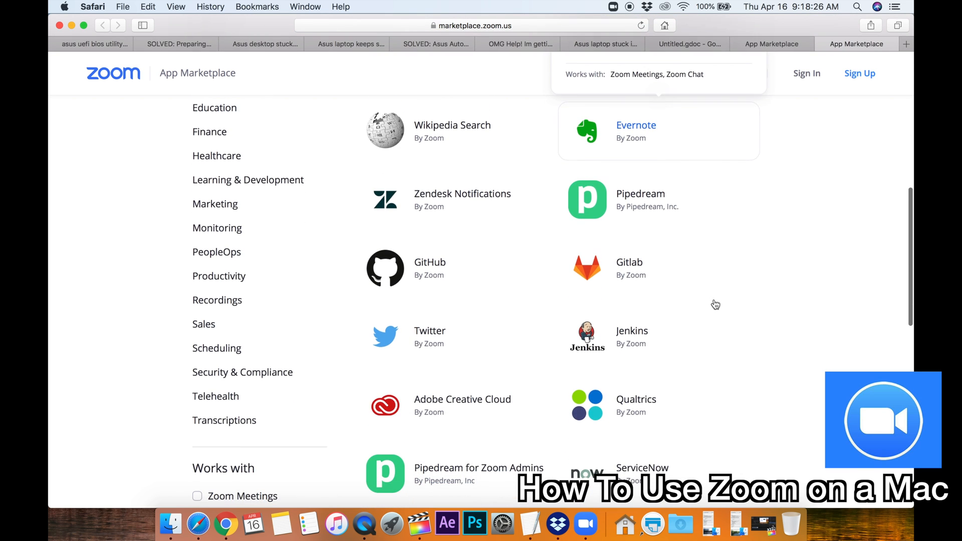
{"action": "scroll", "scroll_direction": "down", "scroll_amount": 3}
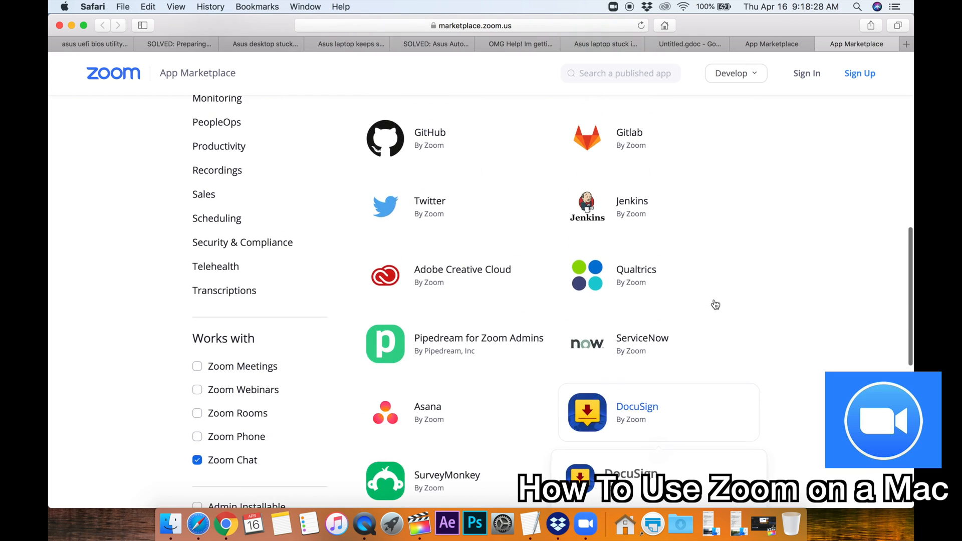
{"action": "scroll", "scroll_direction": "up", "scroll_amount": 3}
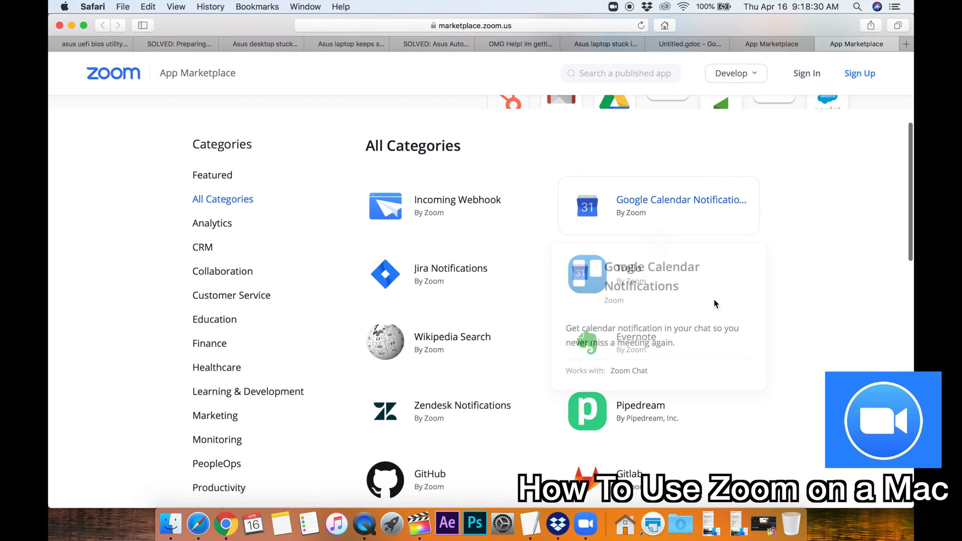
{"action": "mouse_move", "coordinate": [488, 210]}
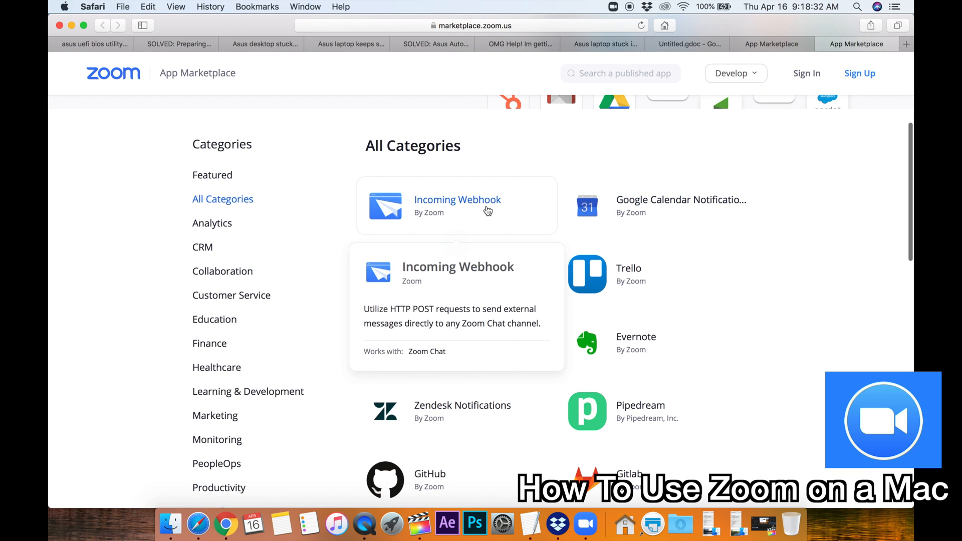
{"action": "mouse_move", "coordinate": [663, 179]}
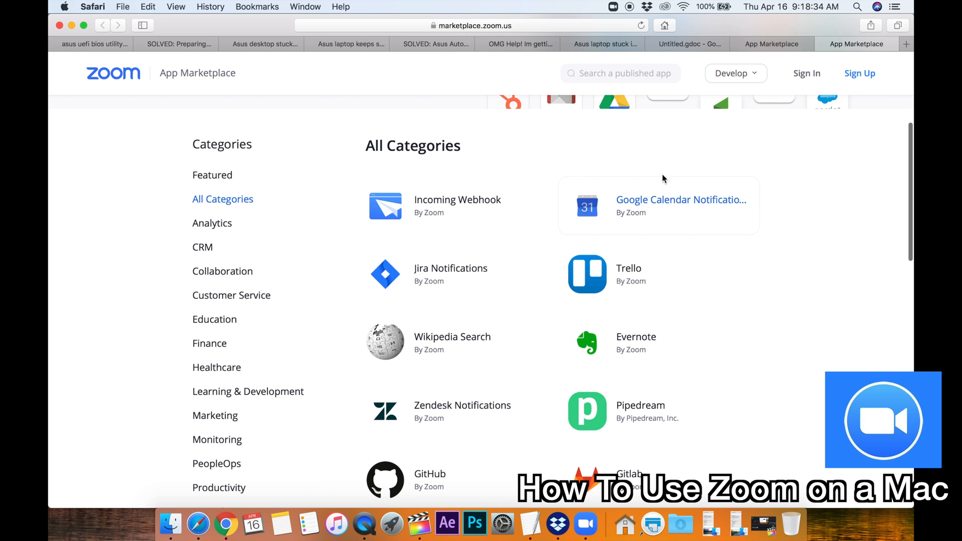
{"action": "mouse_move", "coordinate": [668, 147]}
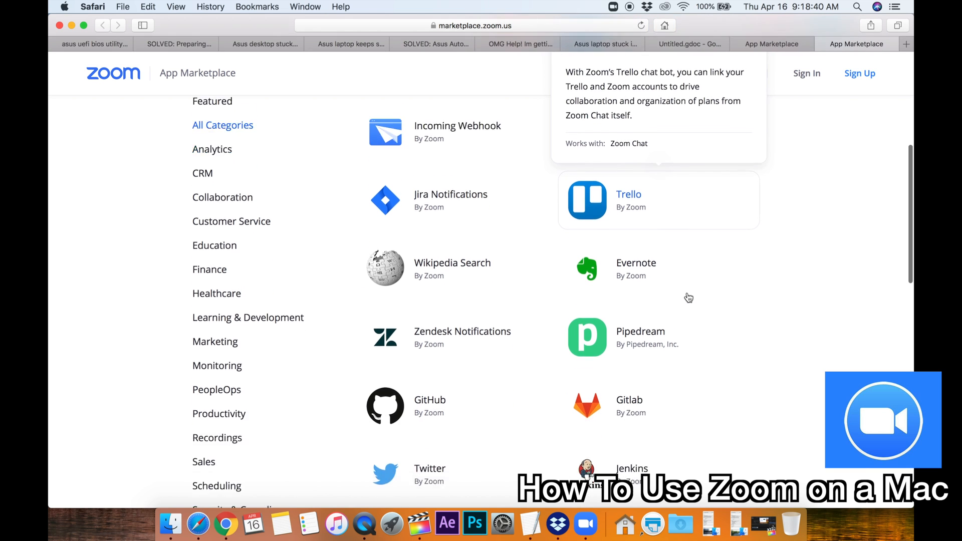
{"action": "scroll", "scroll_direction": "down", "scroll_amount": 3}
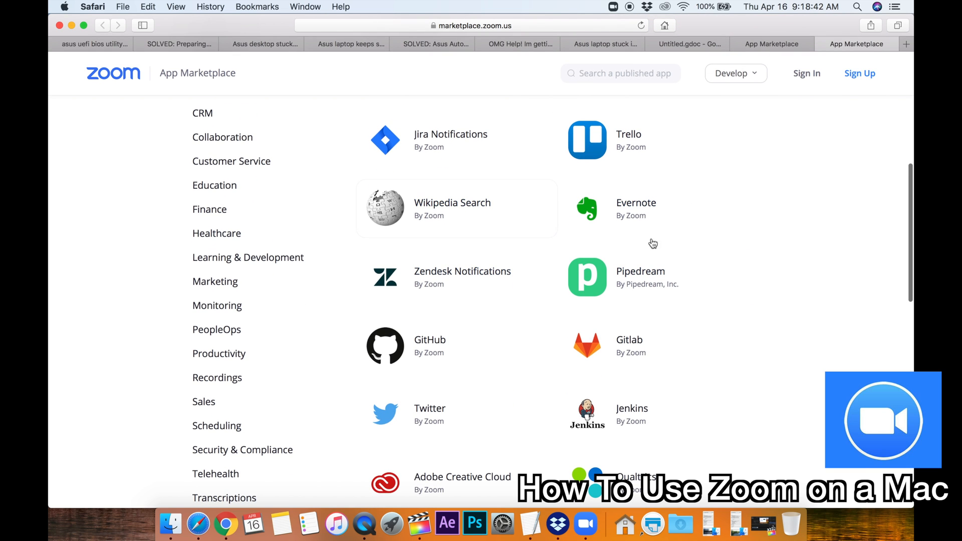
{"action": "scroll", "scroll_direction": "down", "scroll_amount": 3}
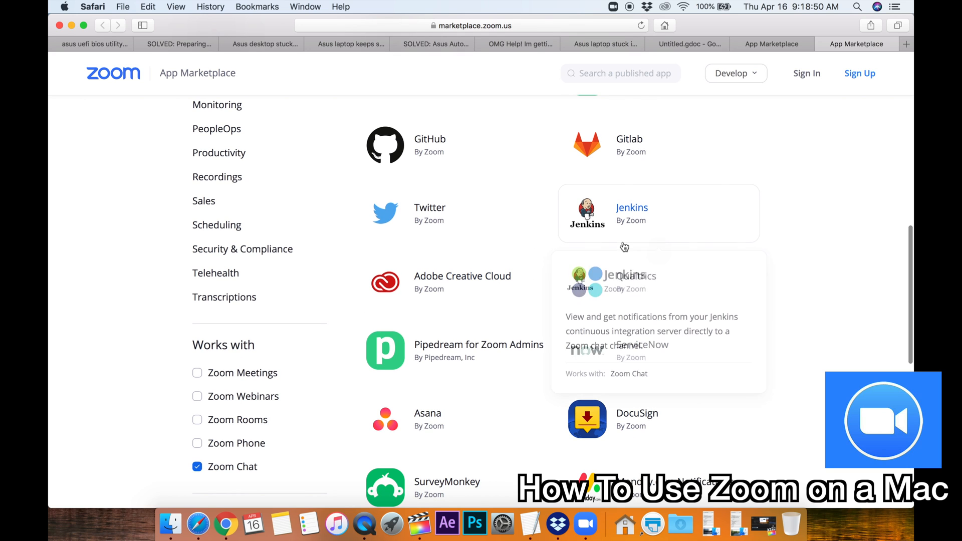
{"action": "mouse_move", "coordinate": [531, 329]}
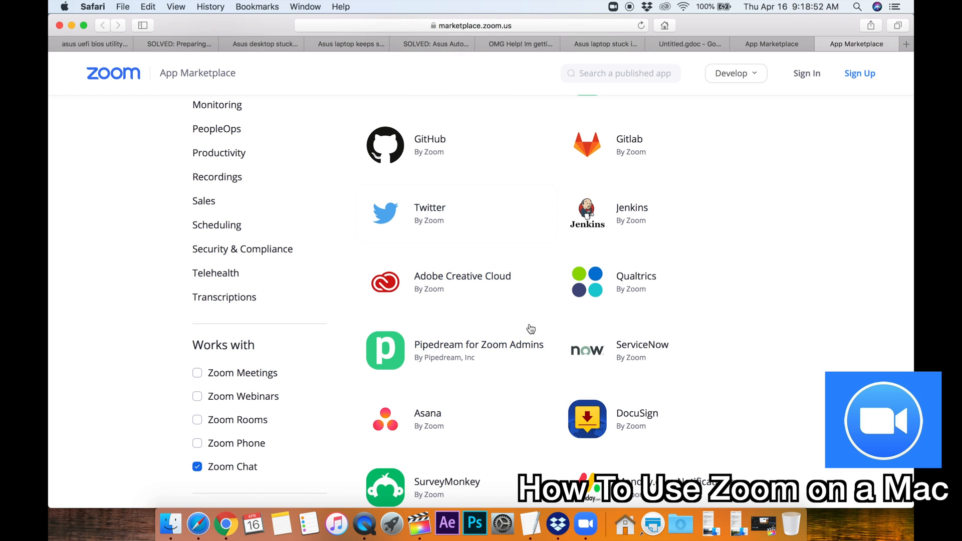
{"action": "mouse_move", "coordinate": [577, 265]}
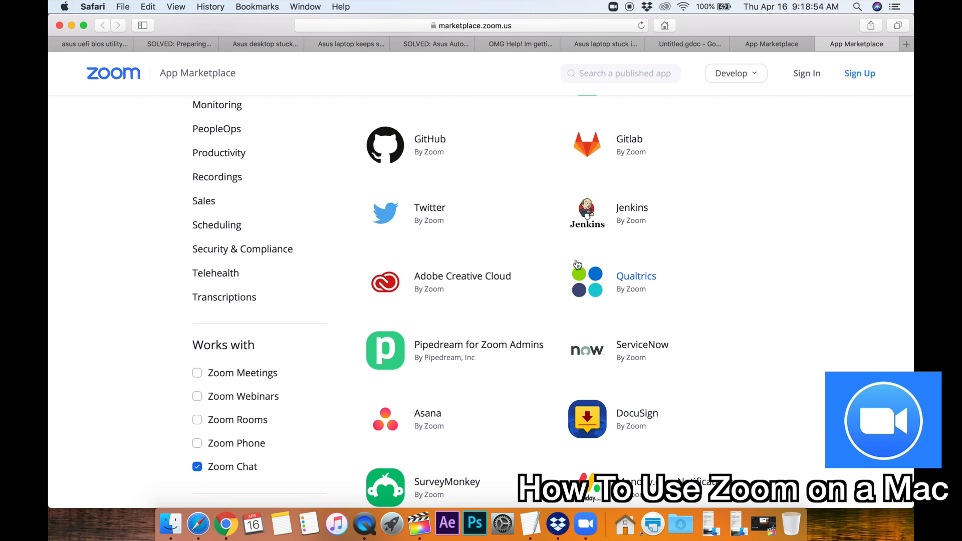
{"action": "mouse_move", "coordinate": [462, 282]}
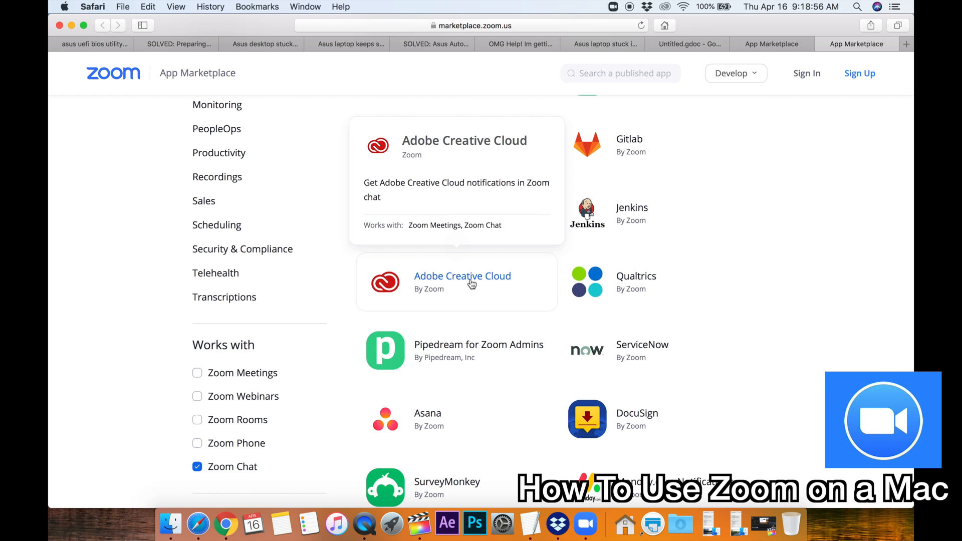
{"action": "scroll", "scroll_direction": "down", "scroll_amount": 3}
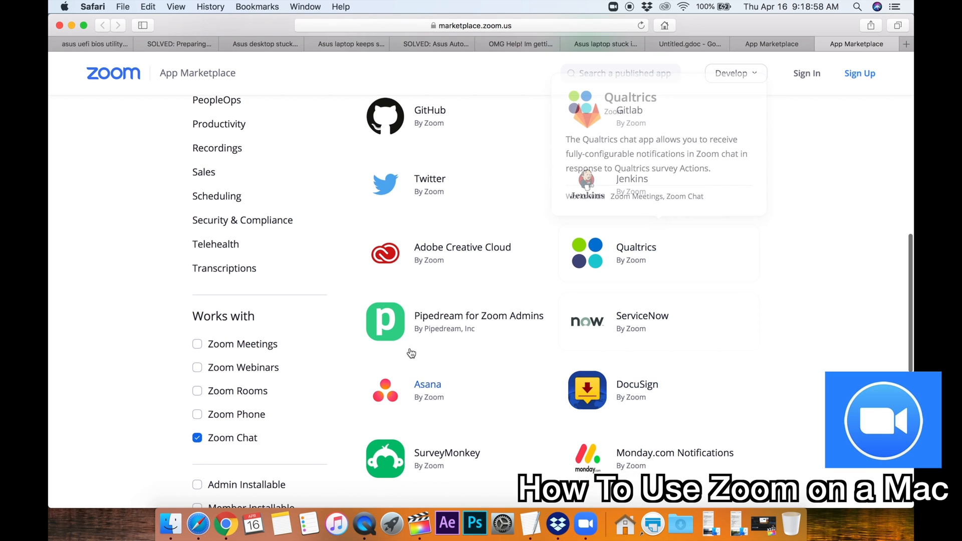
{"action": "mouse_move", "coordinate": [470, 250]}
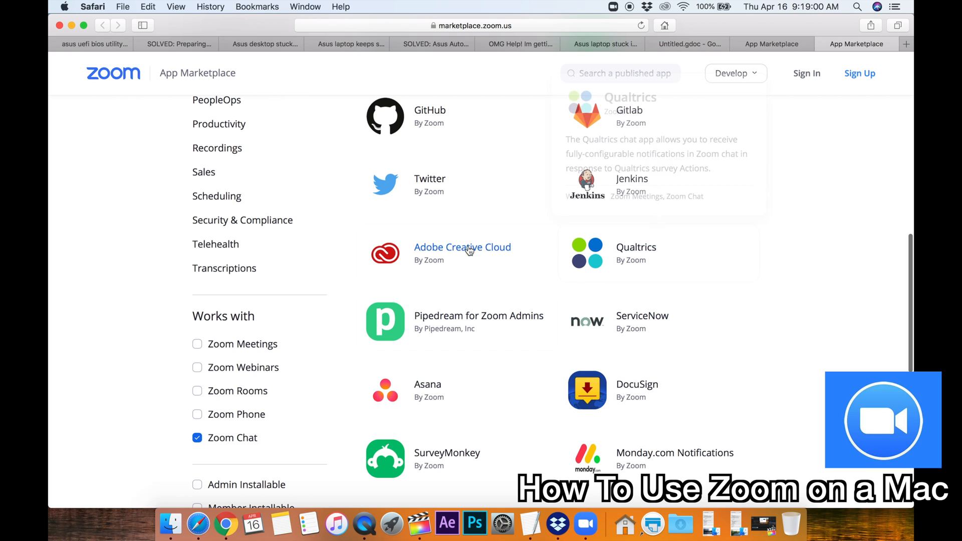
{"action": "scroll", "scroll_direction": "down", "scroll_amount": 3}
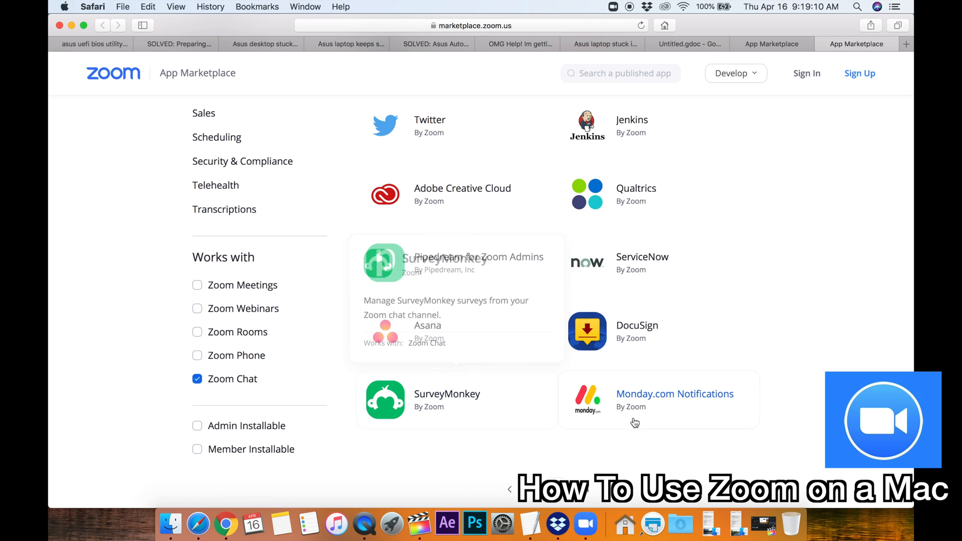
{"action": "scroll", "scroll_direction": "up", "scroll_amount": 3}
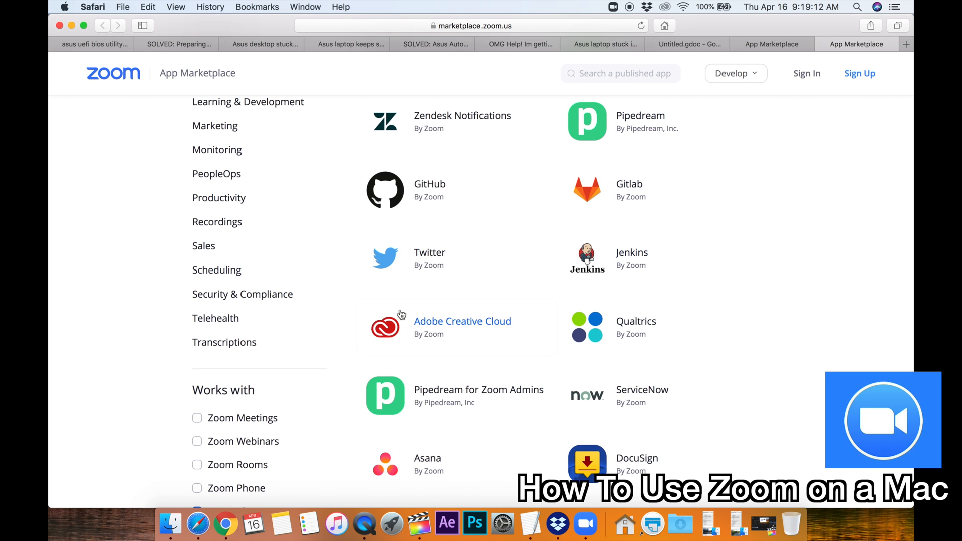
- Open the Adobe Creative Cloud app page and scroll to its chat notification list
{"action": "left_click", "coordinate": [462, 321]}
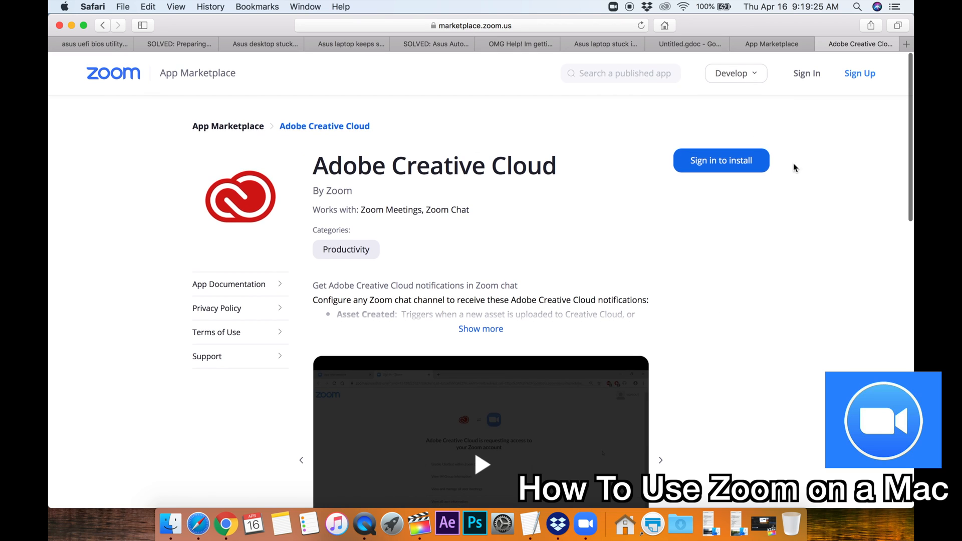
{"action": "scroll", "scroll_direction": "down", "scroll_amount": 3}
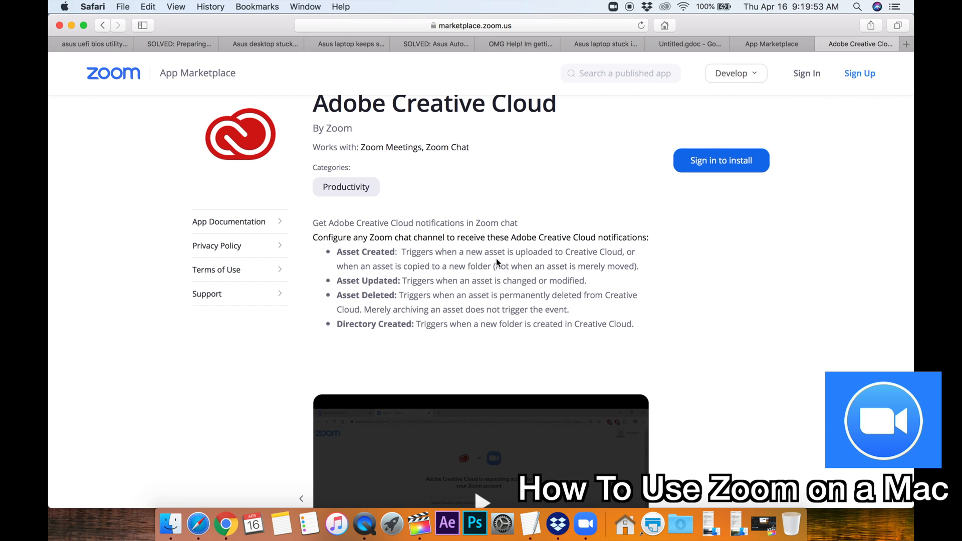
{"action": "mouse_move", "coordinate": [648, 216]}
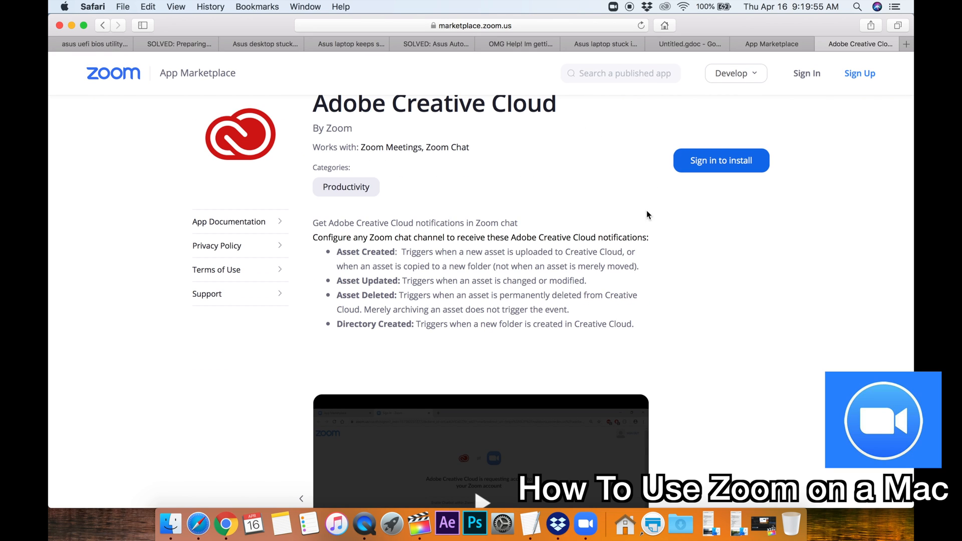
{"action": "mouse_move", "coordinate": [597, 267]}
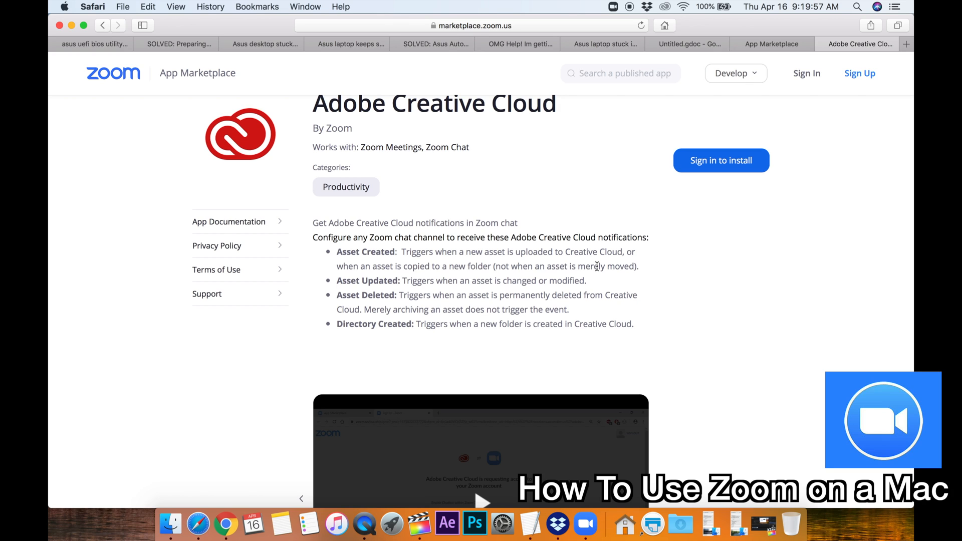
{"action": "mouse_move", "coordinate": [550, 242]}
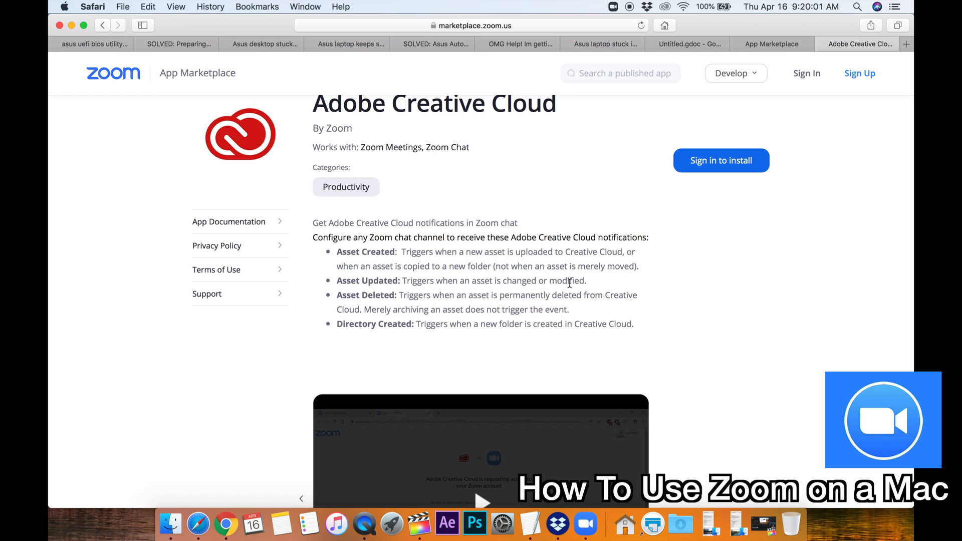
{"action": "mouse_move", "coordinate": [462, 322]}
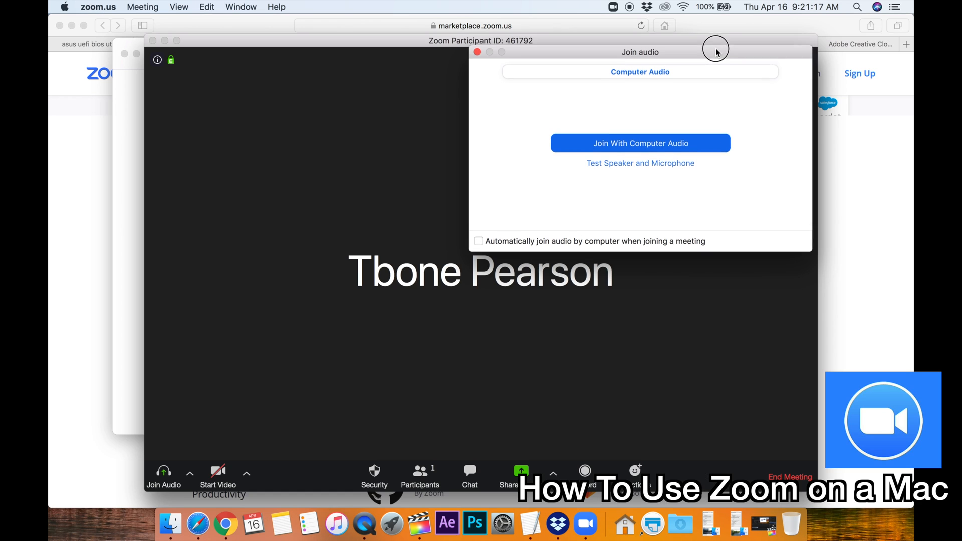
{"action": "mouse_move", "coordinate": [412, 362]}
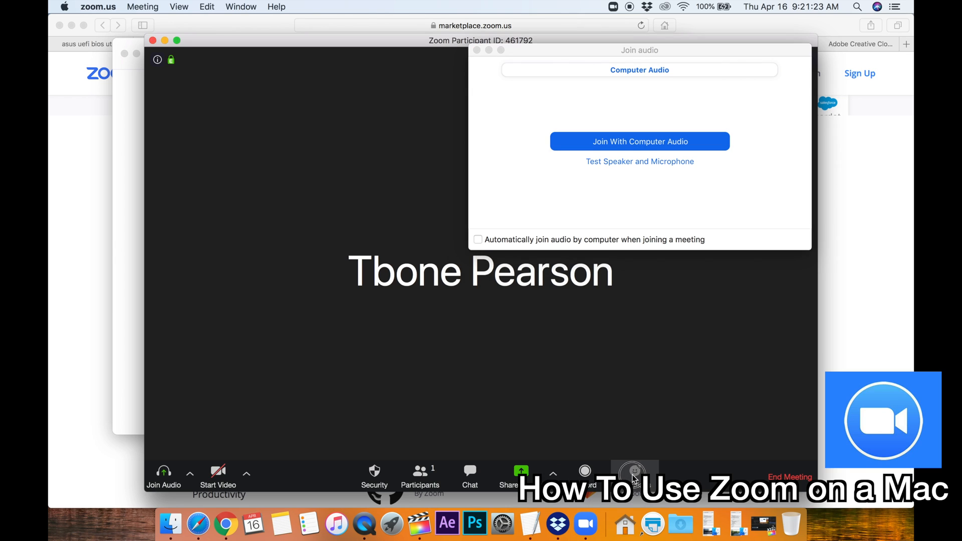
- Show the meeting reactions, then the Share Screen options menu
{"action": "left_click", "coordinate": [634, 471]}
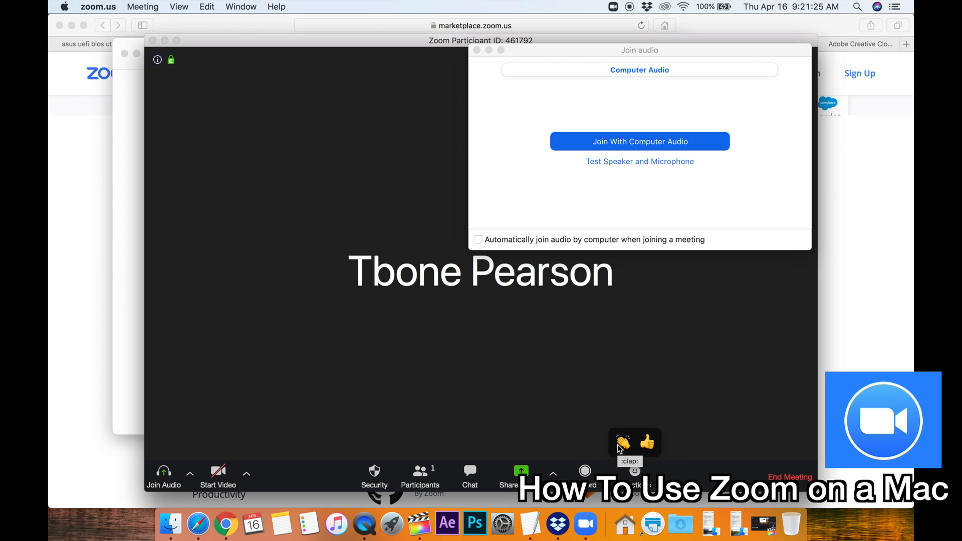
{"action": "left_click", "coordinate": [553, 473]}
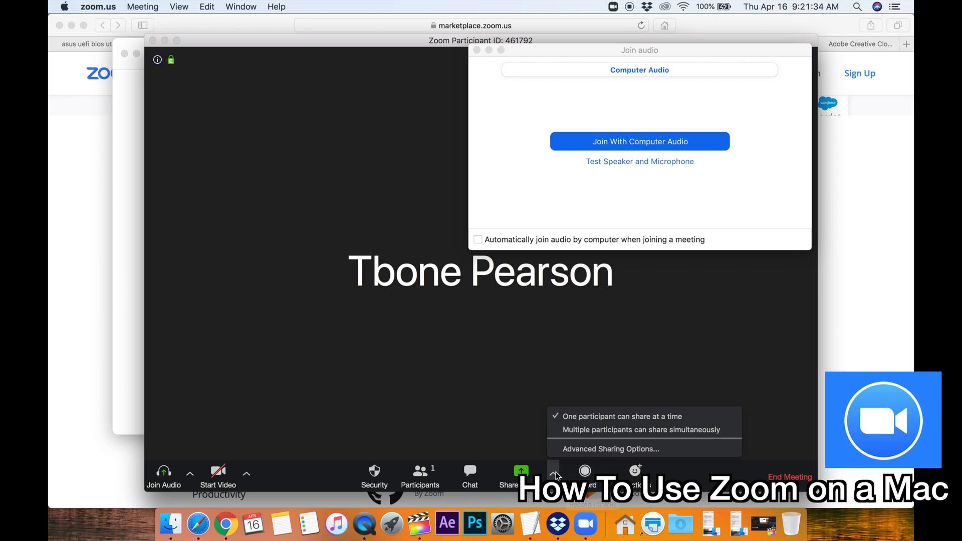
{"action": "mouse_move", "coordinate": [634, 429]}
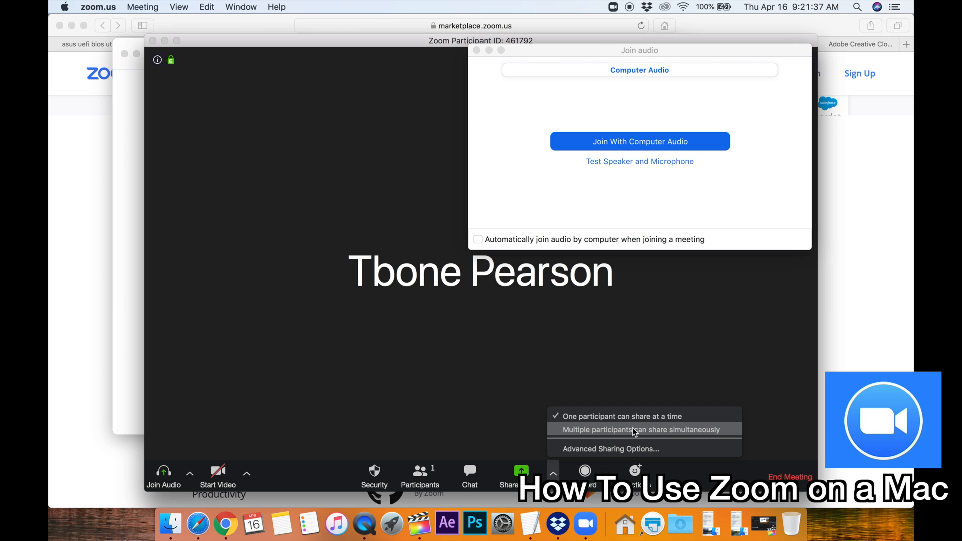
{"action": "mouse_move", "coordinate": [599, 441]}
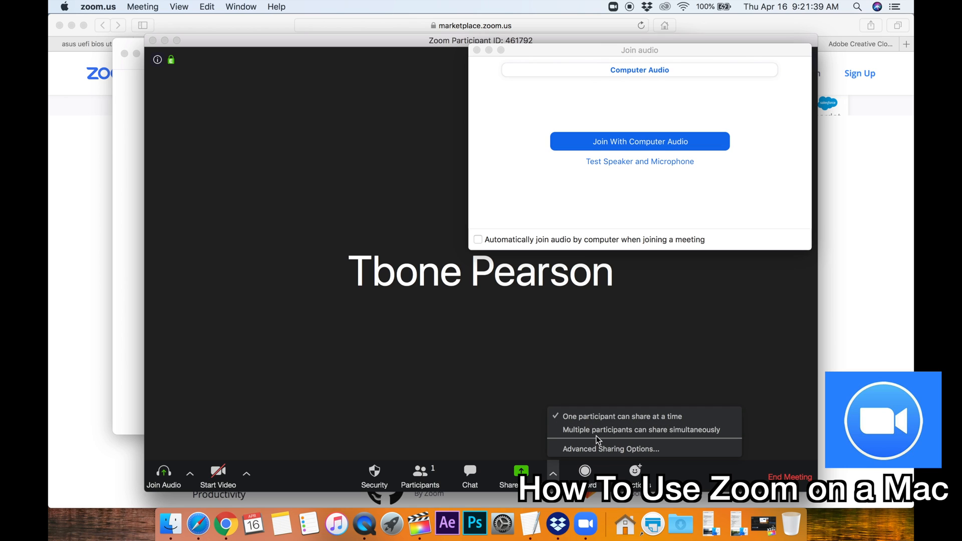
{"action": "mouse_move", "coordinate": [657, 440]}
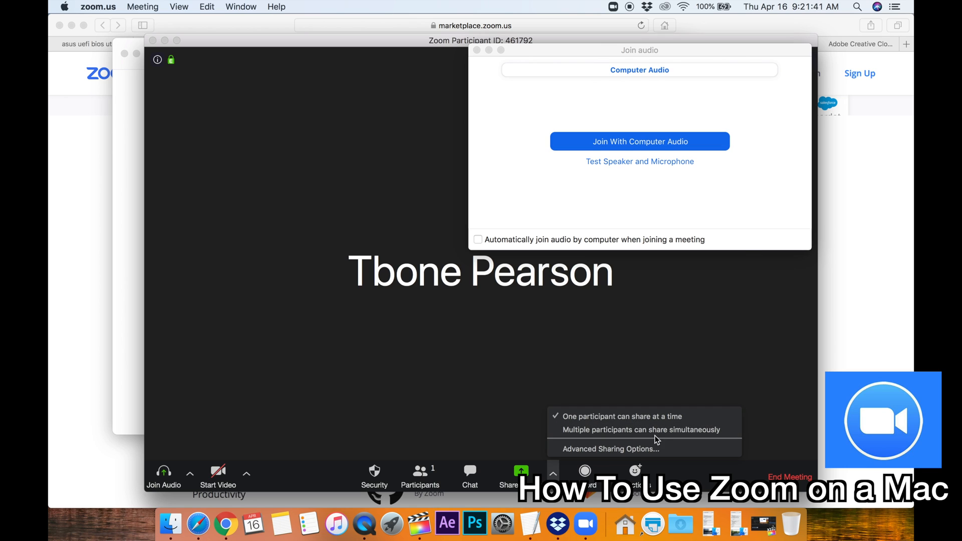
- Review Advanced Sharing Options: one sharer, all participants, host-only takeover, then close
{"action": "left_click", "coordinate": [610, 449]}
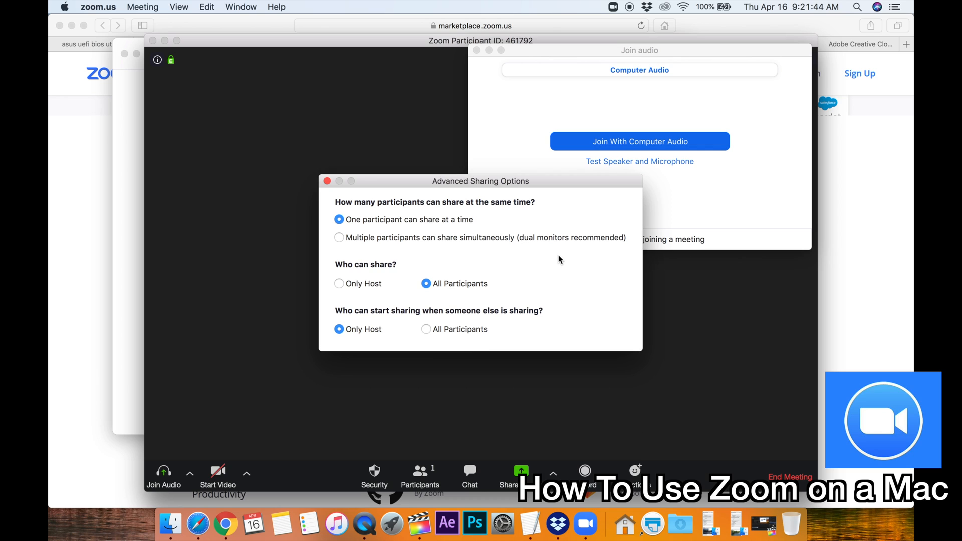
{"action": "mouse_move", "coordinate": [376, 277]}
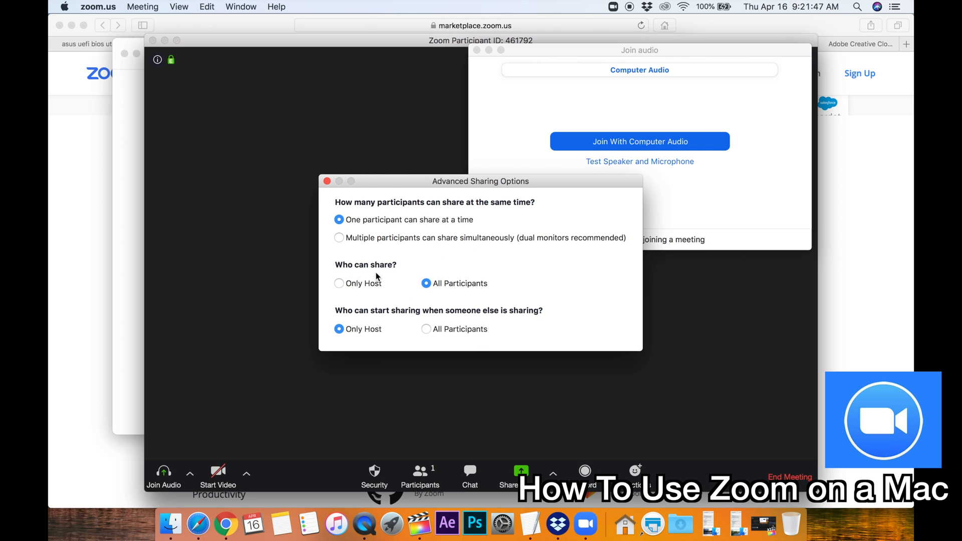
{"action": "mouse_move", "coordinate": [339, 284]}
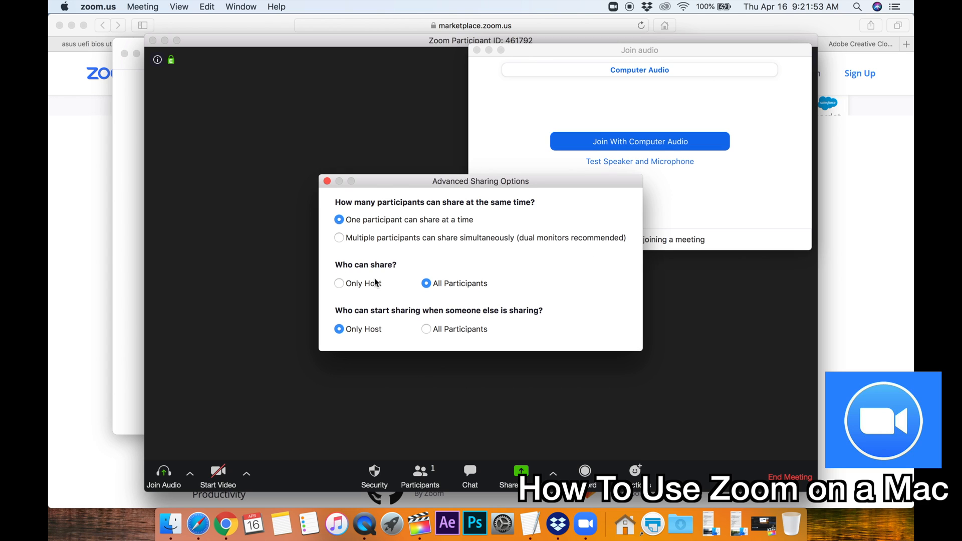
{"action": "mouse_move", "coordinate": [488, 283]}
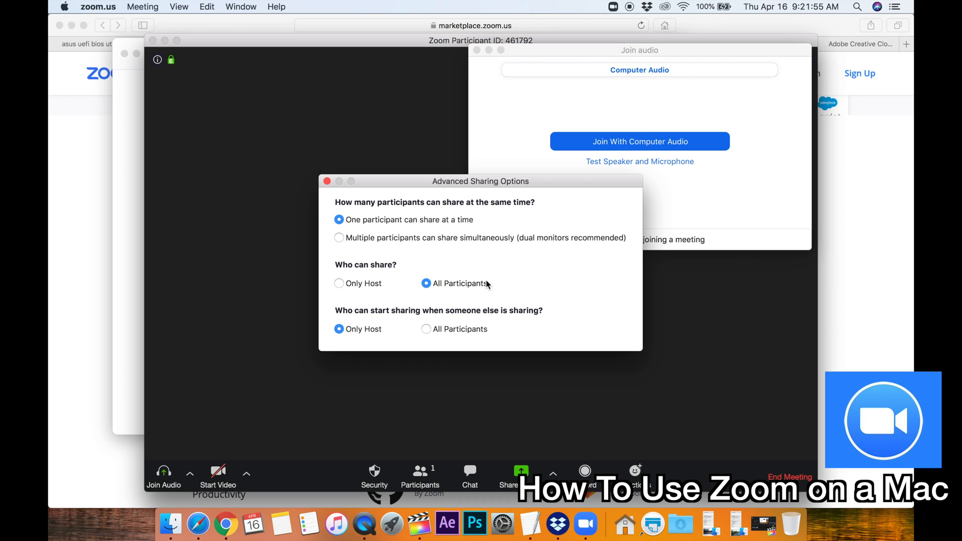
{"action": "mouse_move", "coordinate": [552, 324]}
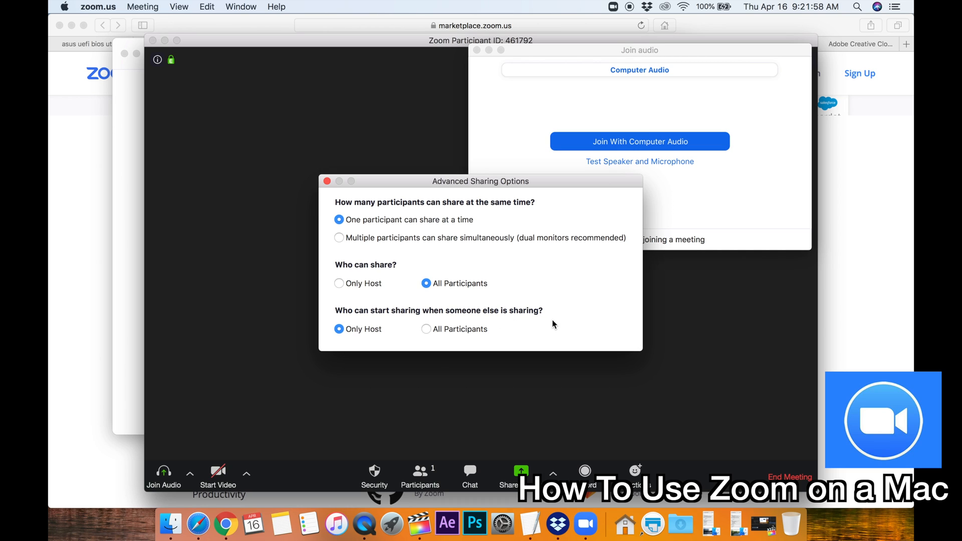
{"action": "mouse_move", "coordinate": [331, 264]}
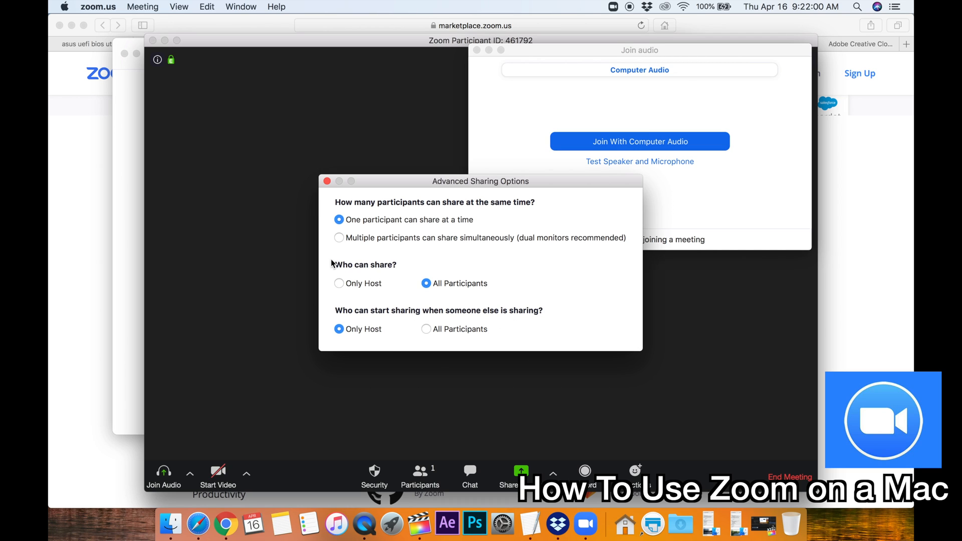
{"action": "left_click", "coordinate": [327, 181]}
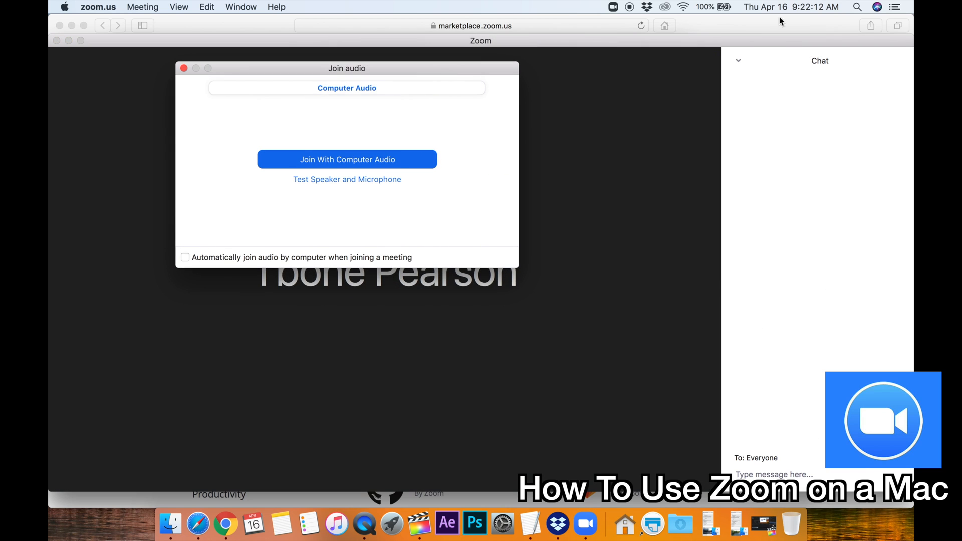
- Send 'HI Guys and welcome to the meeting' to Everyone in the meeting chat
{"action": "left_click", "coordinate": [773, 475]}
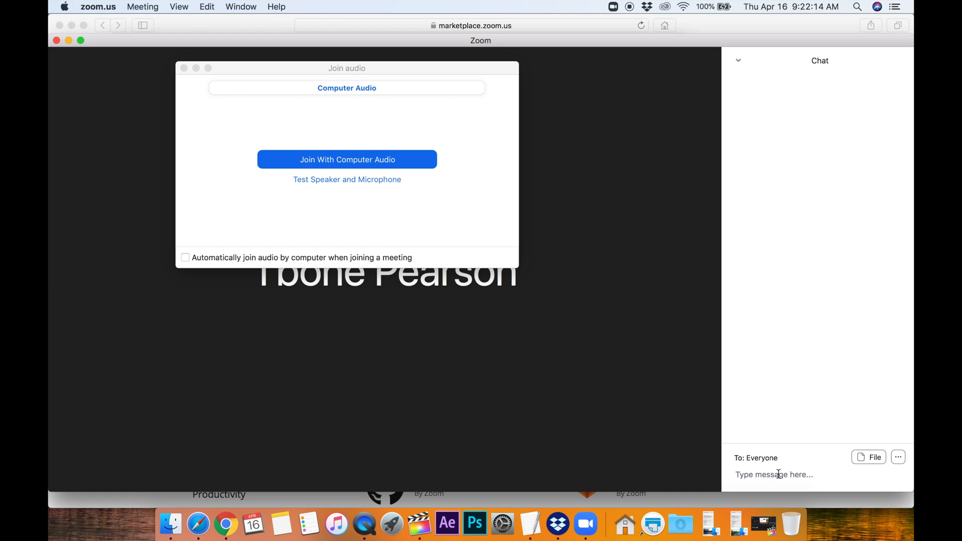
{"action": "right_click", "coordinate": [774, 475]}
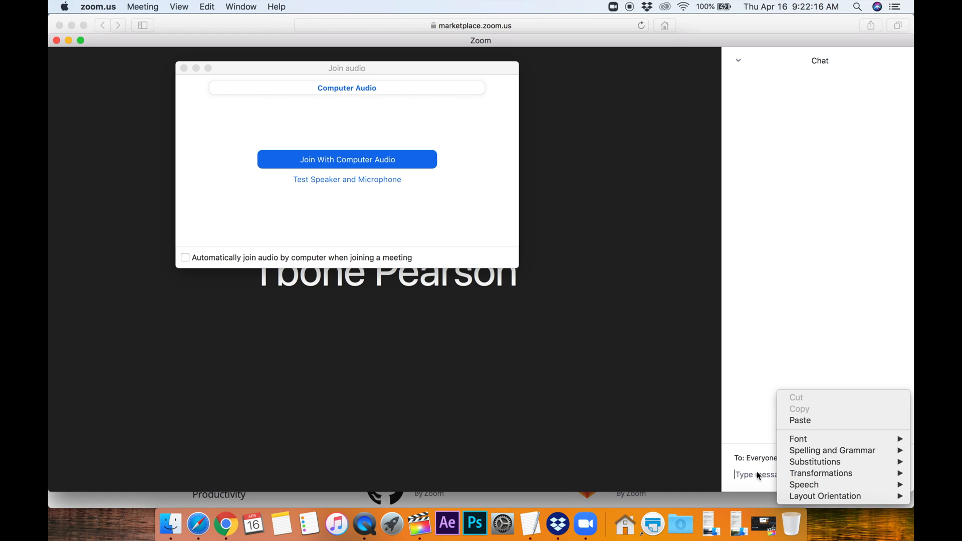
{"action": "type", "text": "HI"}
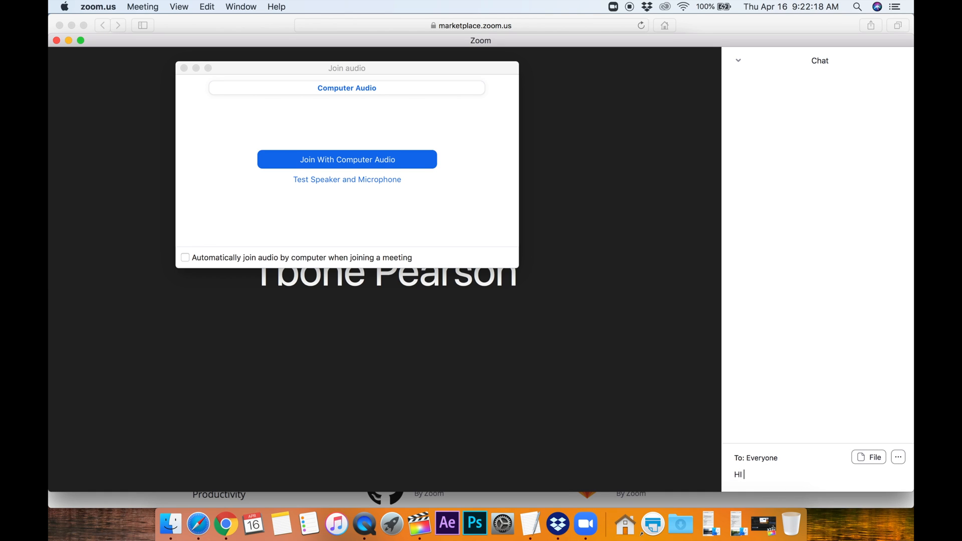
{"action": "type", "text": "Guys and w"}
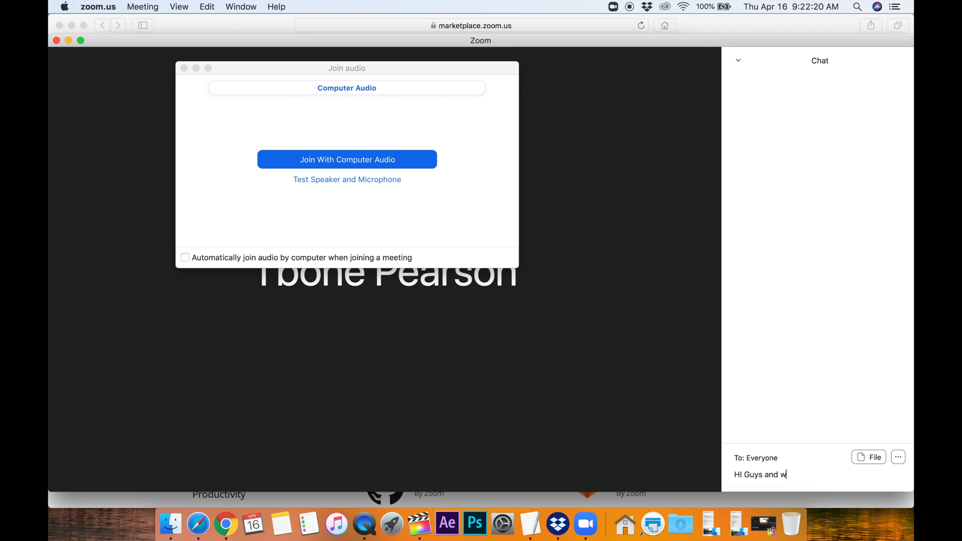
{"action": "type", "text": "elcome to the"}
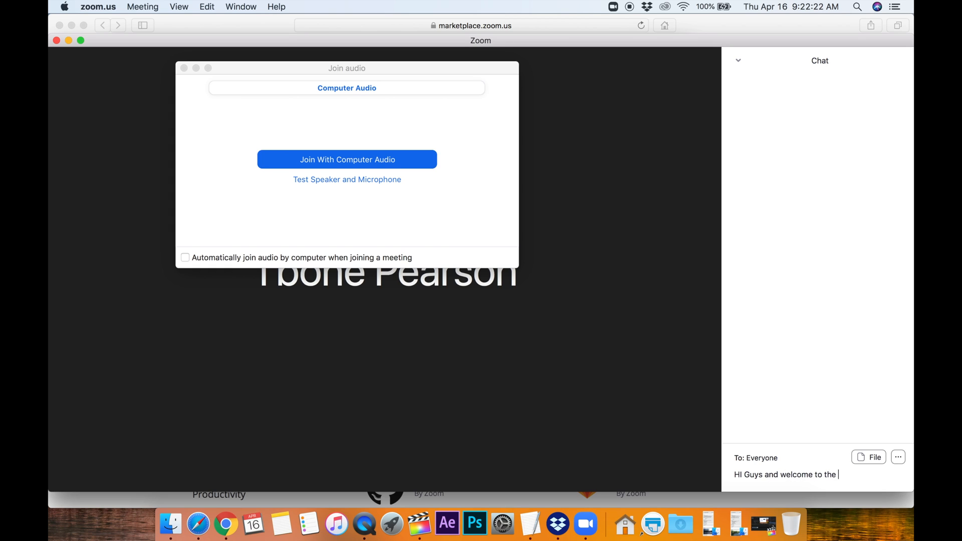
{"action": "key", "text": "Return"}
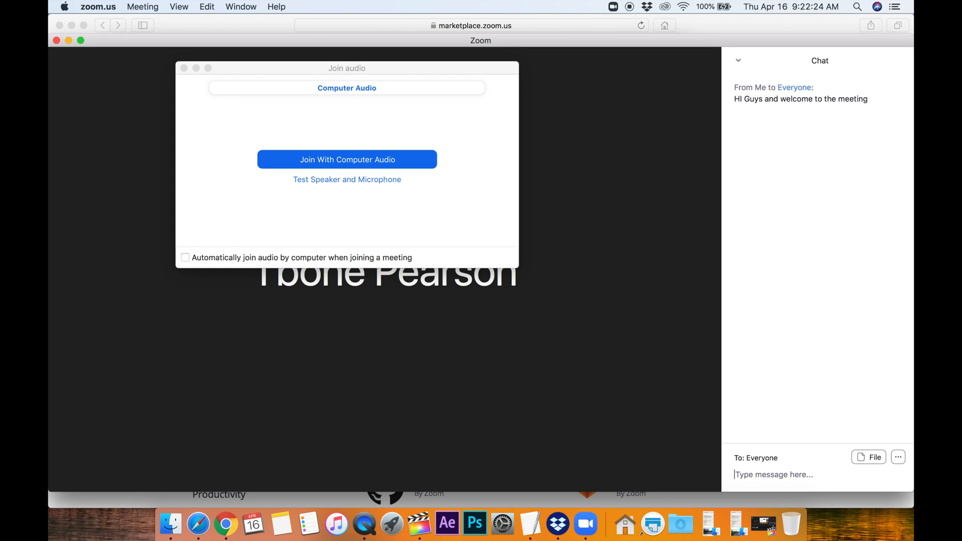
{"action": "mouse_move", "coordinate": [873, 468]}
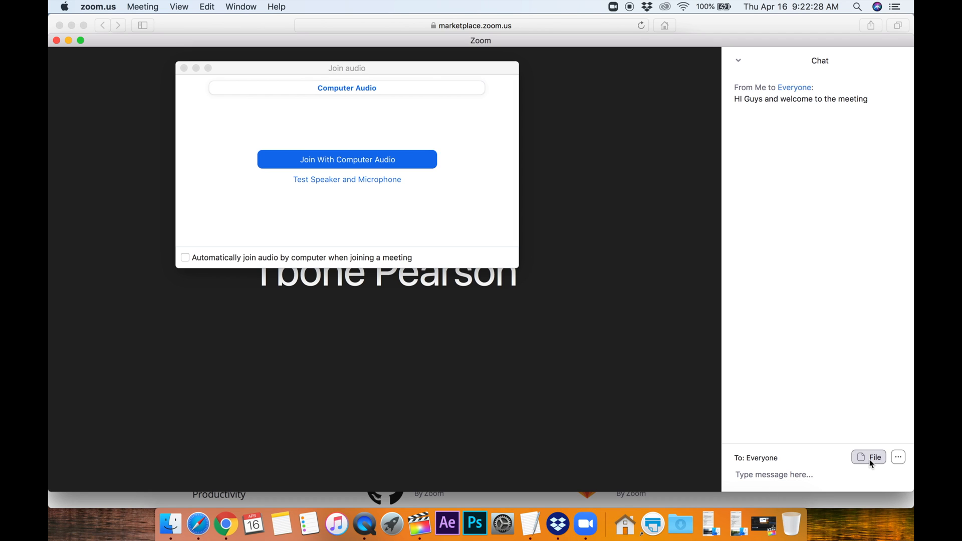
{"action": "left_click", "coordinate": [871, 457]}
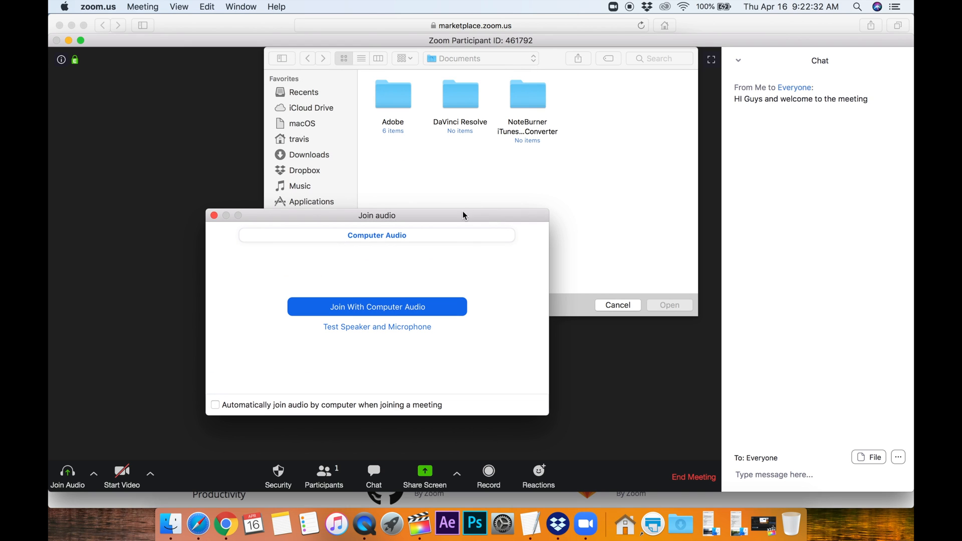
{"action": "mouse_move", "coordinate": [624, 309]}
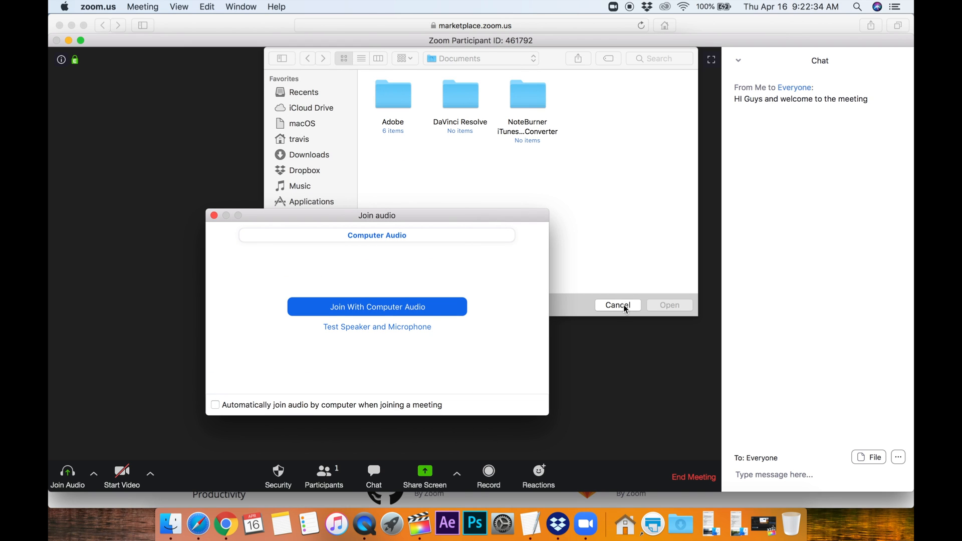
{"action": "left_click", "coordinate": [898, 457]}
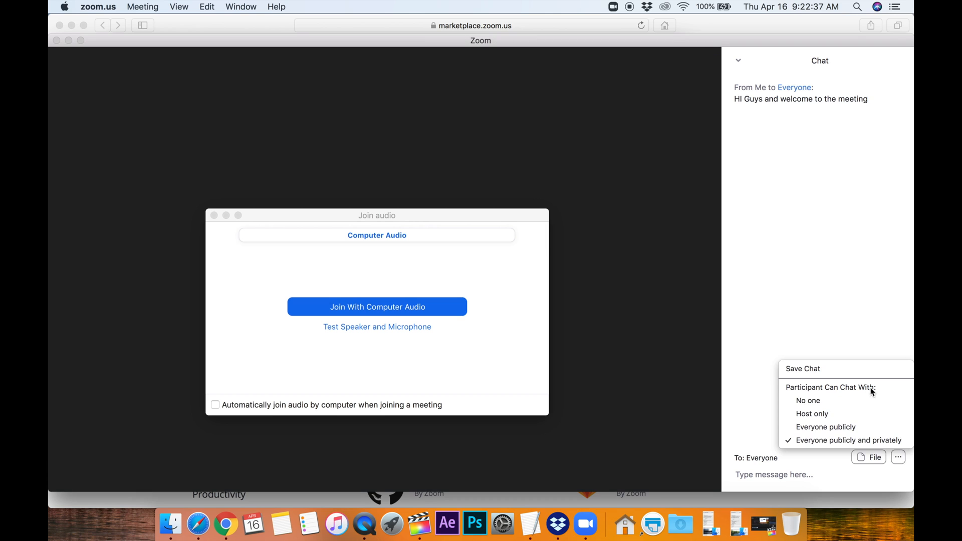
{"action": "mouse_move", "coordinate": [851, 400]}
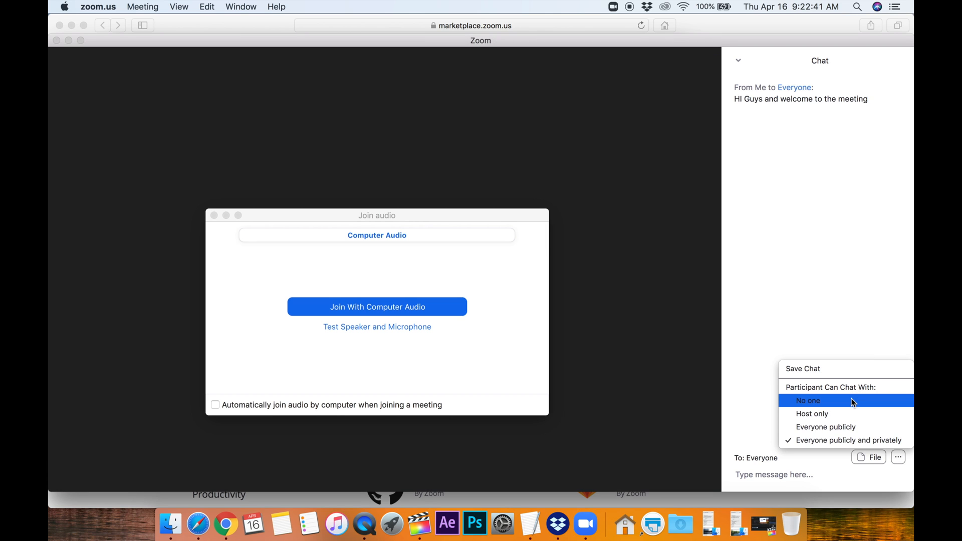
{"action": "mouse_move", "coordinate": [859, 427]}
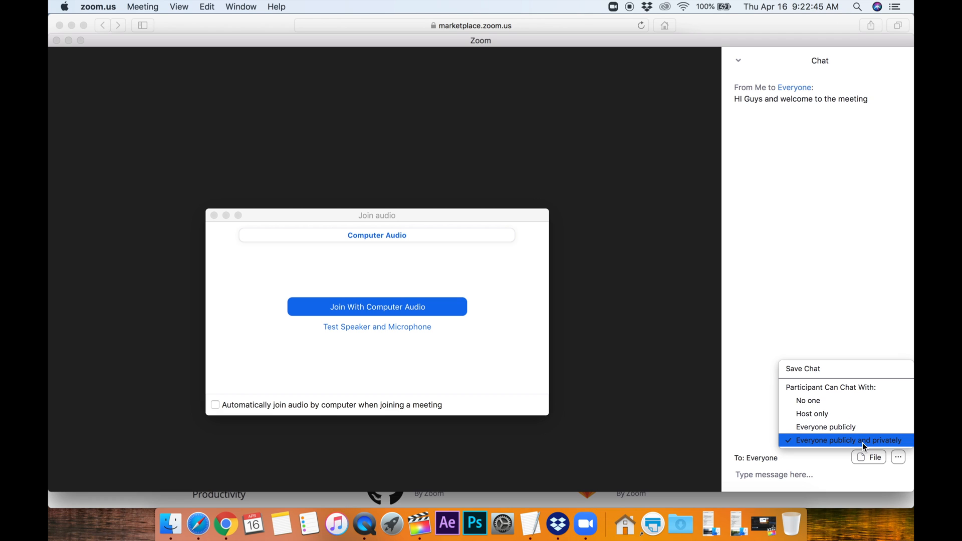
{"action": "mouse_move", "coordinate": [828, 369]}
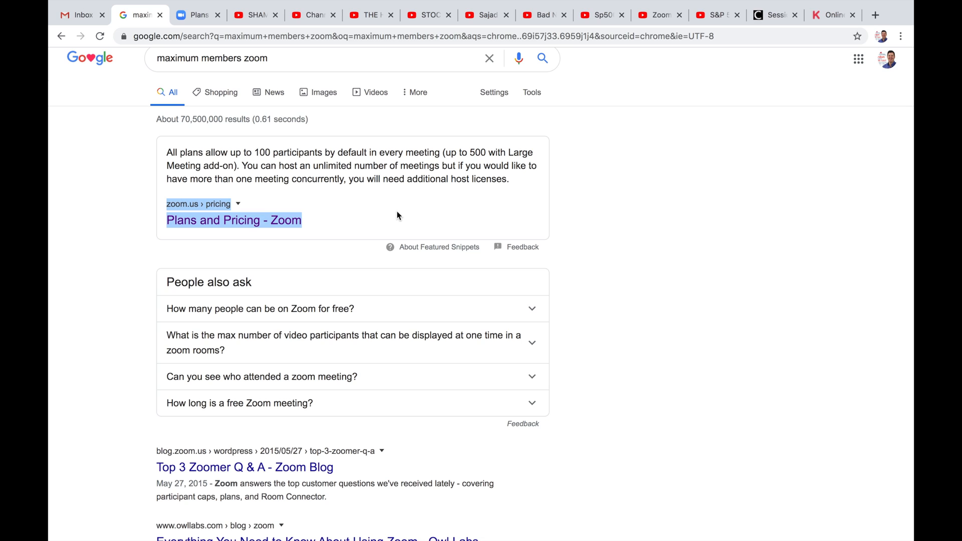
{"action": "mouse_move", "coordinate": [320, 215]}
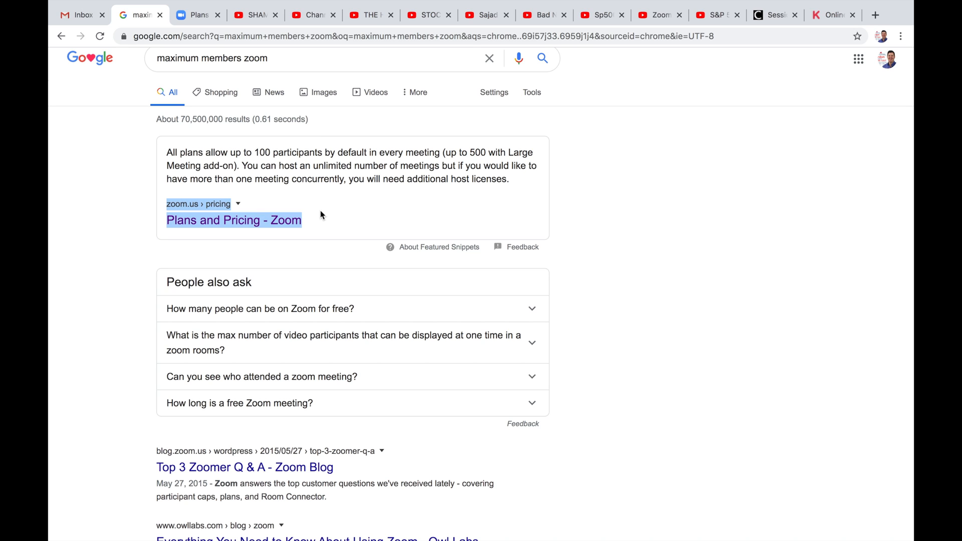
{"action": "mouse_move", "coordinate": [327, 214]}
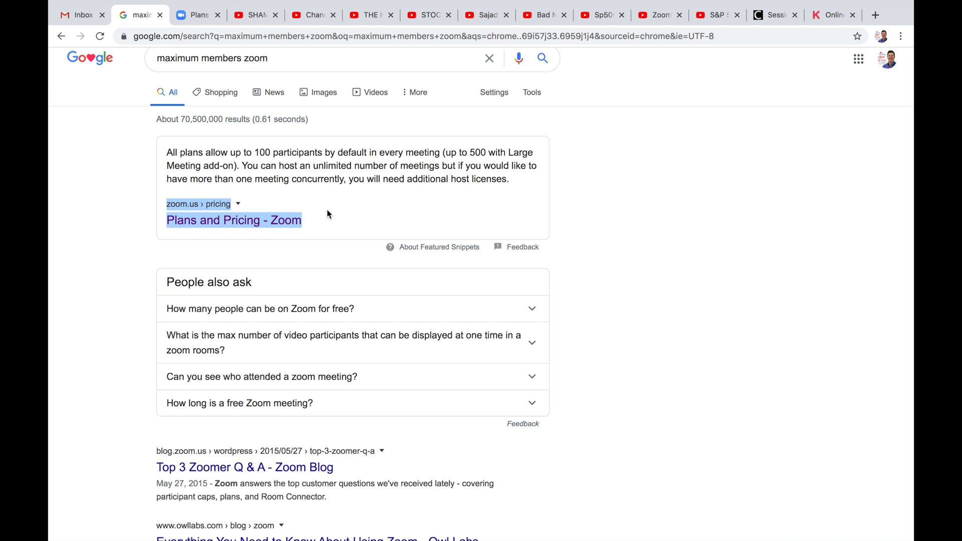
- Open the 'Plans and Pricing - Zoom' result from the 'maximum members zoom' search
{"action": "left_click", "coordinate": [234, 220]}
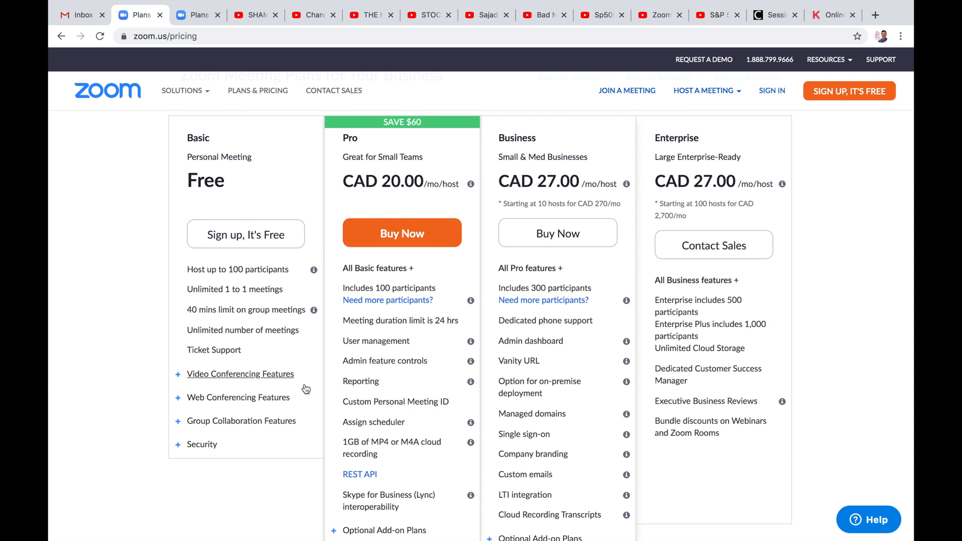
{"action": "mouse_move", "coordinate": [296, 491]}
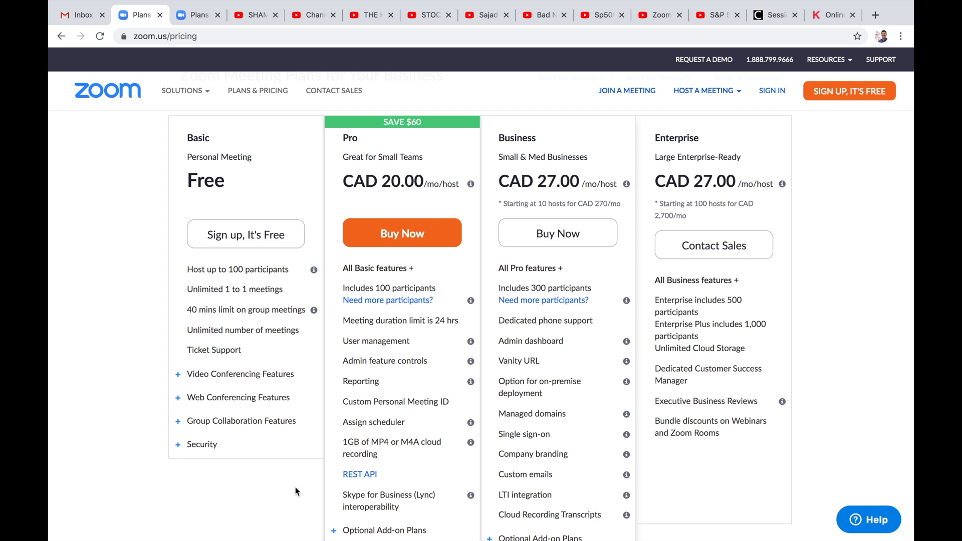
{"action": "mouse_move", "coordinate": [103, 276]}
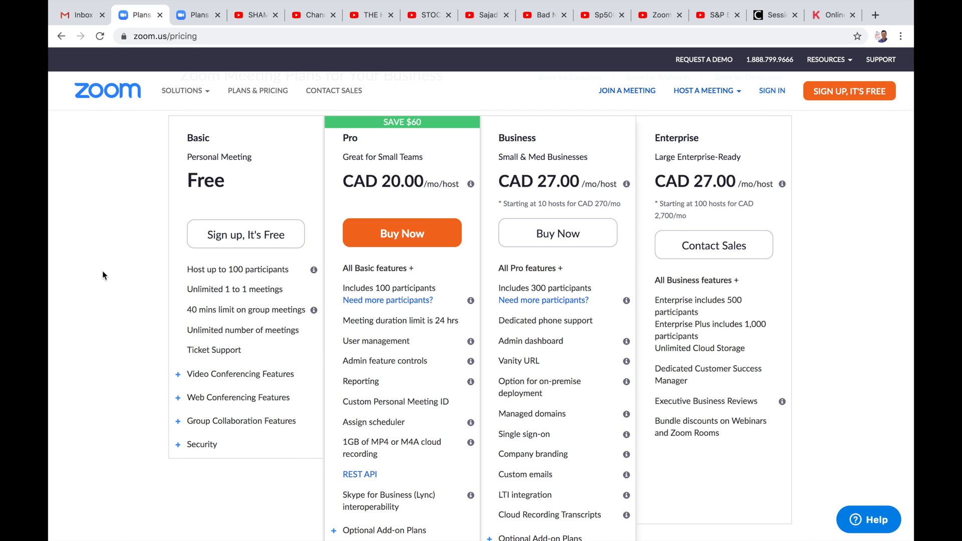
{"action": "mouse_move", "coordinate": [209, 289]}
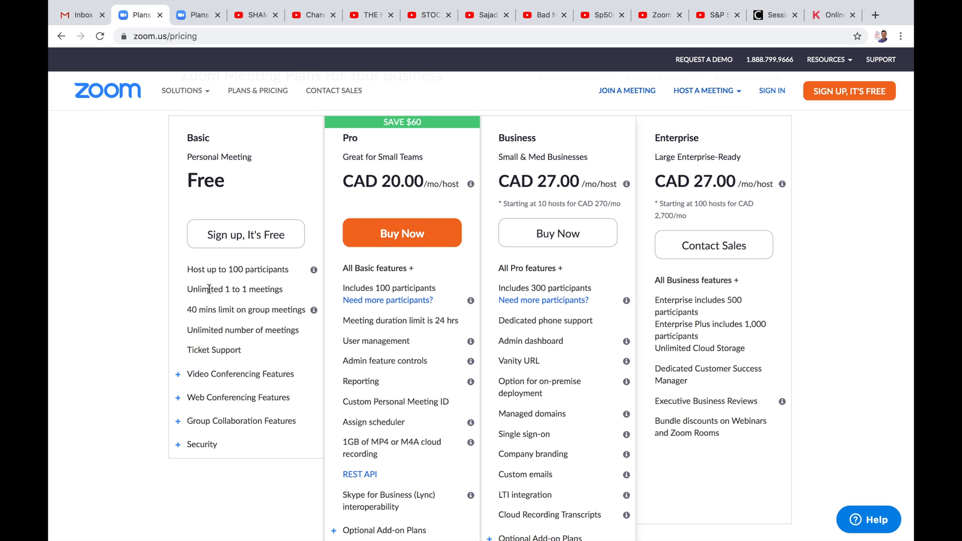
{"action": "mouse_move", "coordinate": [215, 323]}
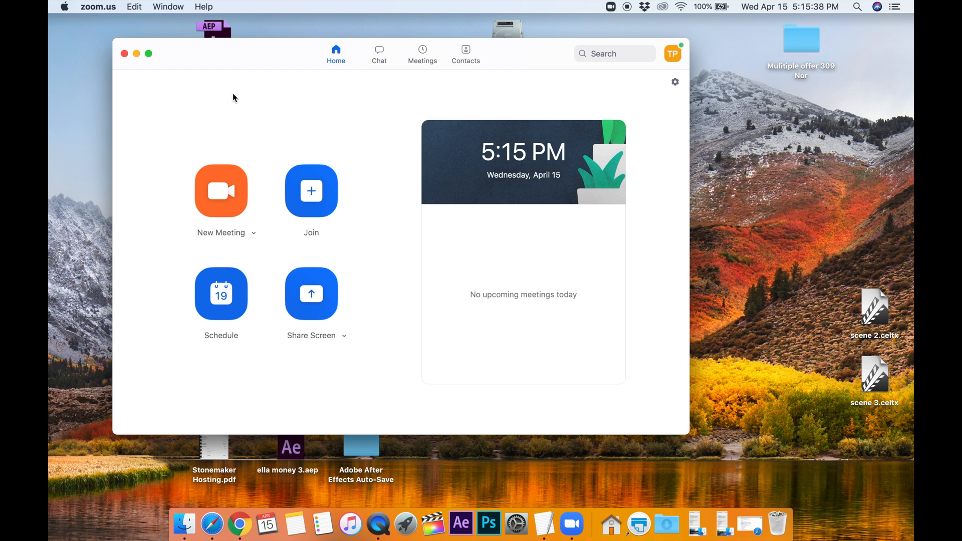
{"action": "mouse_move", "coordinate": [547, 126]}
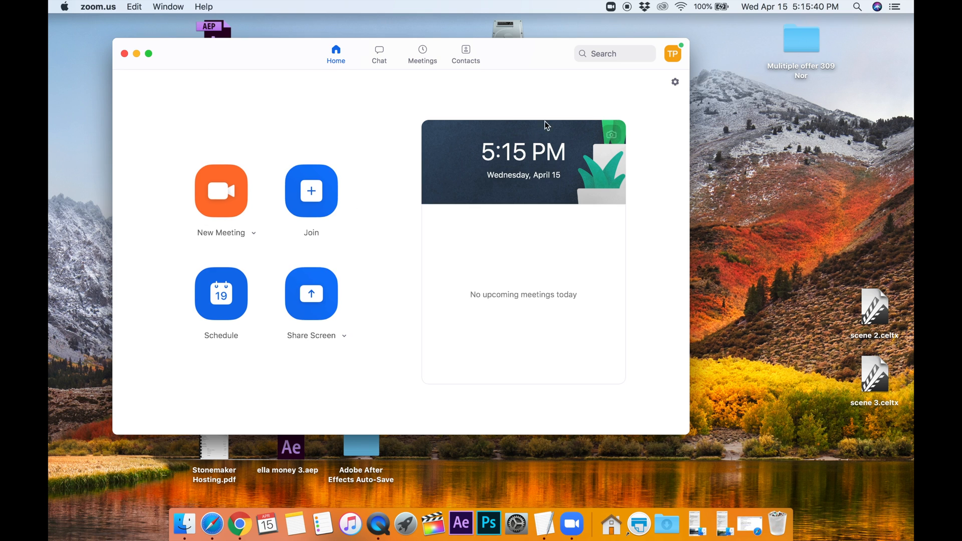
{"action": "mouse_move", "coordinate": [346, 128]}
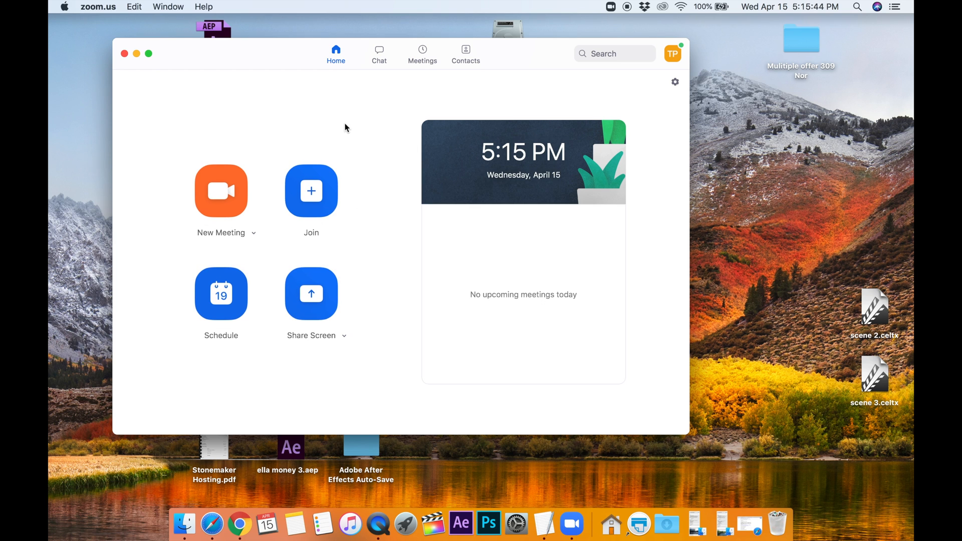
{"action": "mouse_move", "coordinate": [249, 88]}
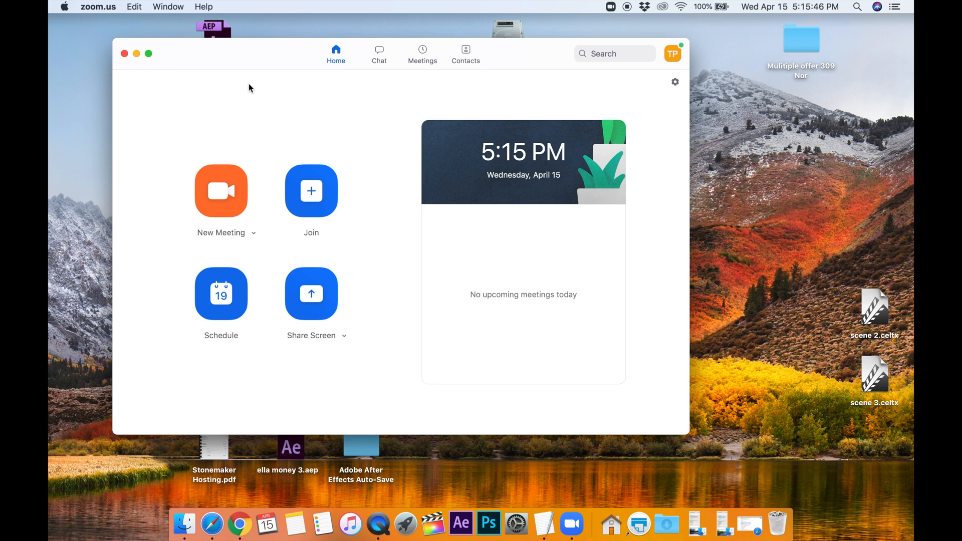
{"action": "mouse_move", "coordinate": [324, 102]}
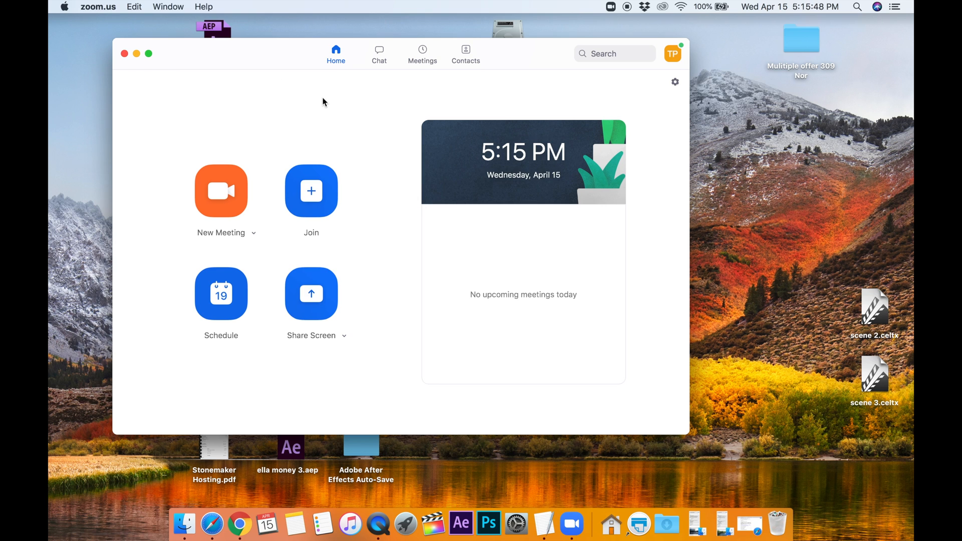
{"action": "mouse_move", "coordinate": [195, 88]}
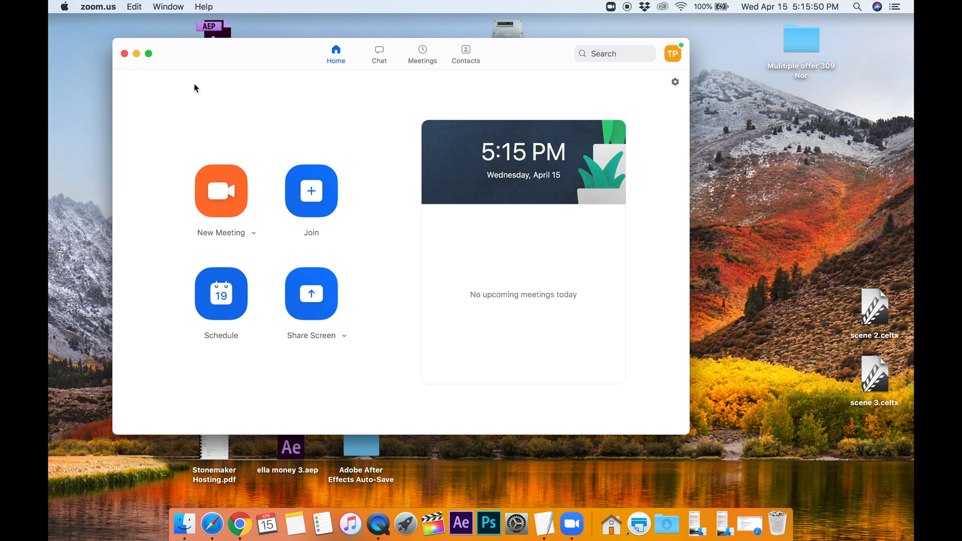